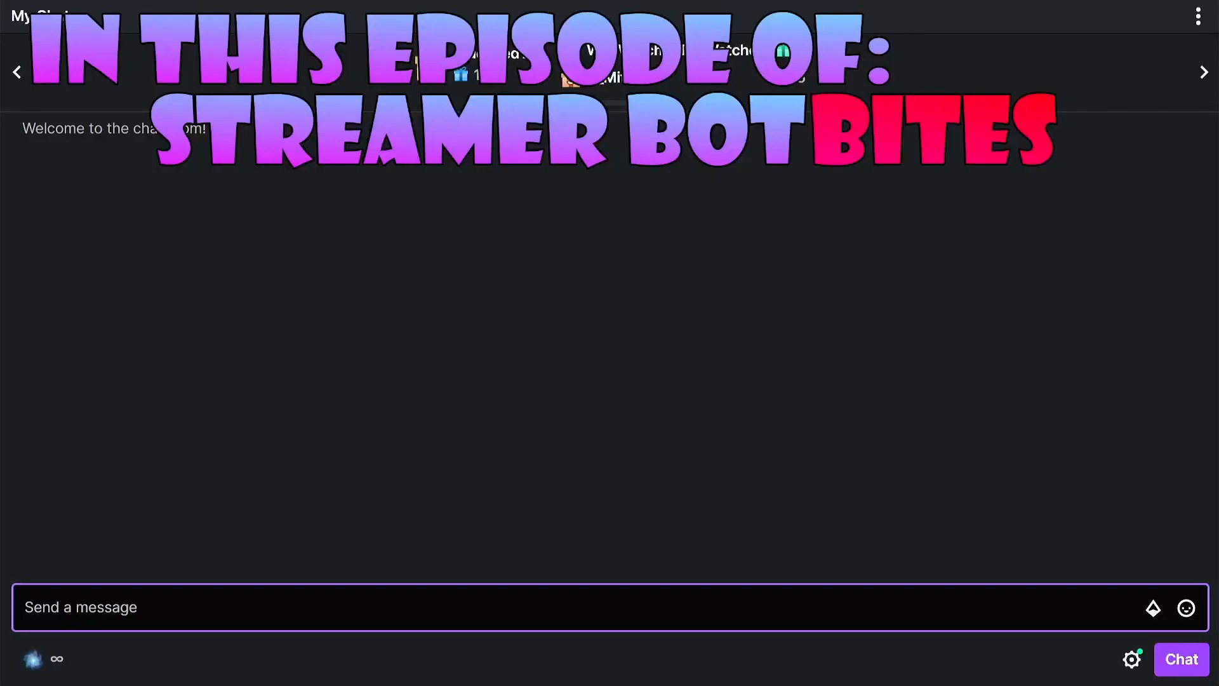
Send a 'Hello' message and then a vrflad emote message in Twitch chat.
{"action": "type", "text": "Hello"}
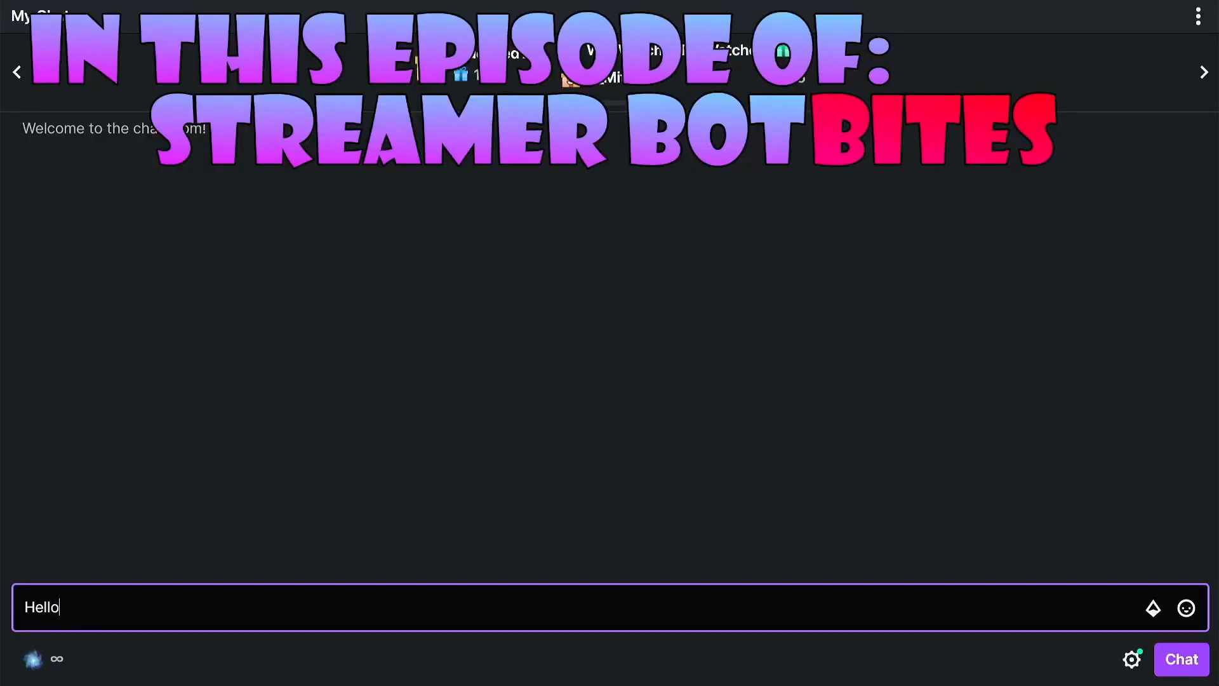
{"action": "key", "text": "Return"}
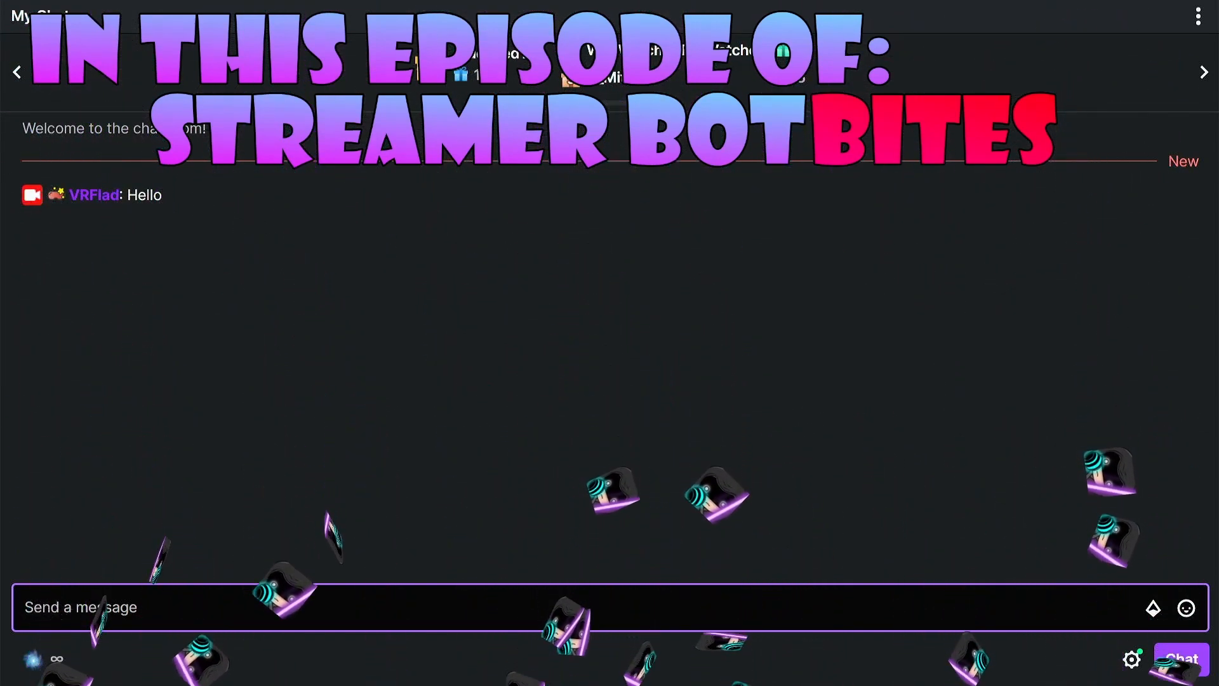
{"action": "type", "text": "vr"}
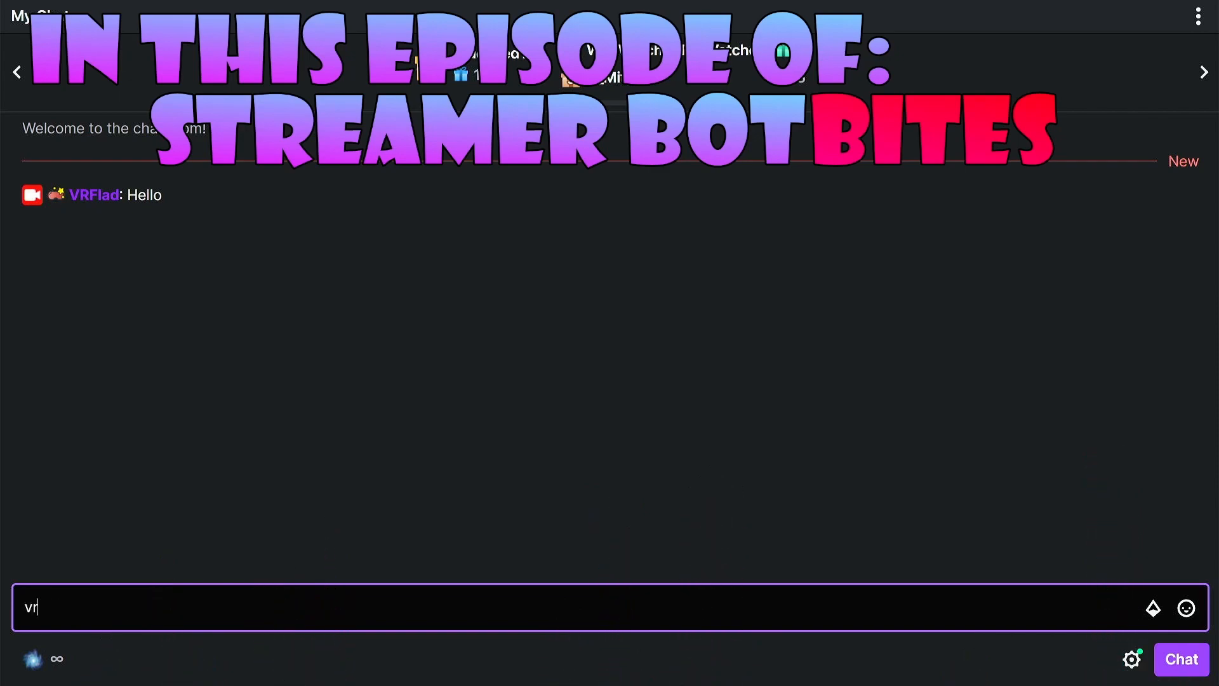
{"action": "type", "text": "flad"}
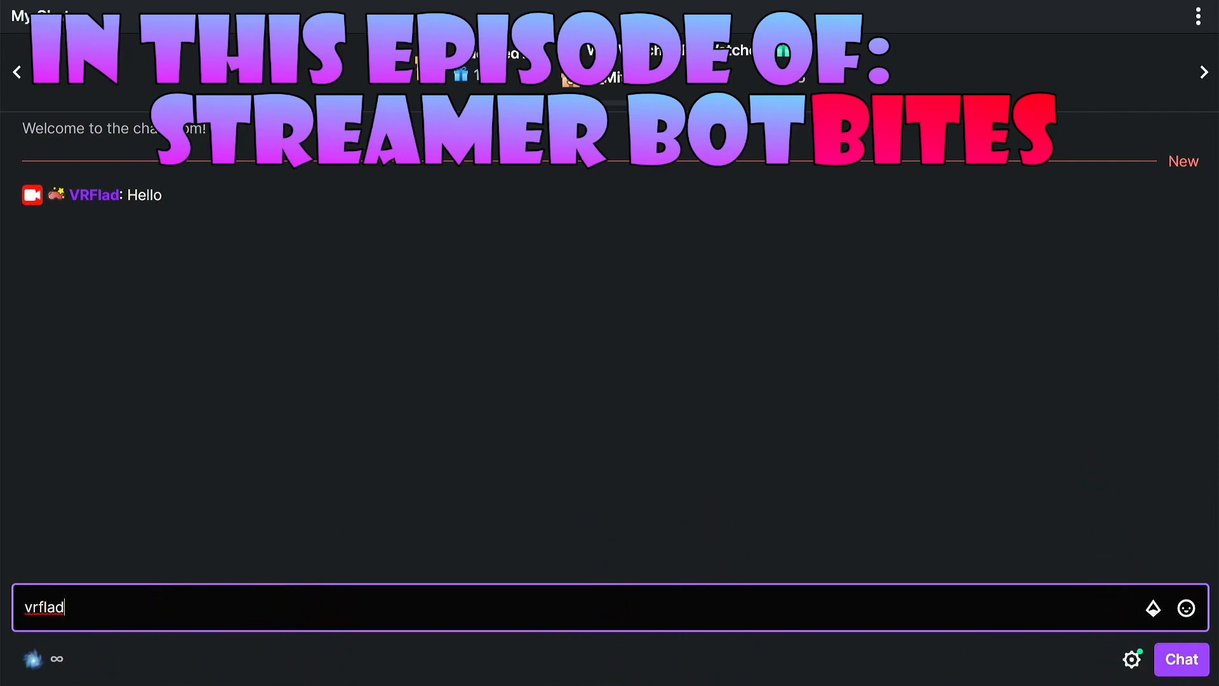
{"action": "key", "text": "Return"}
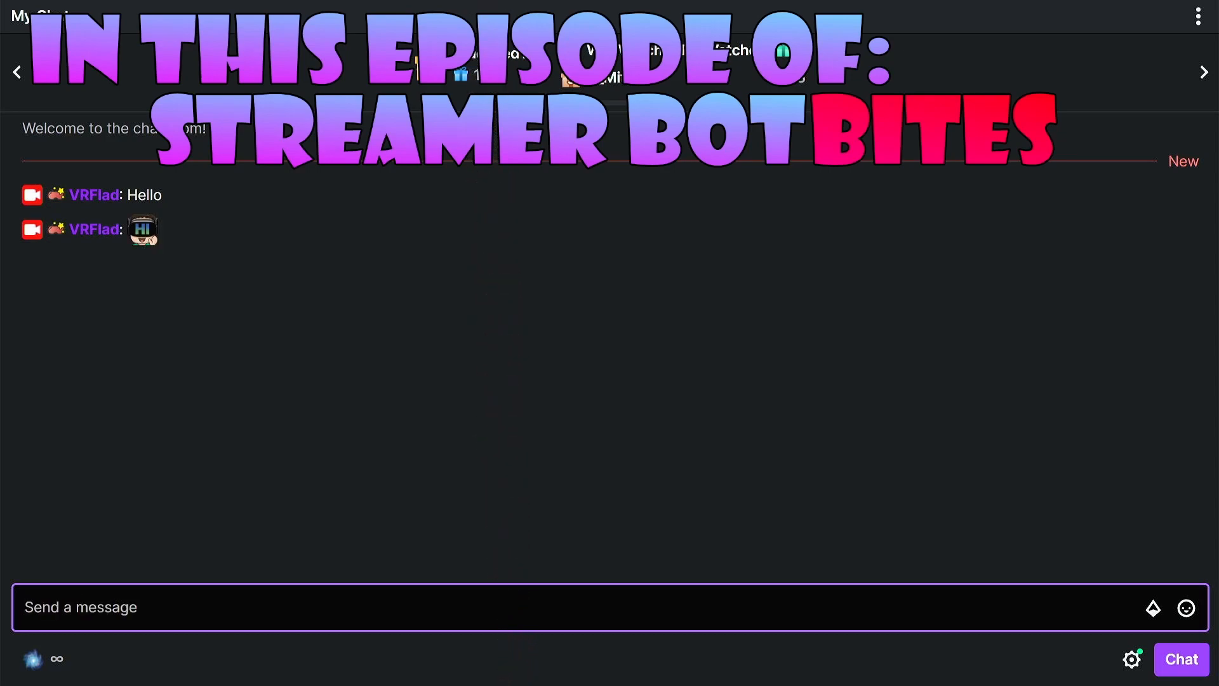
Send '!er rain vrfladFlail vrfladLaugh vrfladTired vrfladSynthLord vrfladLove vrfladScared' to trigger the emote rain.
{"action": "type", "text": "!er rain vrfladFlail vrfladLaugh vrfladTired vrfladSynthLord vrfladLove vrfladScared vrfladEat vrfladGhost"}
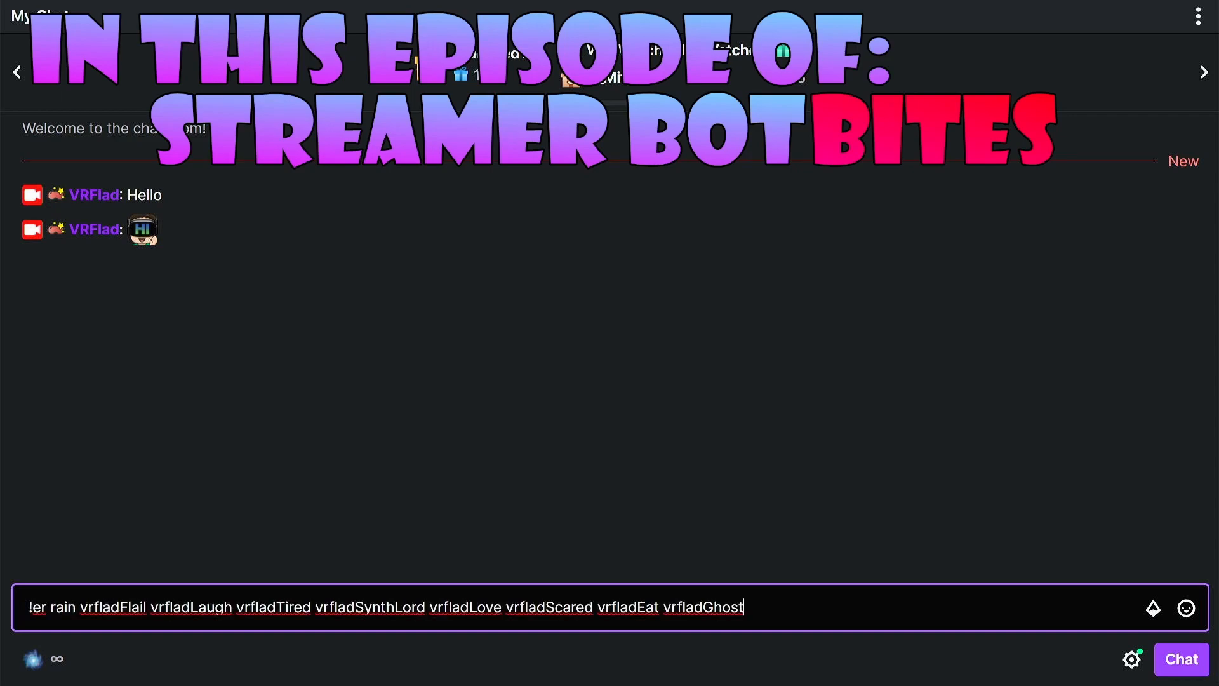
{"action": "key", "text": "Return"}
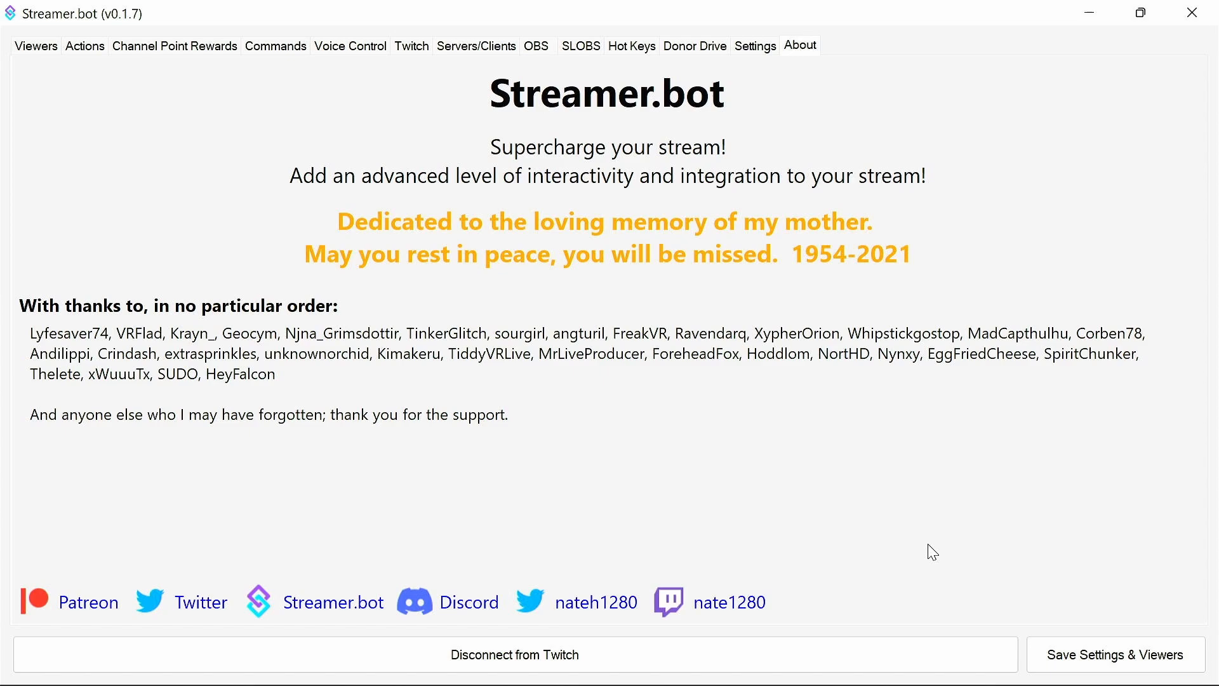
{"action": "mouse_move", "coordinate": [729, 392]}
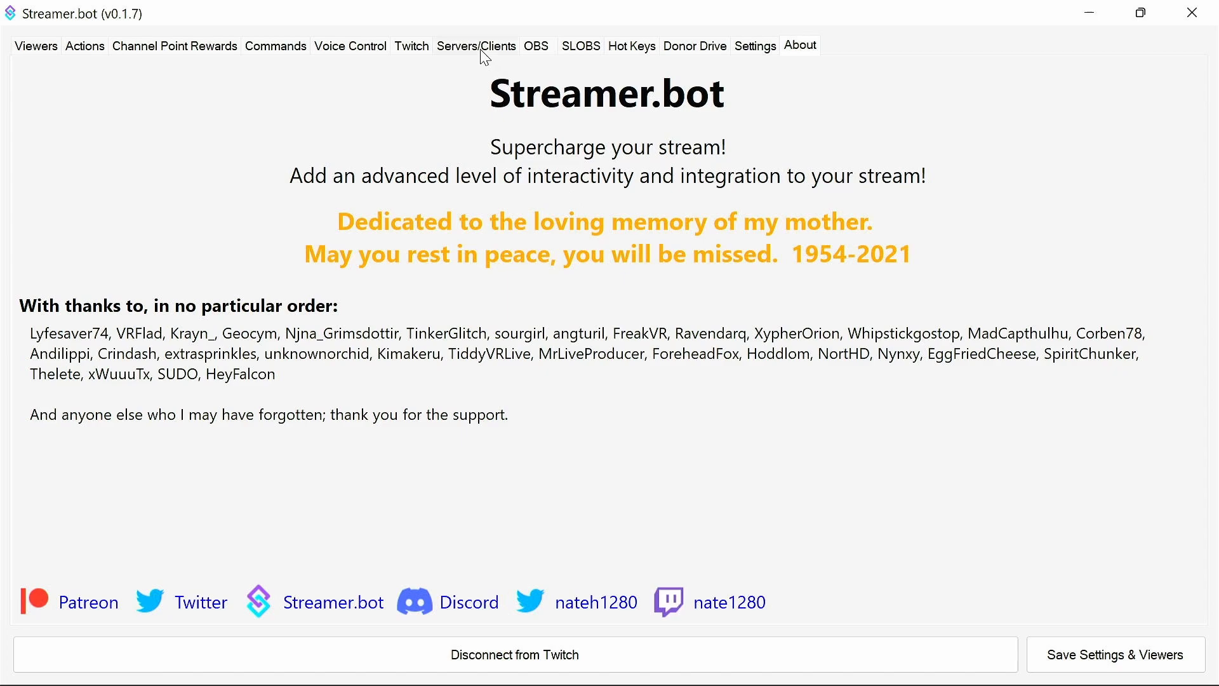
Show the Websocket Server settings and leave Auto Start enabled on 127.0.0.1 port 8080.
{"action": "left_click", "coordinate": [476, 46]}
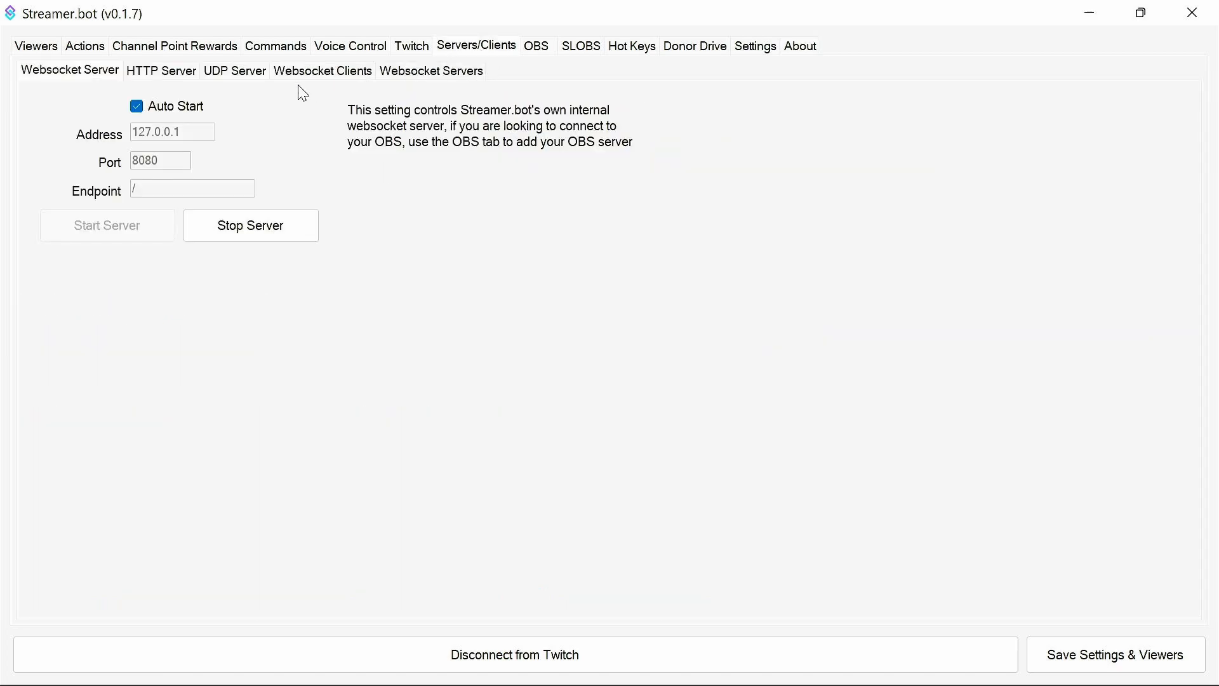
{"action": "mouse_move", "coordinate": [138, 106]}
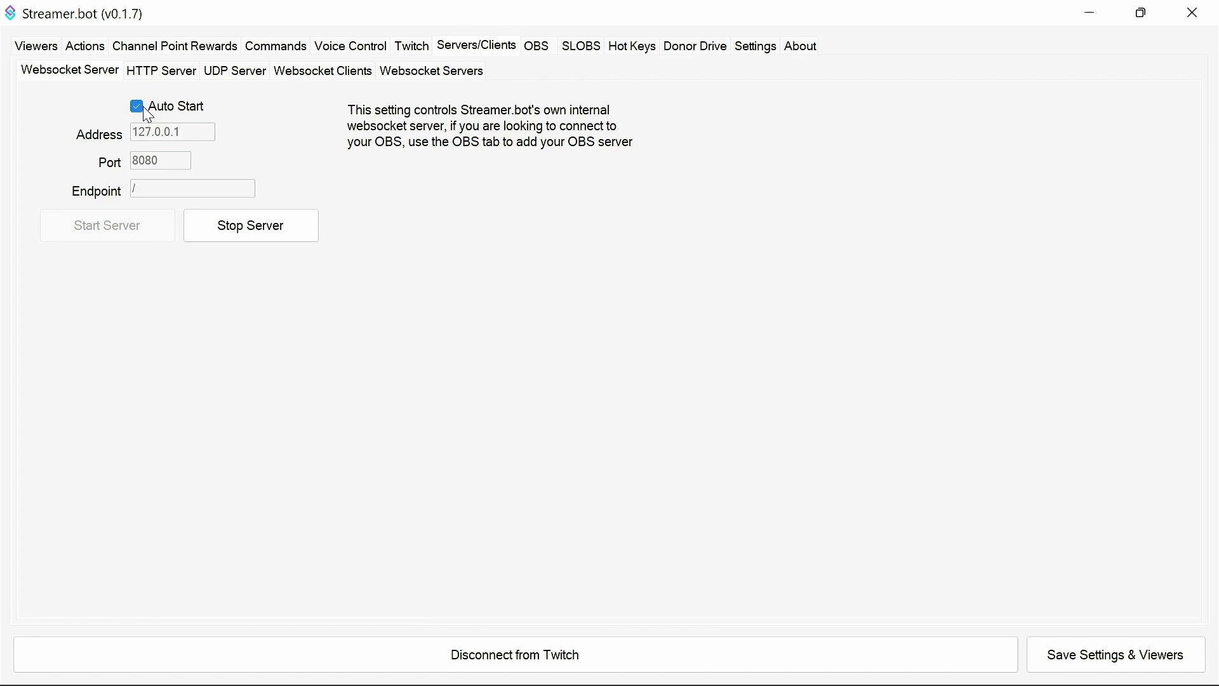
{"action": "left_click", "coordinate": [137, 106]}
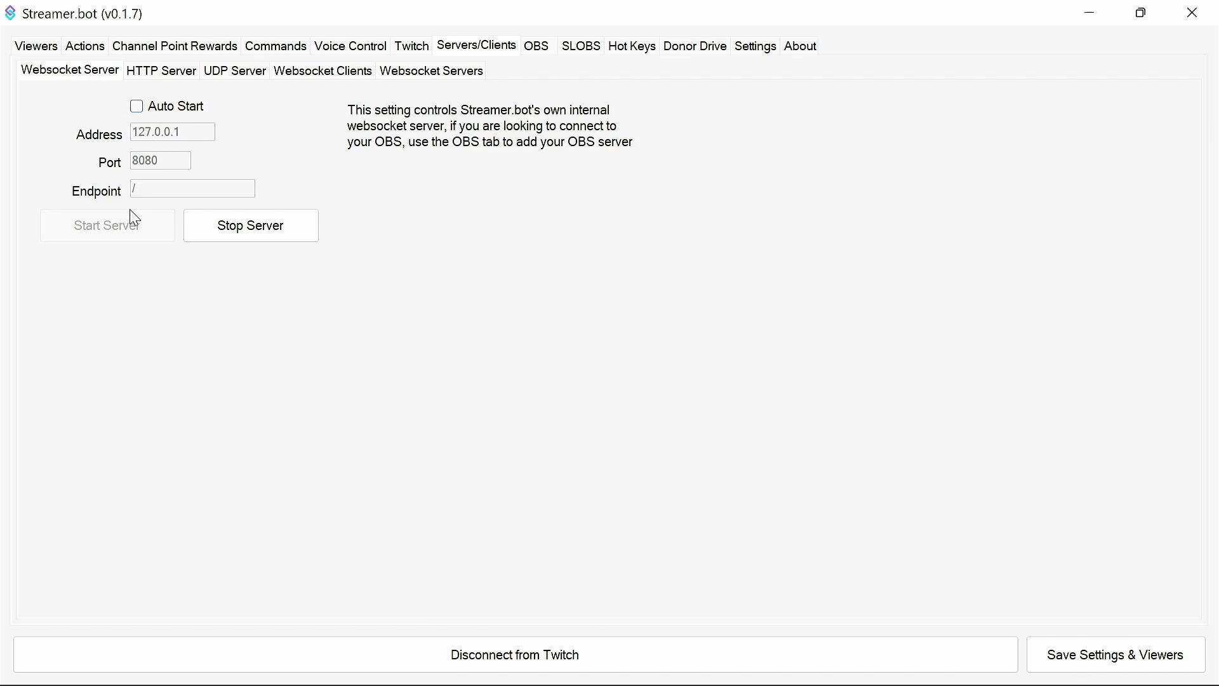
{"action": "left_click", "coordinate": [136, 105]}
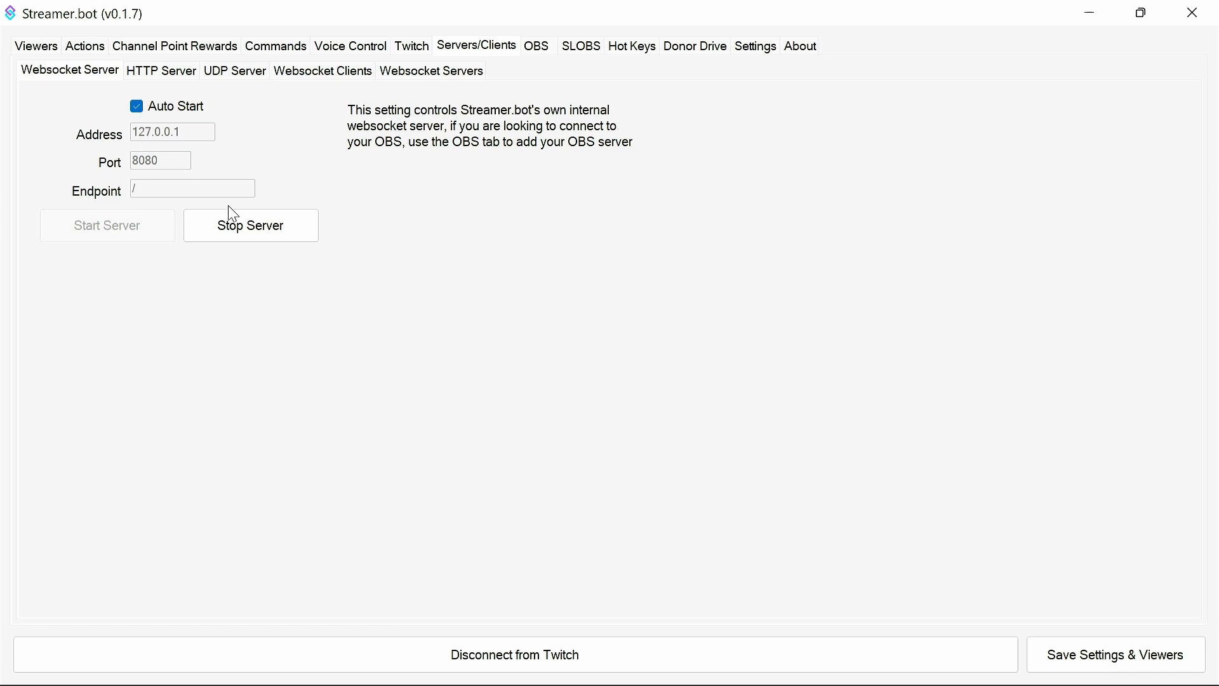
{"action": "mouse_move", "coordinate": [279, 253]}
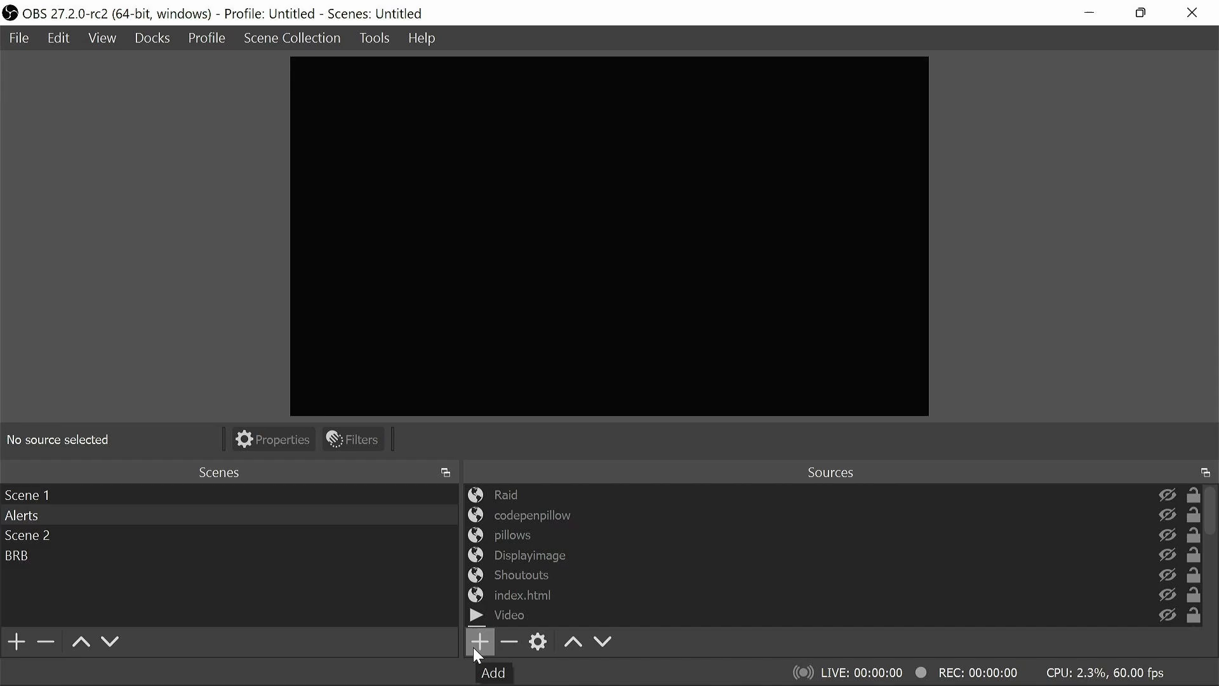
Add a new Browser source named 'Emote Rain v2' to the current scene.
{"action": "left_click", "coordinate": [480, 640]}
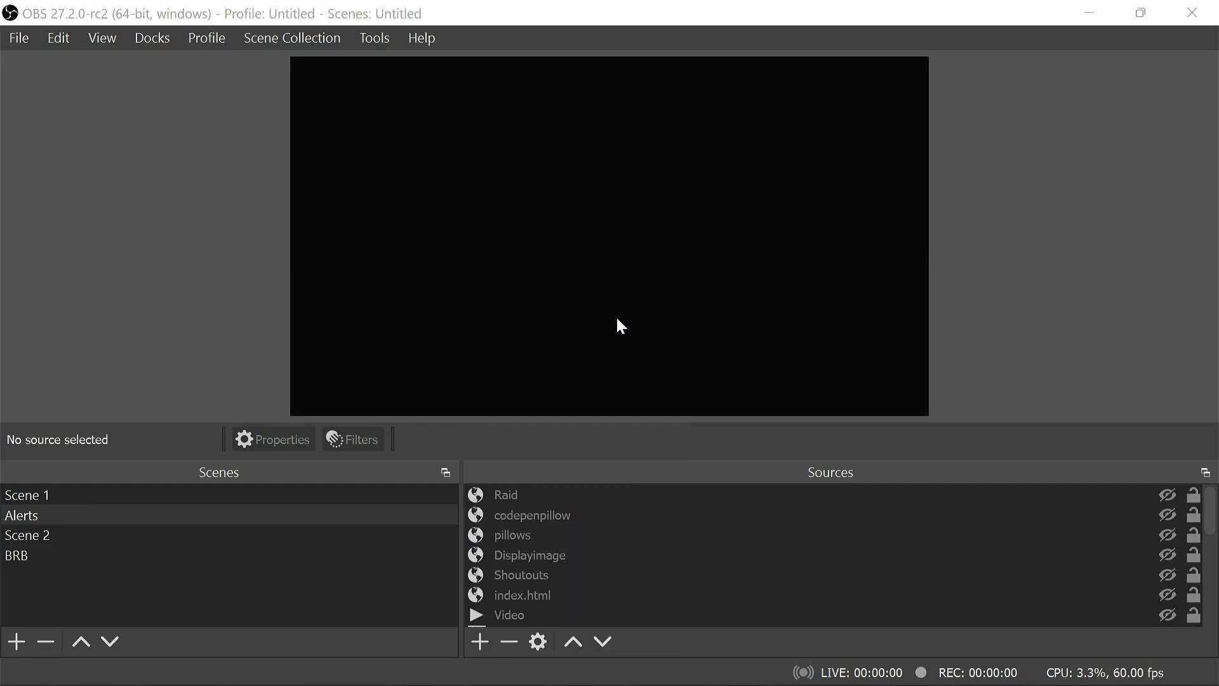
{"action": "left_click", "coordinate": [480, 640]}
{"action": "type", "text": "Emote"}
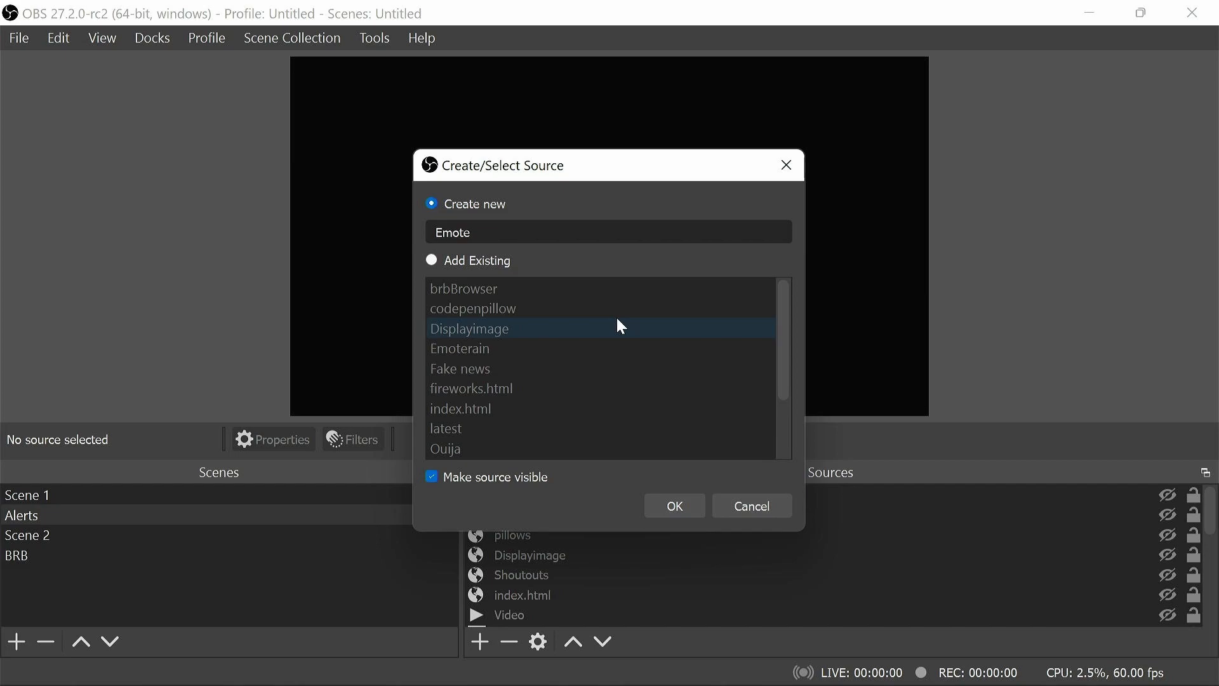
{"action": "type", "text": "Rain v2"}
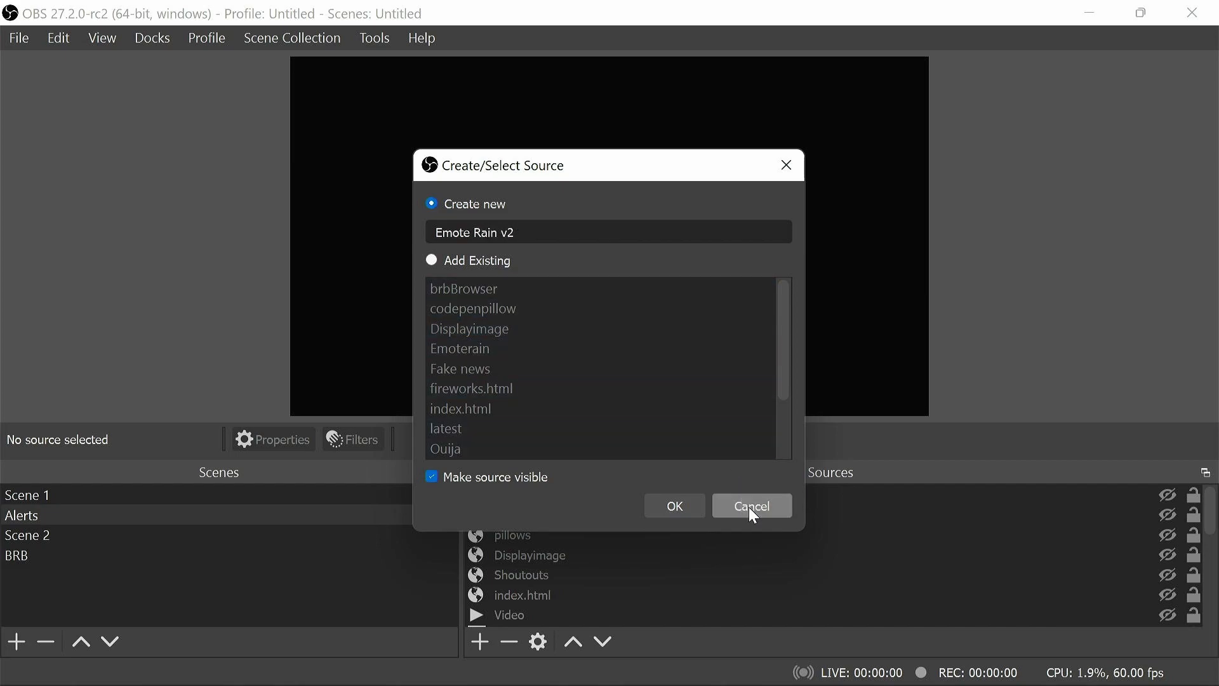
{"action": "left_click", "coordinate": [673, 505]}
{"action": "type", "text": "1"}
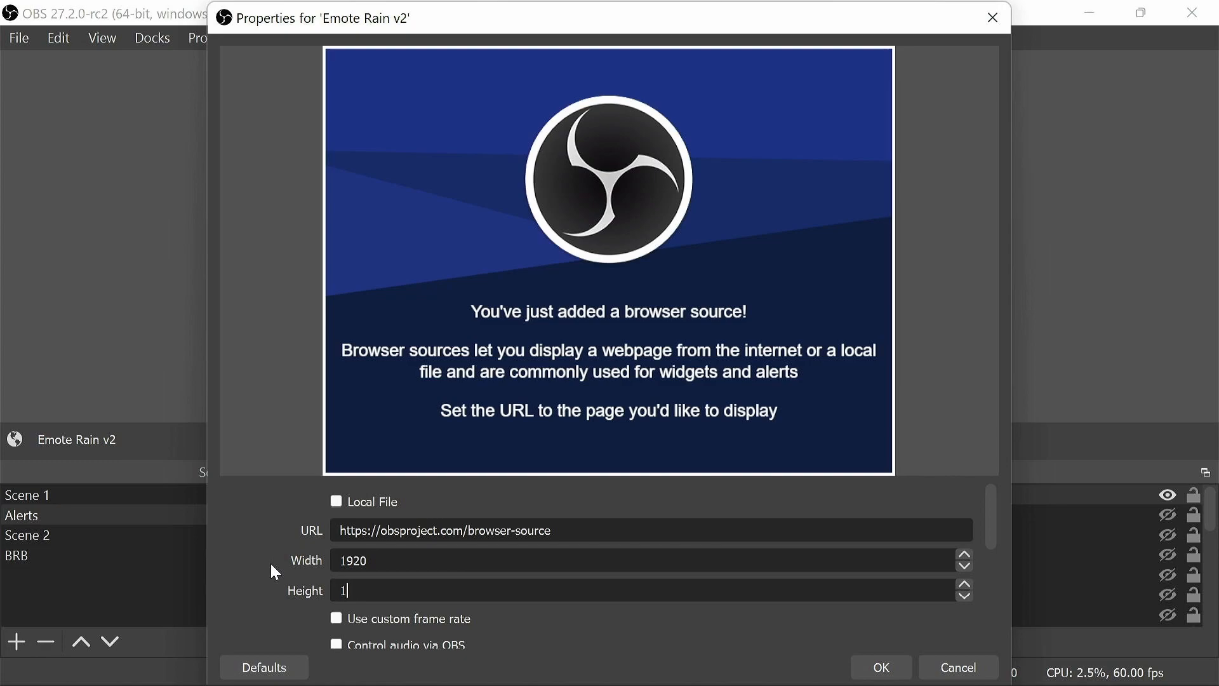
{"action": "type", "text": "080"}
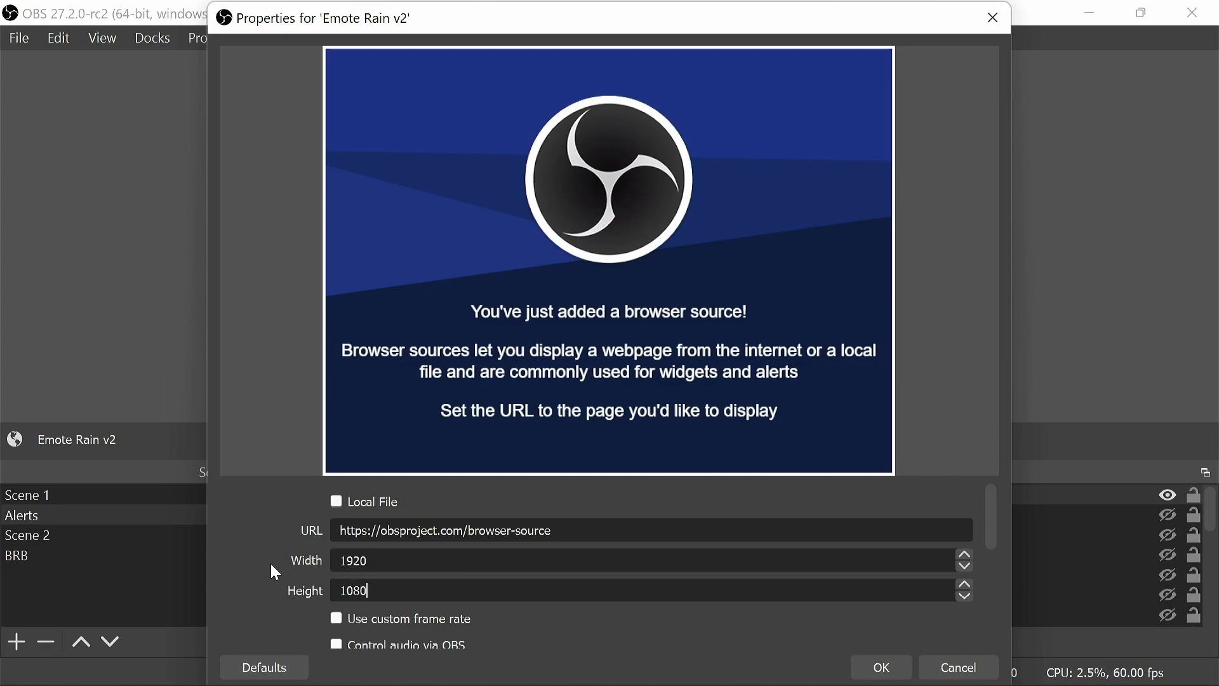
{"action": "mouse_move", "coordinate": [588, 535]}
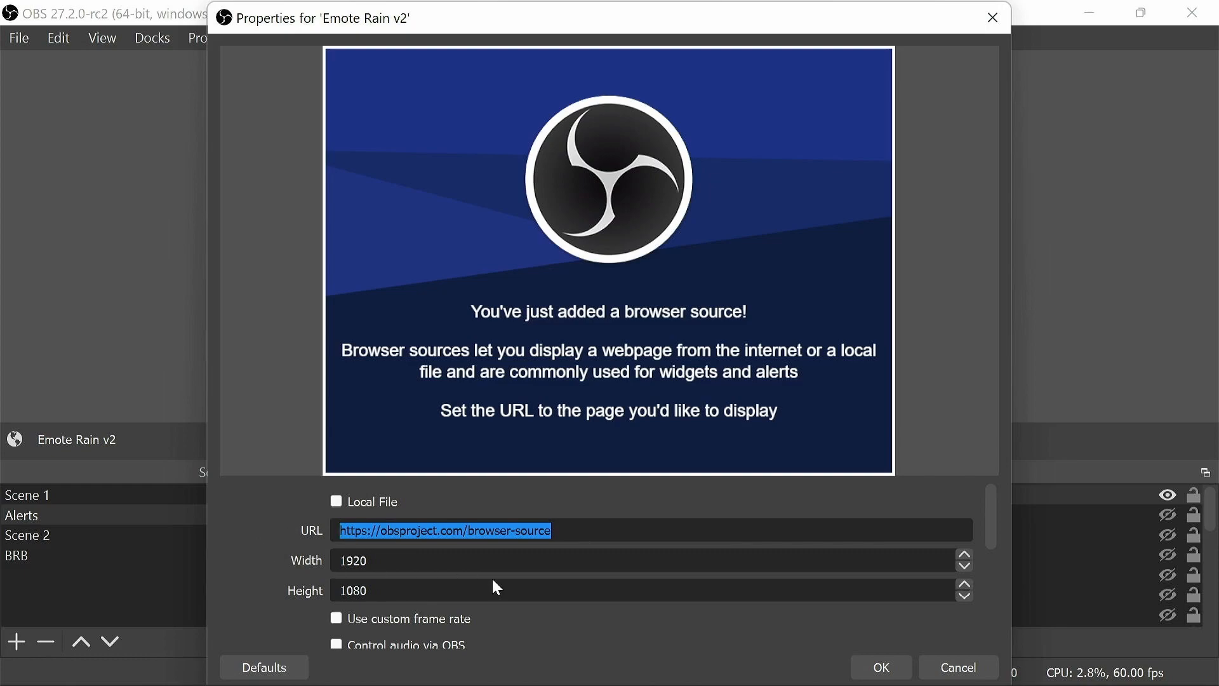
{"action": "type", "text": "https://v"}
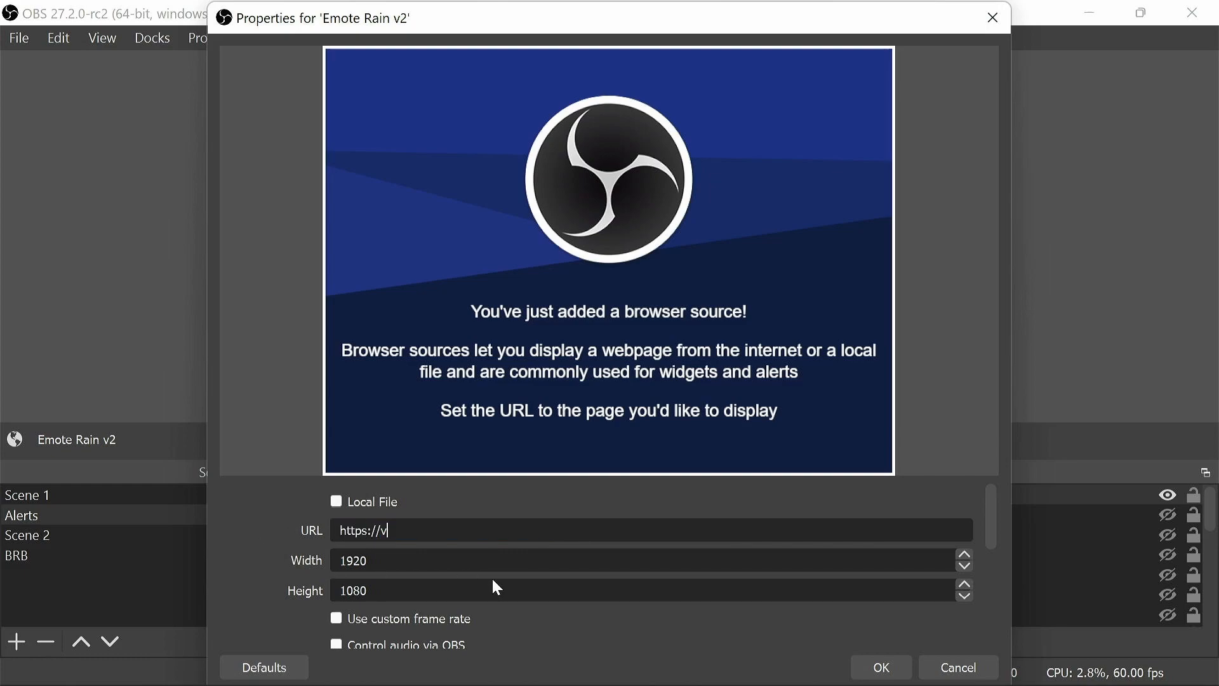
{"action": "type", "text": "rflad.com/"}
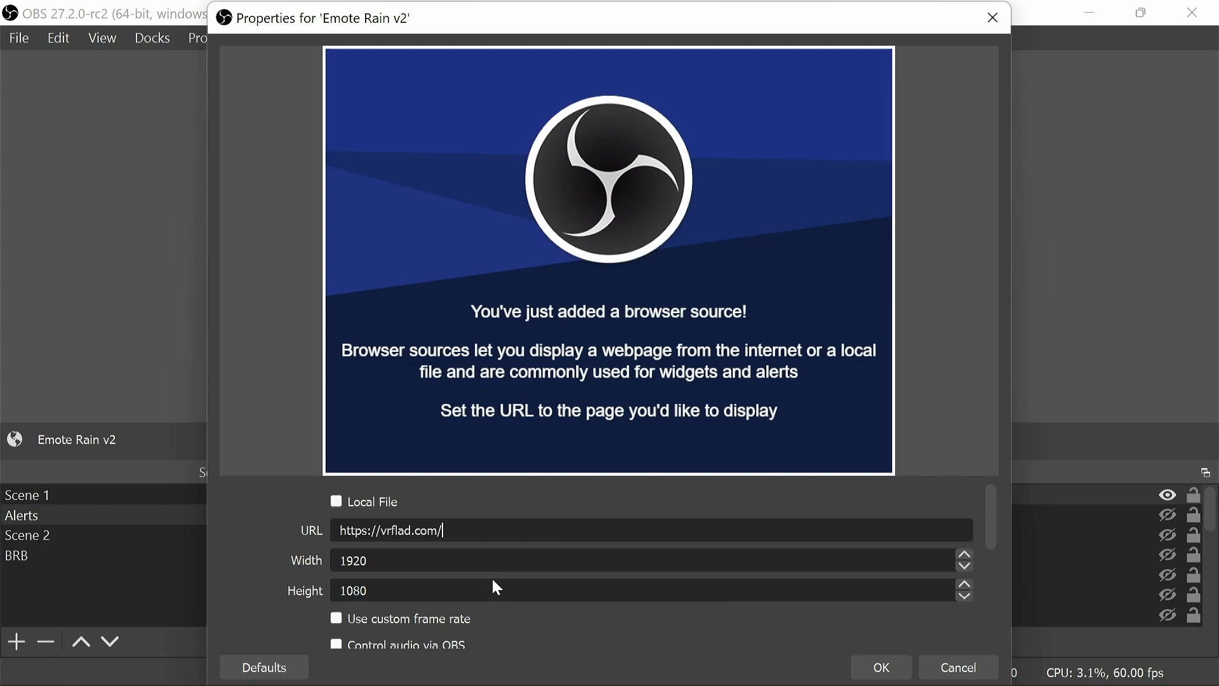
{"action": "type", "text": "emotera"}
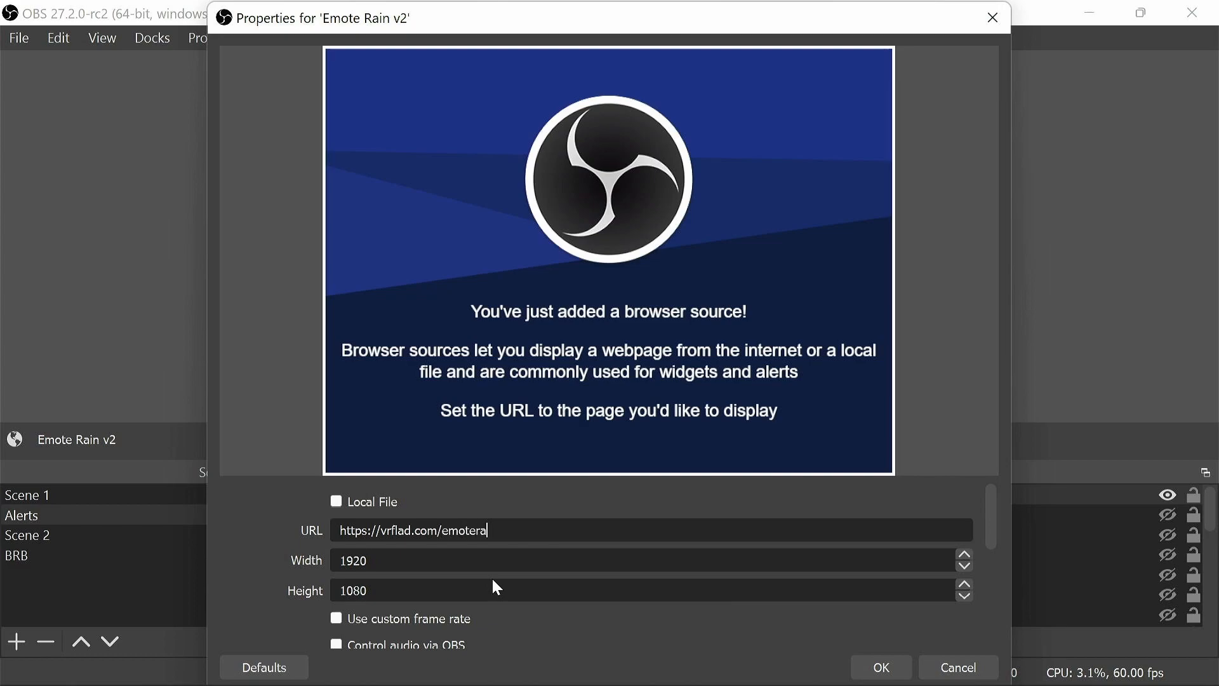
{"action": "type", "text": "in/"}
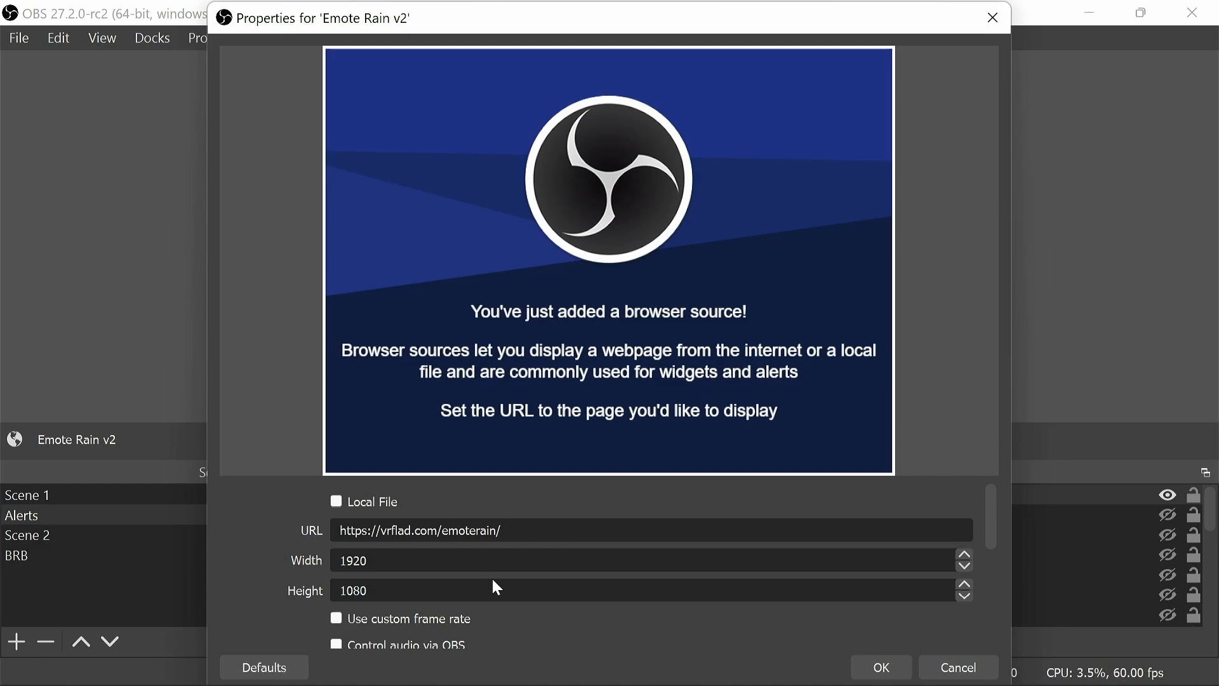
Try the ?all and ?rain URL options, settle on ?welcome, and apply the source settings.
{"action": "left_click", "coordinate": [505, 531]}
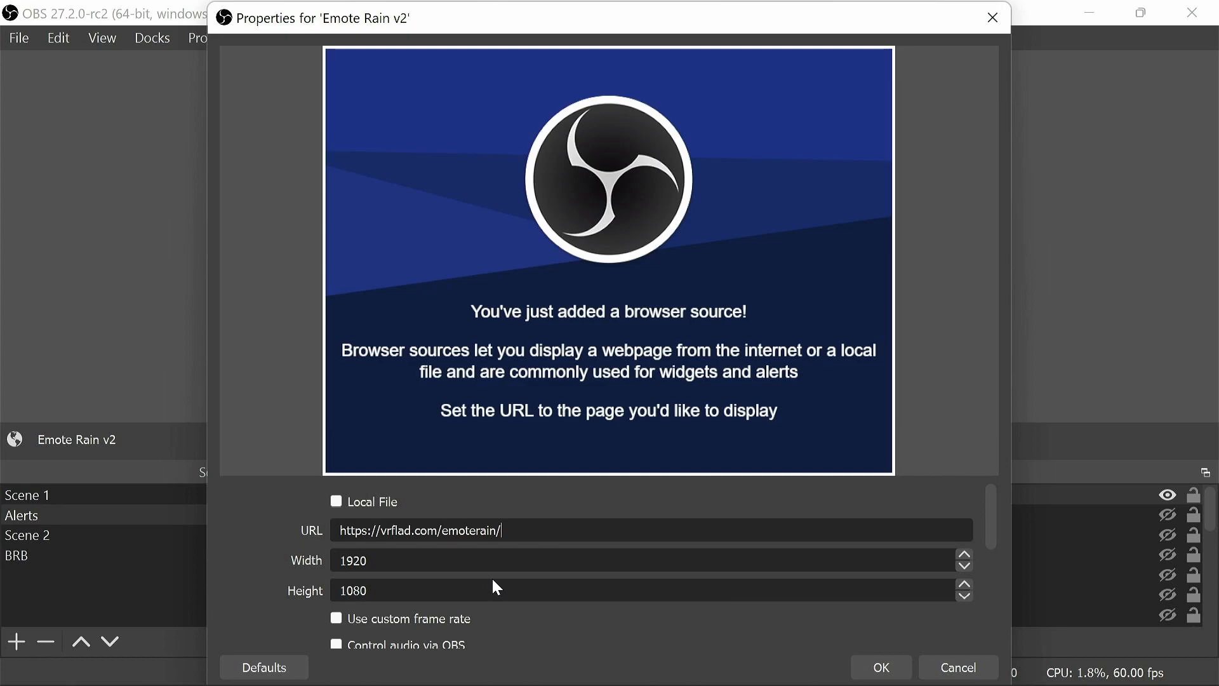
{"action": "type", "text": "?all"}
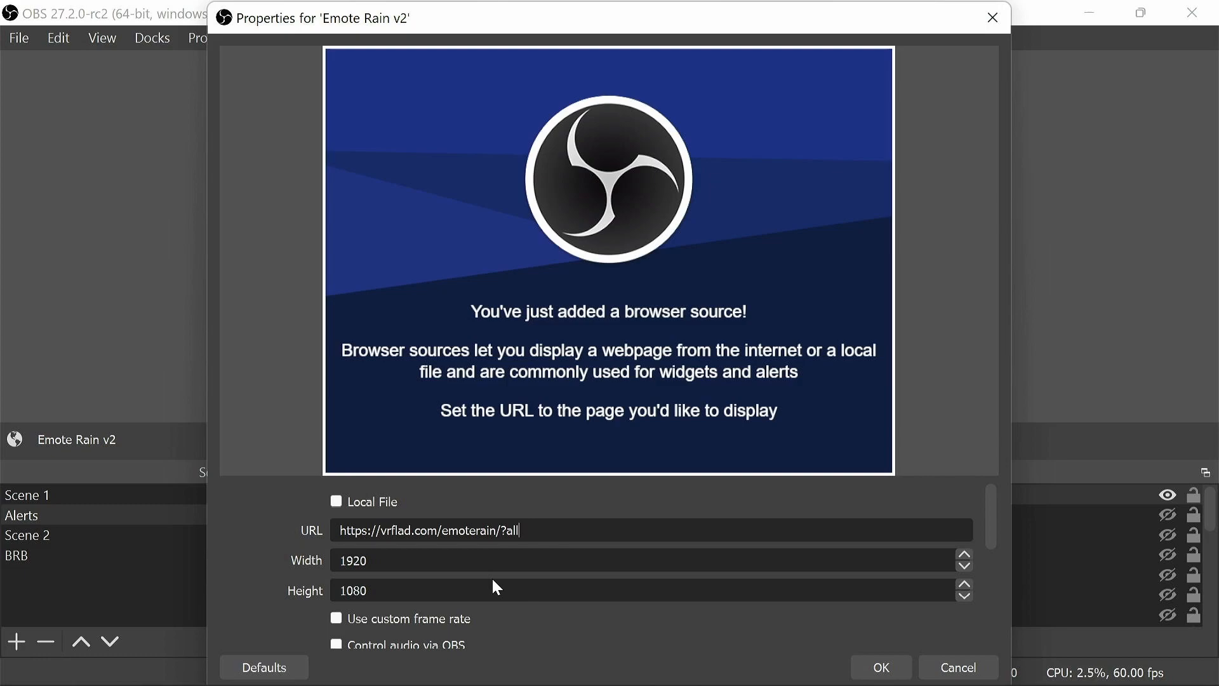
{"action": "double_click", "coordinate": [511, 531]}
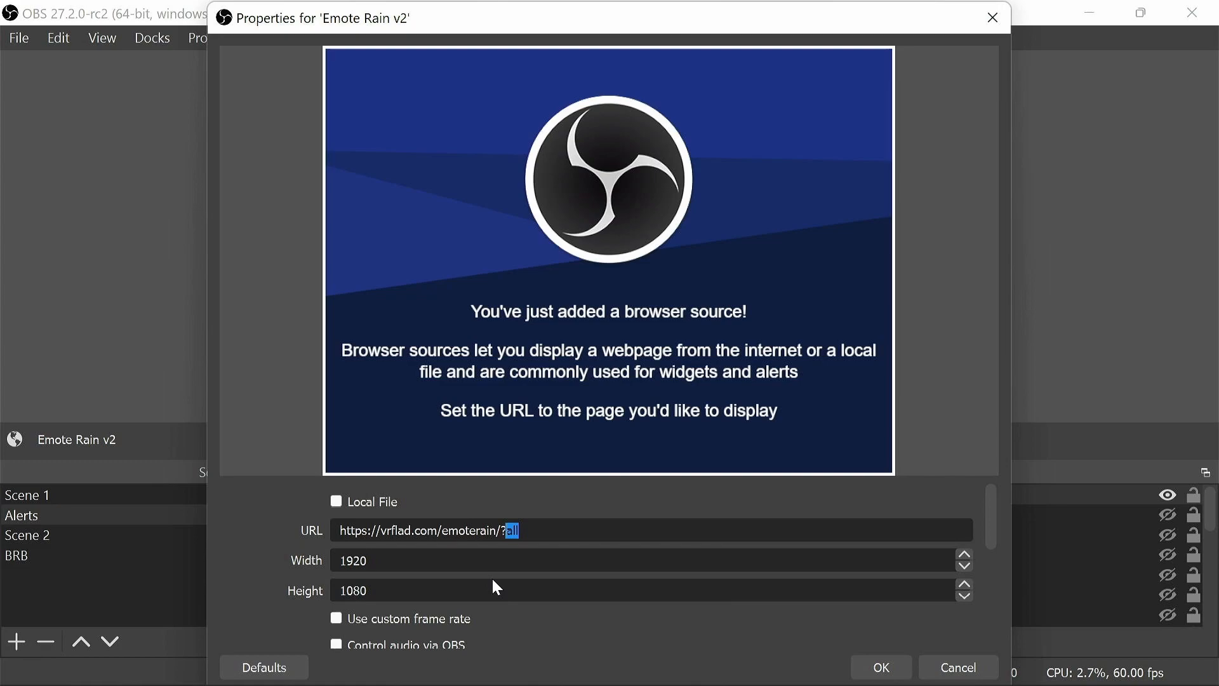
{"action": "type", "text": "rain"}
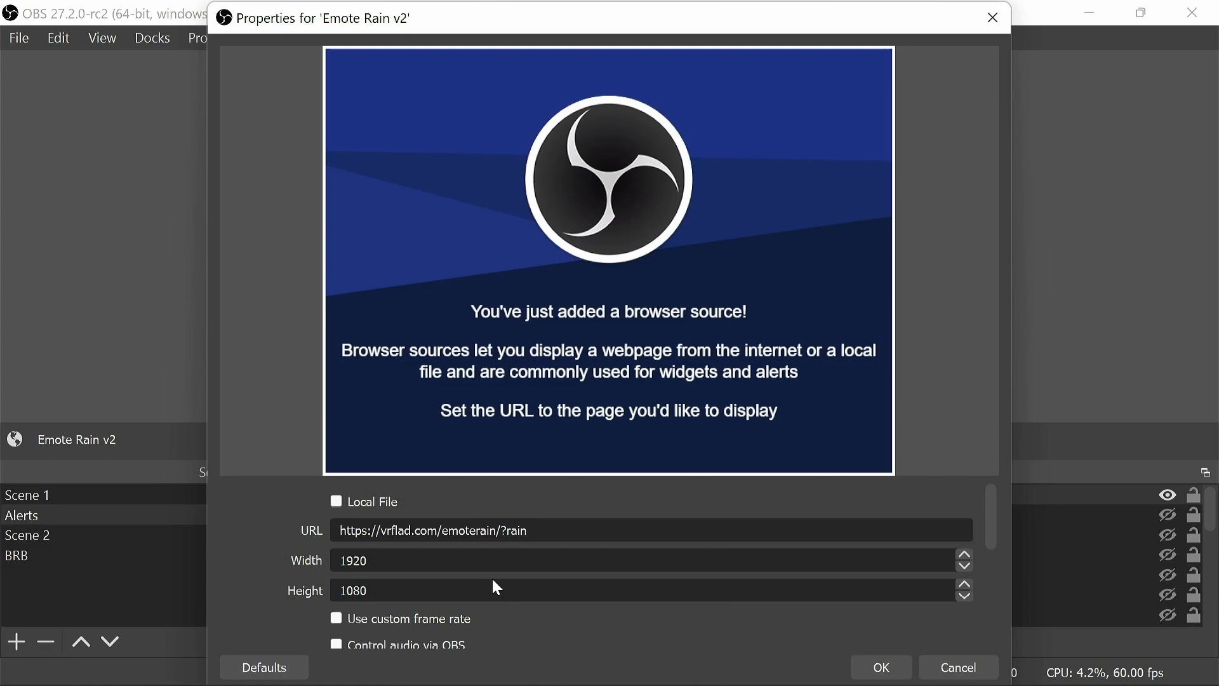
{"action": "double_click", "coordinate": [514, 531]}
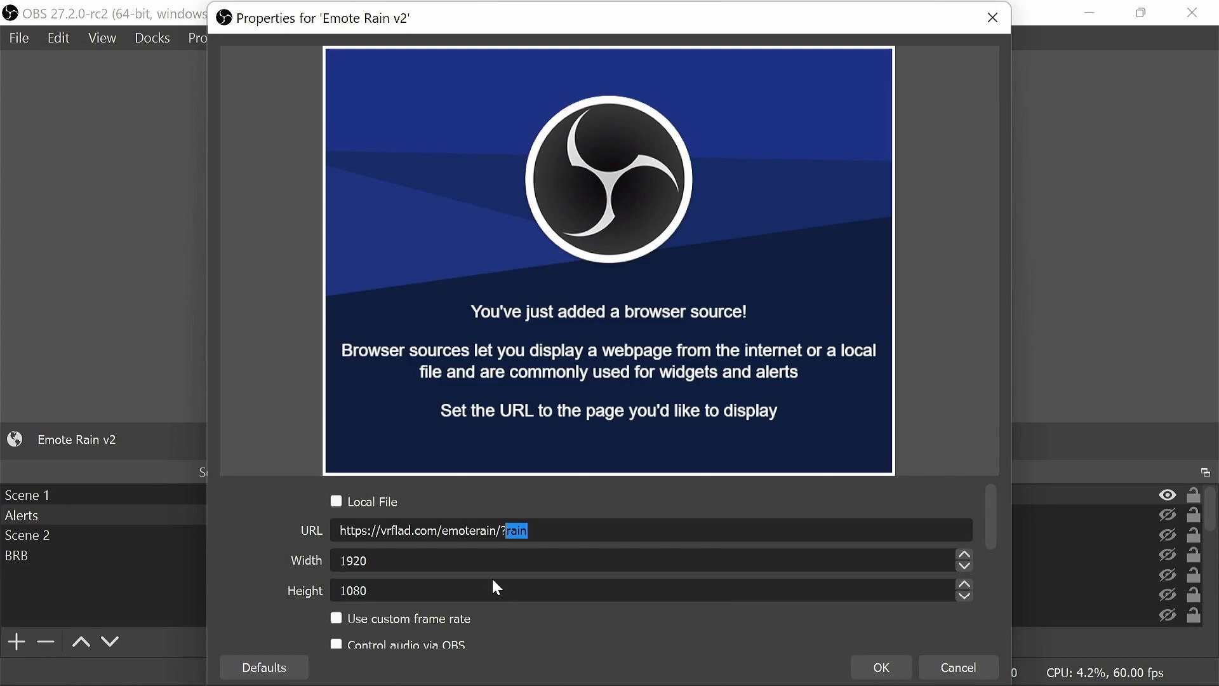
{"action": "type", "text": "welcome"}
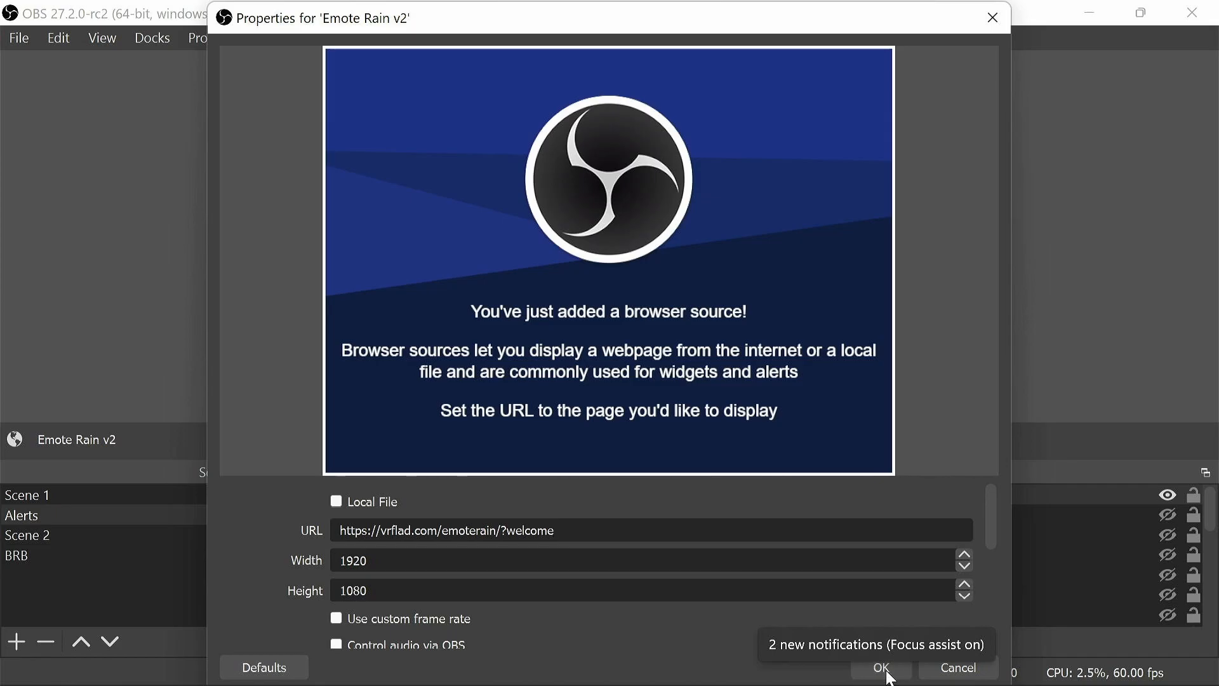
{"action": "left_click", "coordinate": [879, 666]}
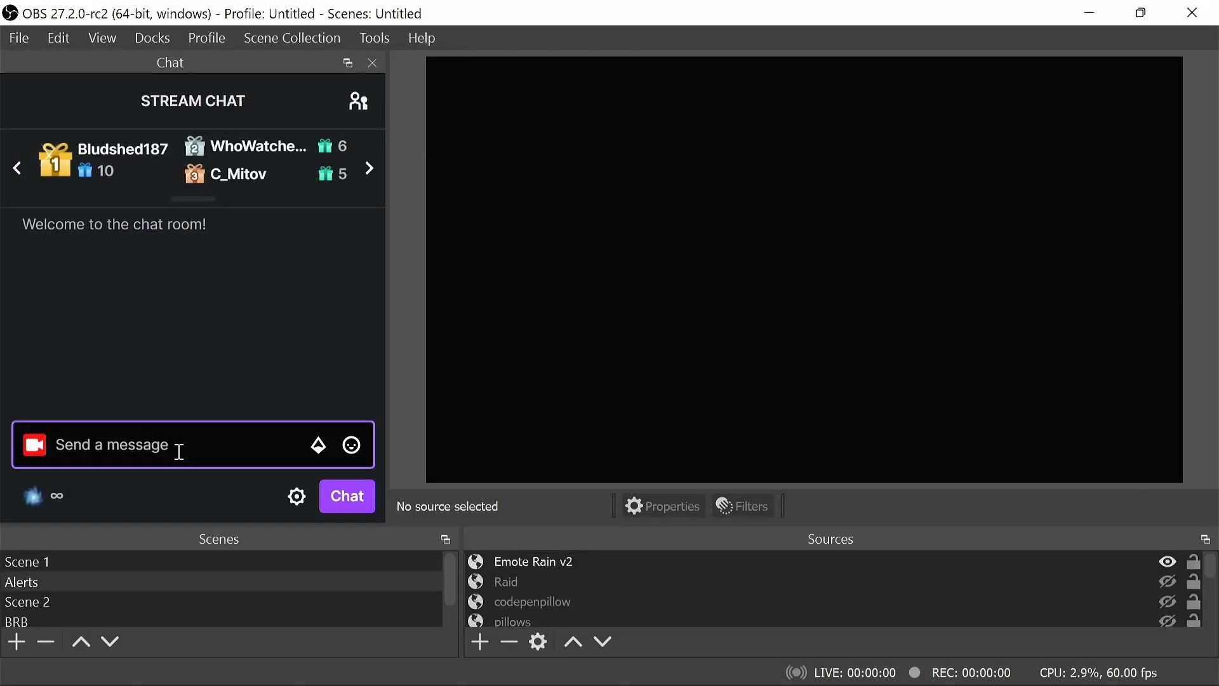
Send Hello, a vrflad emote, and the !er rain emote command from the OBS chat dock.
{"action": "type", "text": "Hel"}
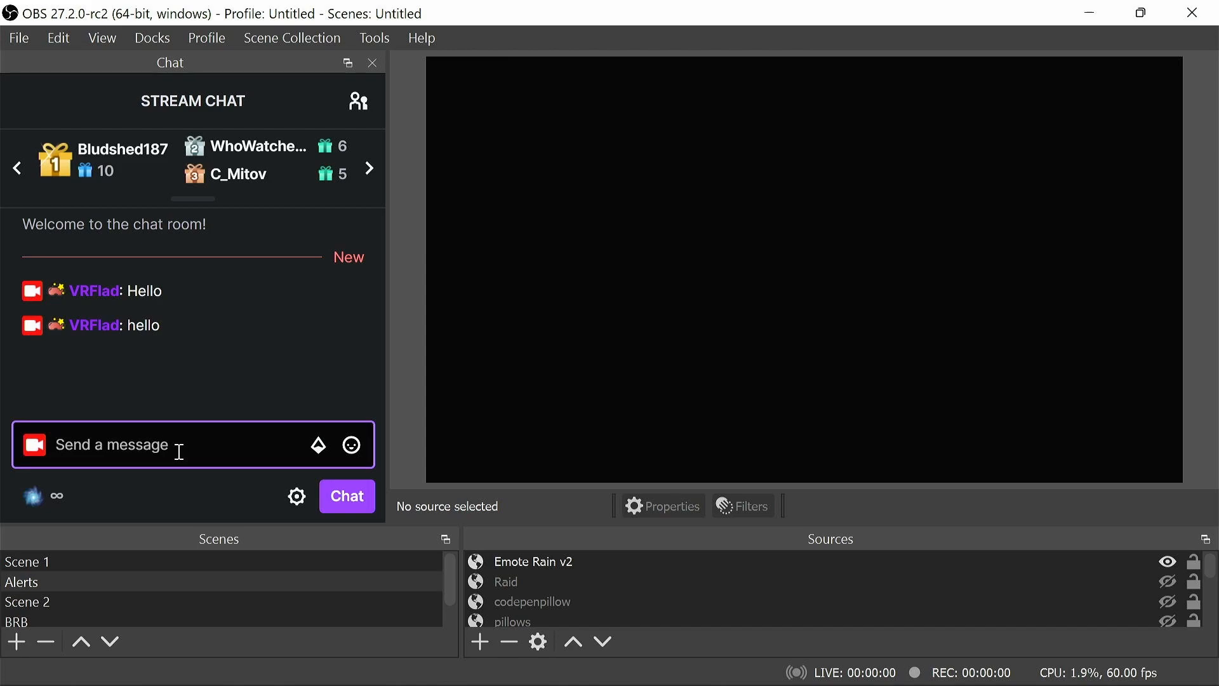
{"action": "type", "text": "vr"}
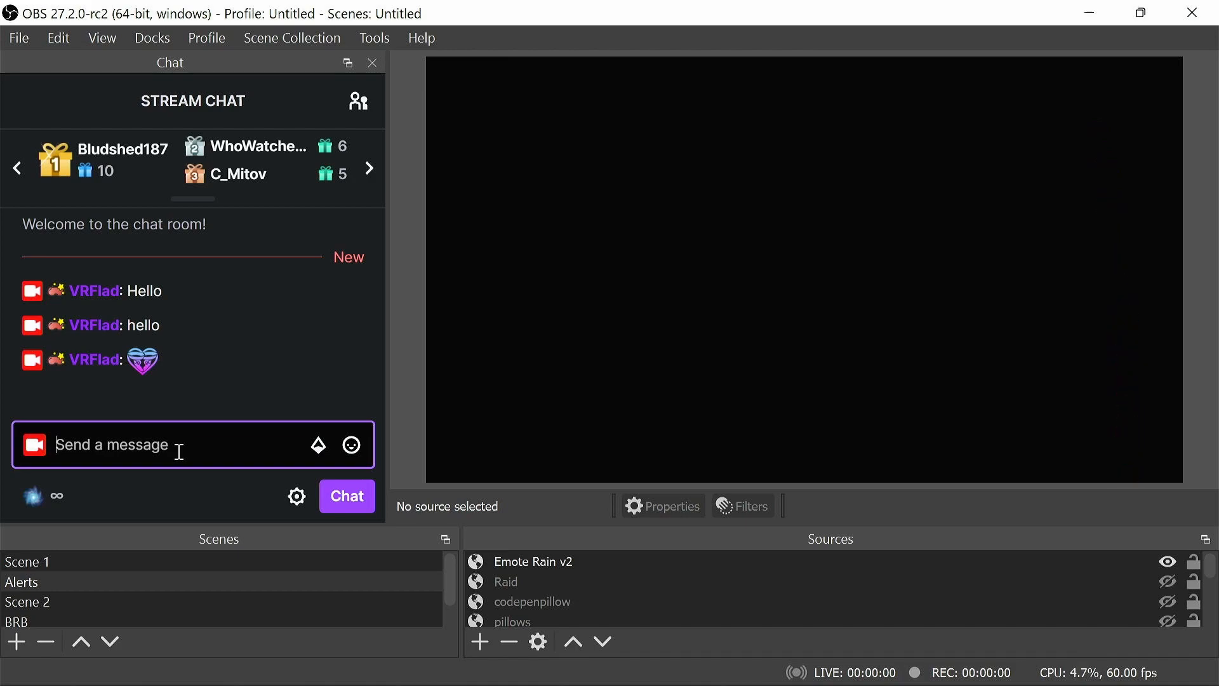
{"action": "type", "text": "!er rain vrfladFlail vrfladLaugh vrfladTired vrfladSynthLord vrfladLove vrfladScared vrfladEat vrfladGhost"}
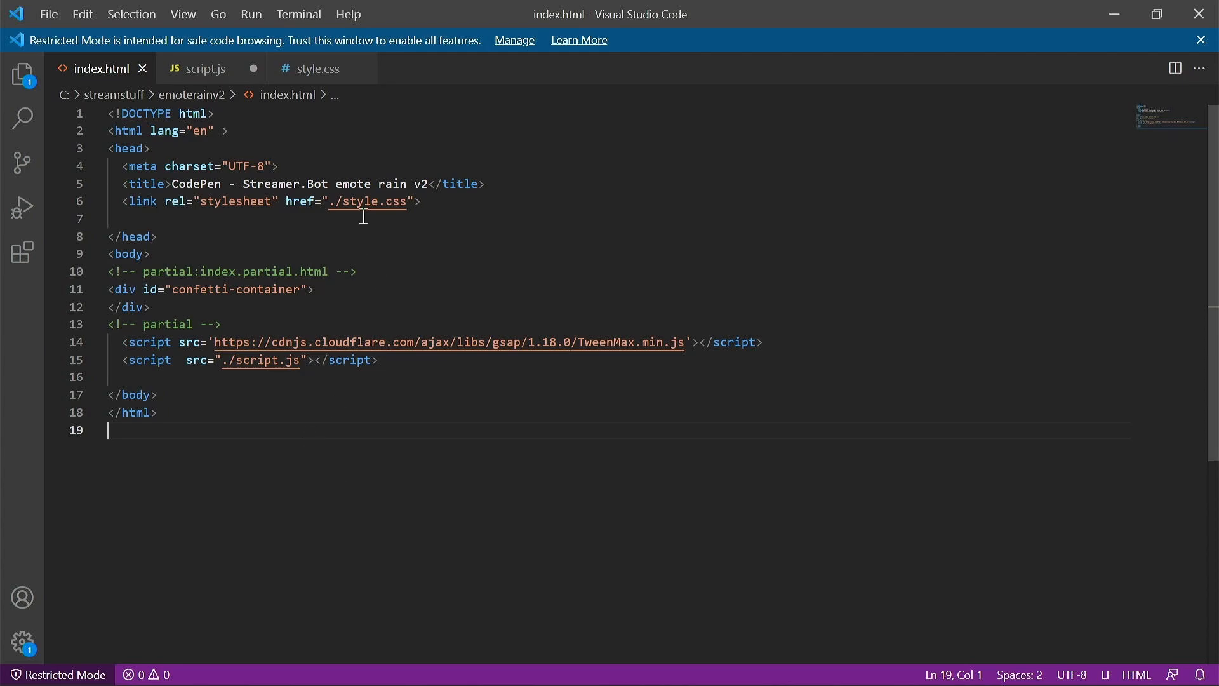
{"action": "mouse_move", "coordinate": [216, 300]}
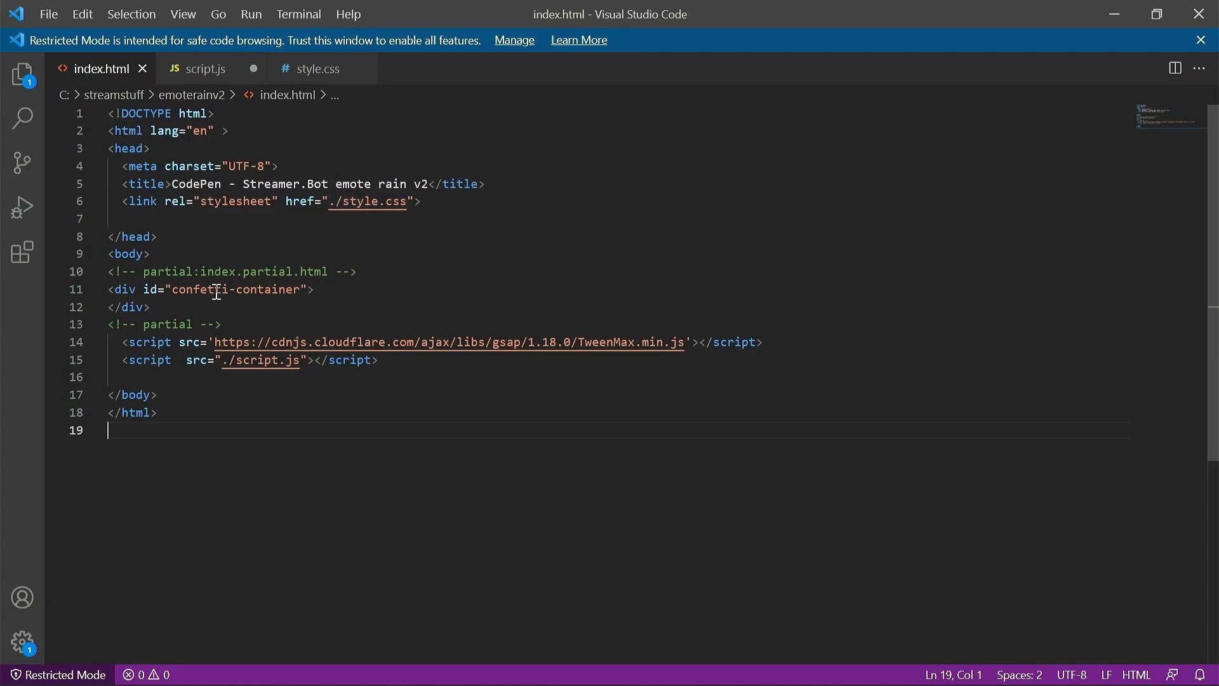
{"action": "mouse_move", "coordinate": [166, 304]}
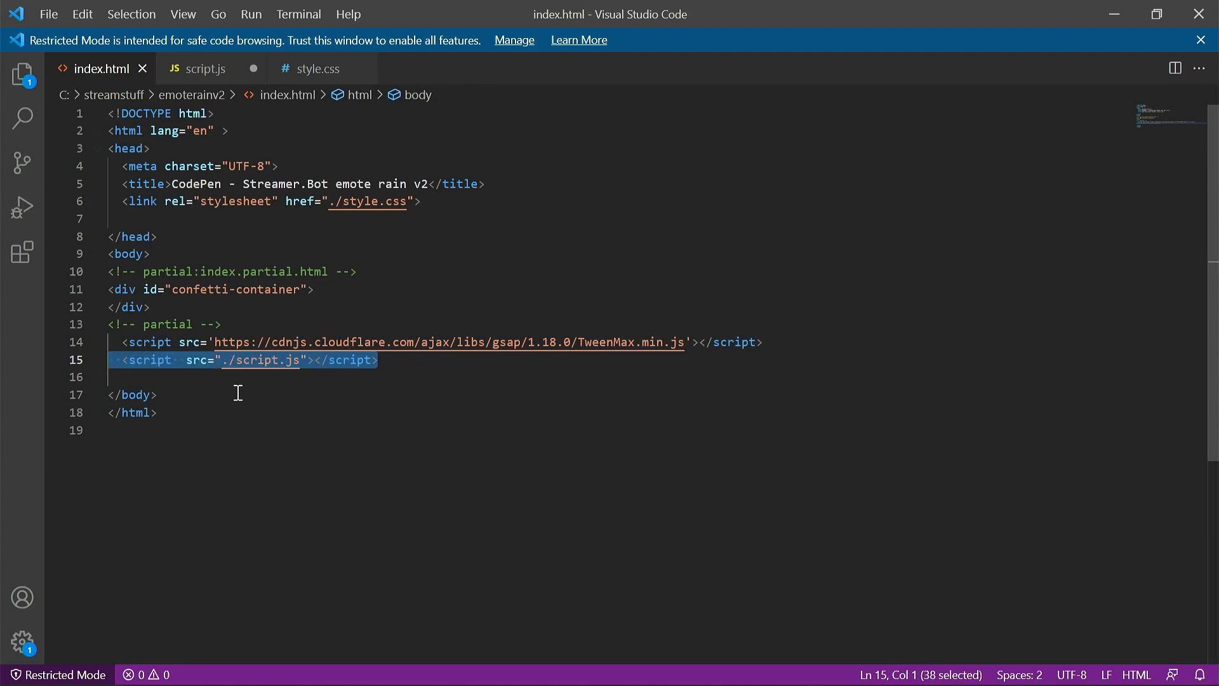
Switch from index.html to the overlay's style.css stylesheet.
{"action": "left_click", "coordinate": [316, 69]}
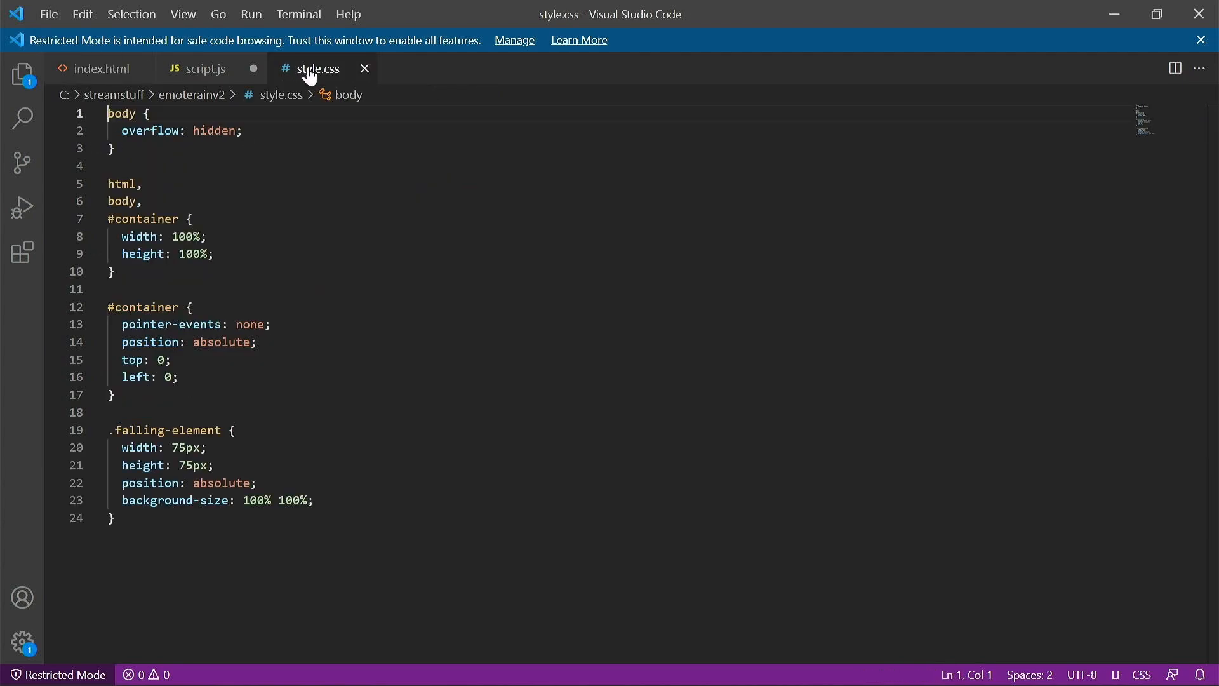
{"action": "mouse_move", "coordinate": [323, 82]}
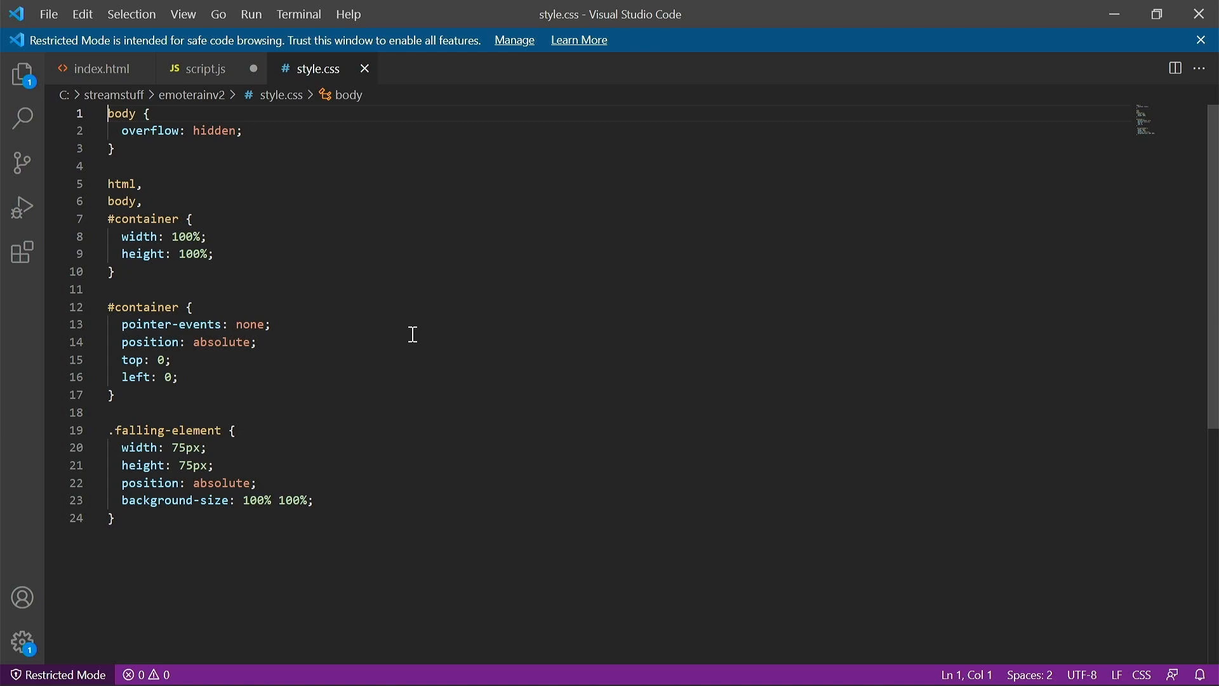
{"action": "mouse_move", "coordinate": [165, 366]}
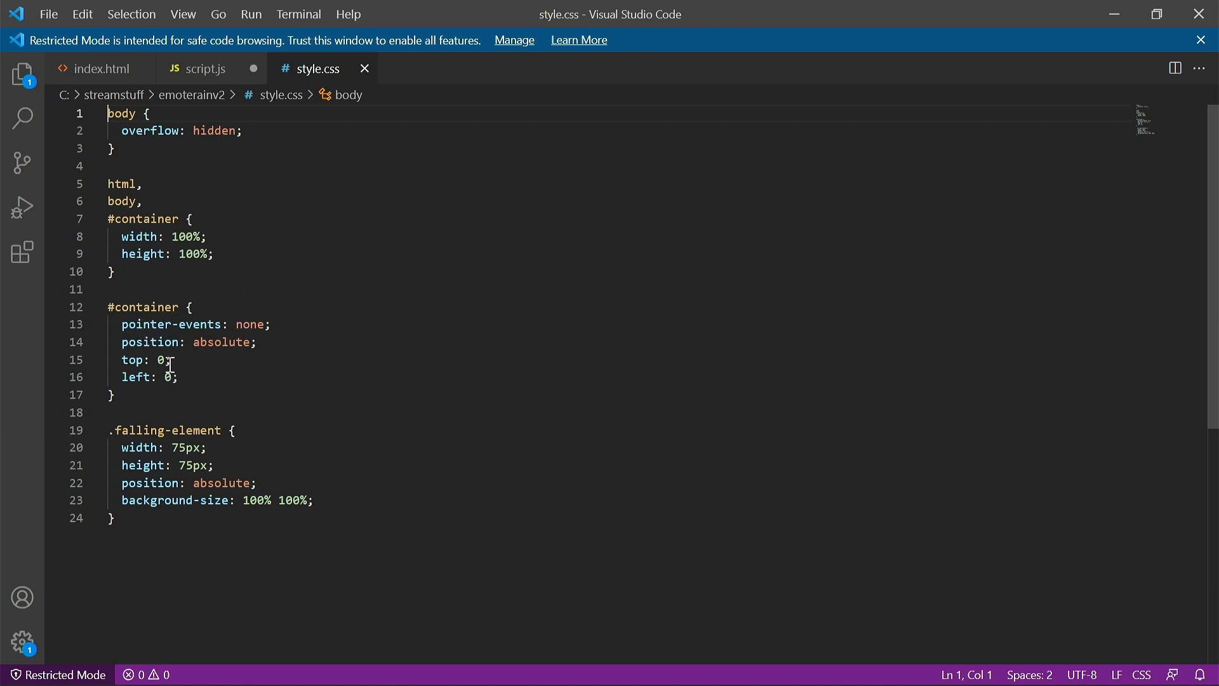
{"action": "mouse_move", "coordinate": [169, 277]}
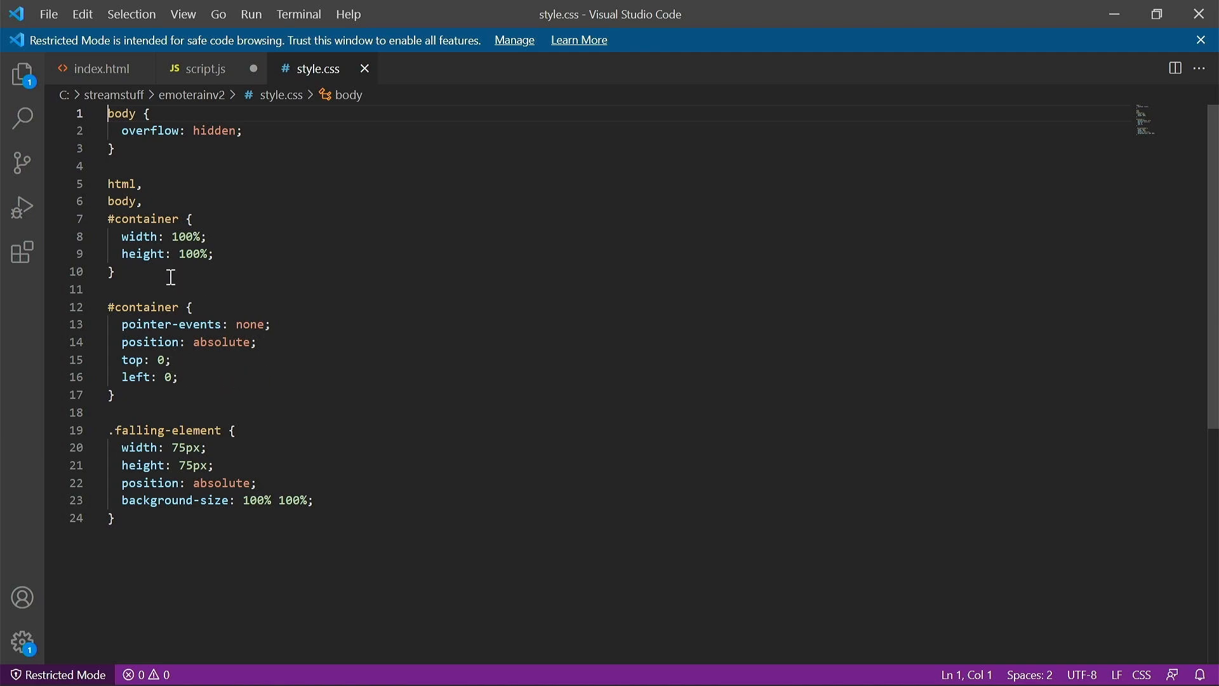
{"action": "mouse_move", "coordinate": [137, 431]}
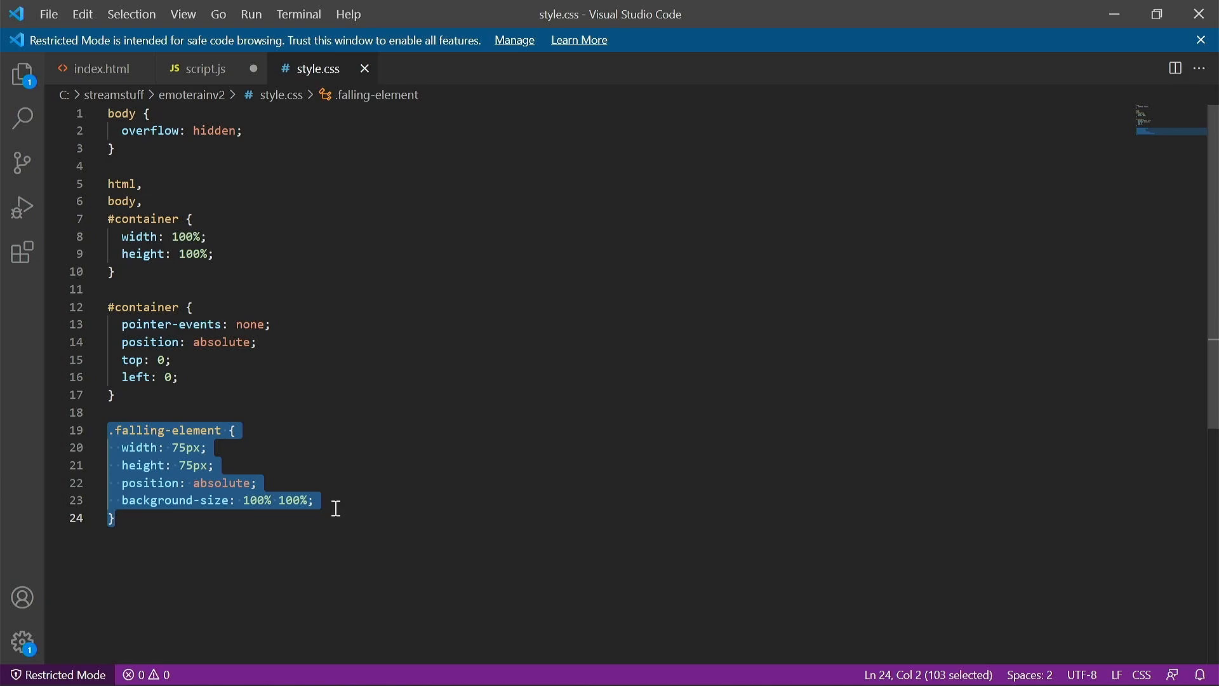
Switch from style.css to the overlay's script.js code.
{"action": "left_click", "coordinate": [206, 69]}
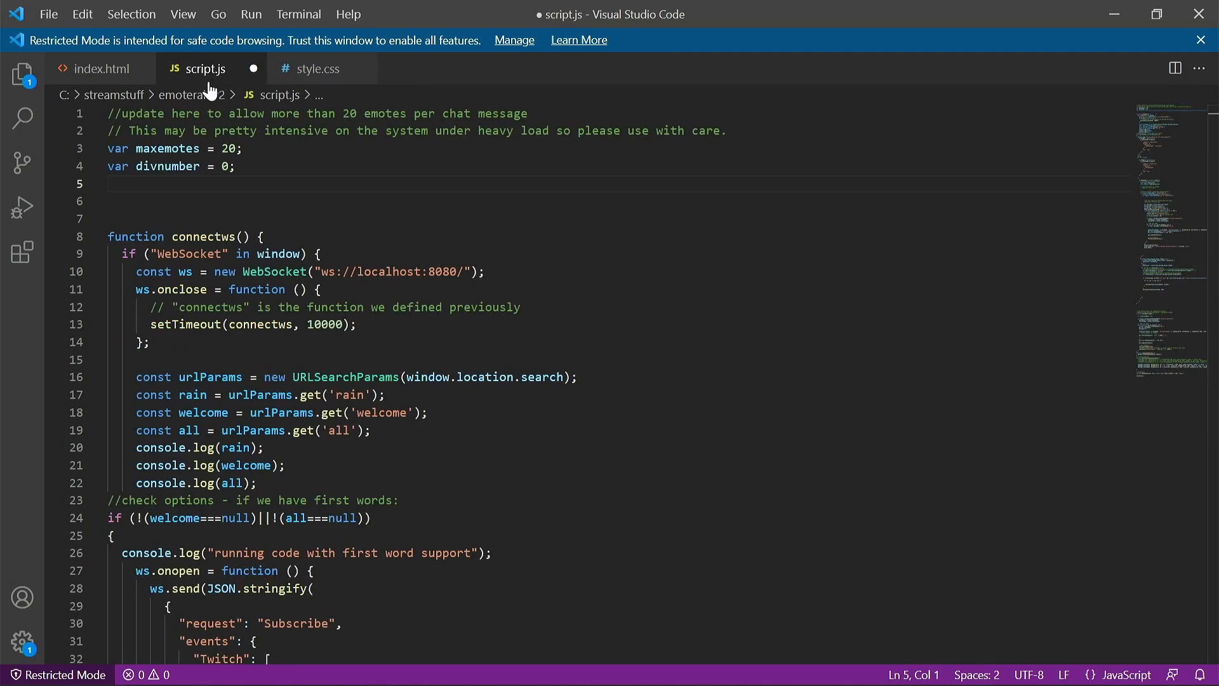
{"action": "mouse_move", "coordinate": [303, 198]}
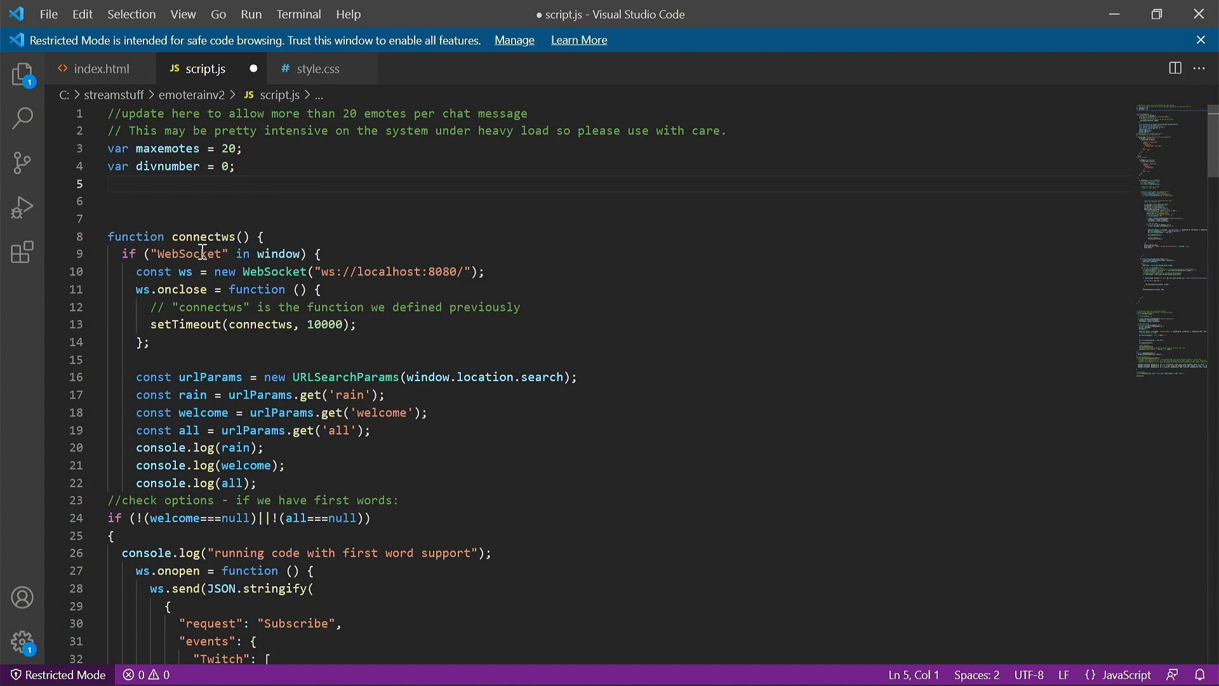
{"action": "left_click", "coordinate": [242, 148]}
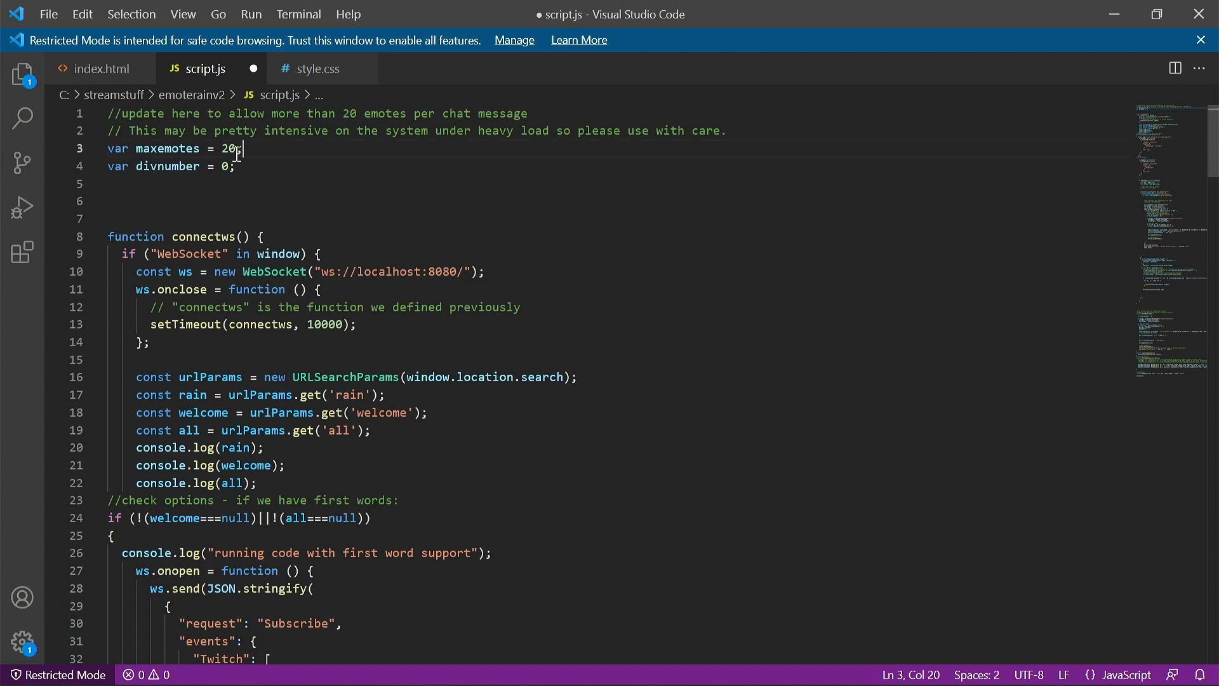
{"action": "triple_click", "coordinate": [171, 149]}
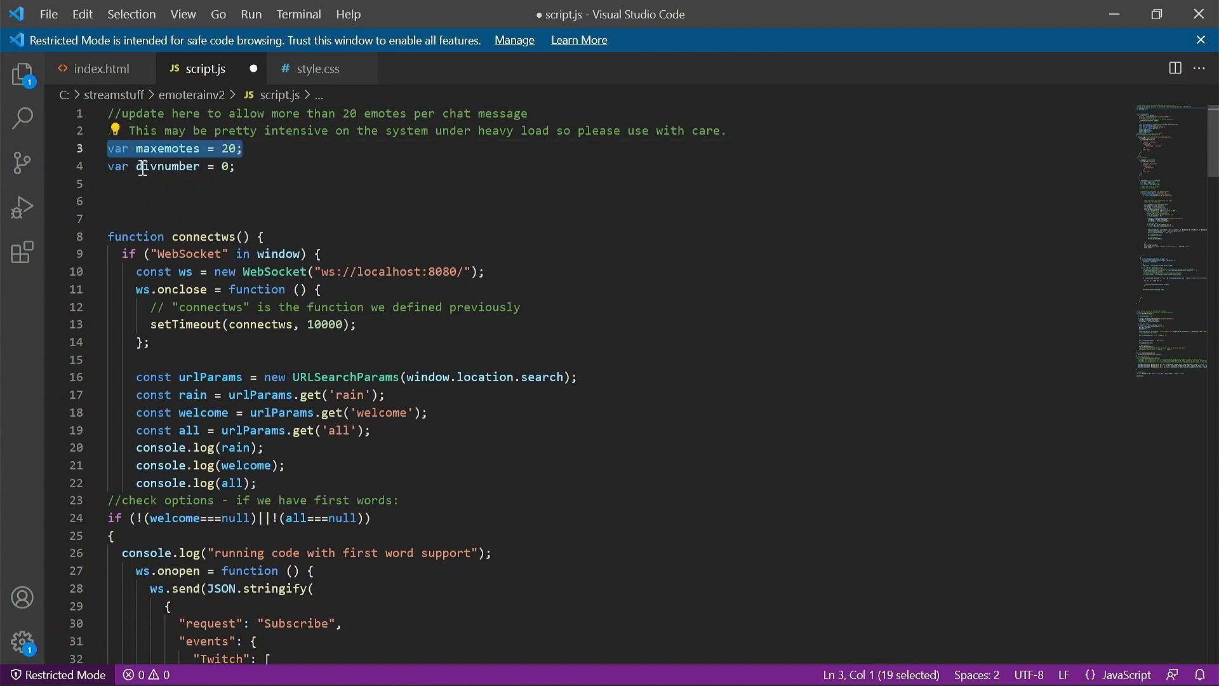
{"action": "scroll", "scroll_direction": "down", "scroll_amount": 3}
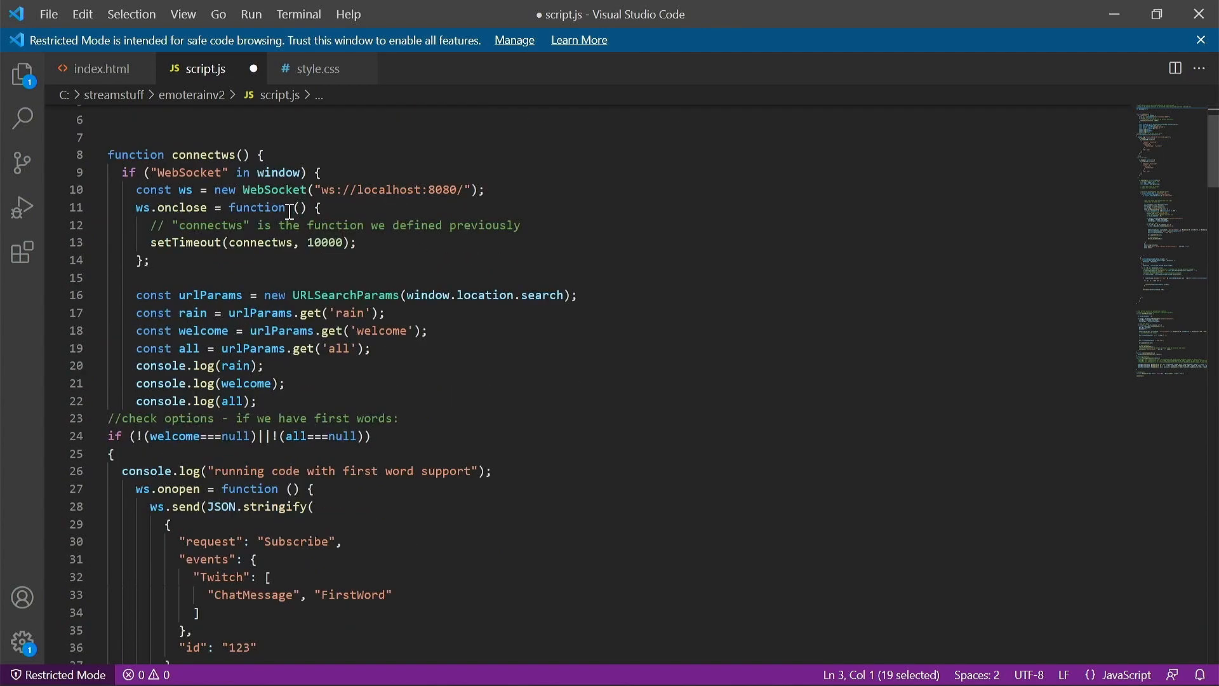
{"action": "mouse_move", "coordinate": [136, 153]}
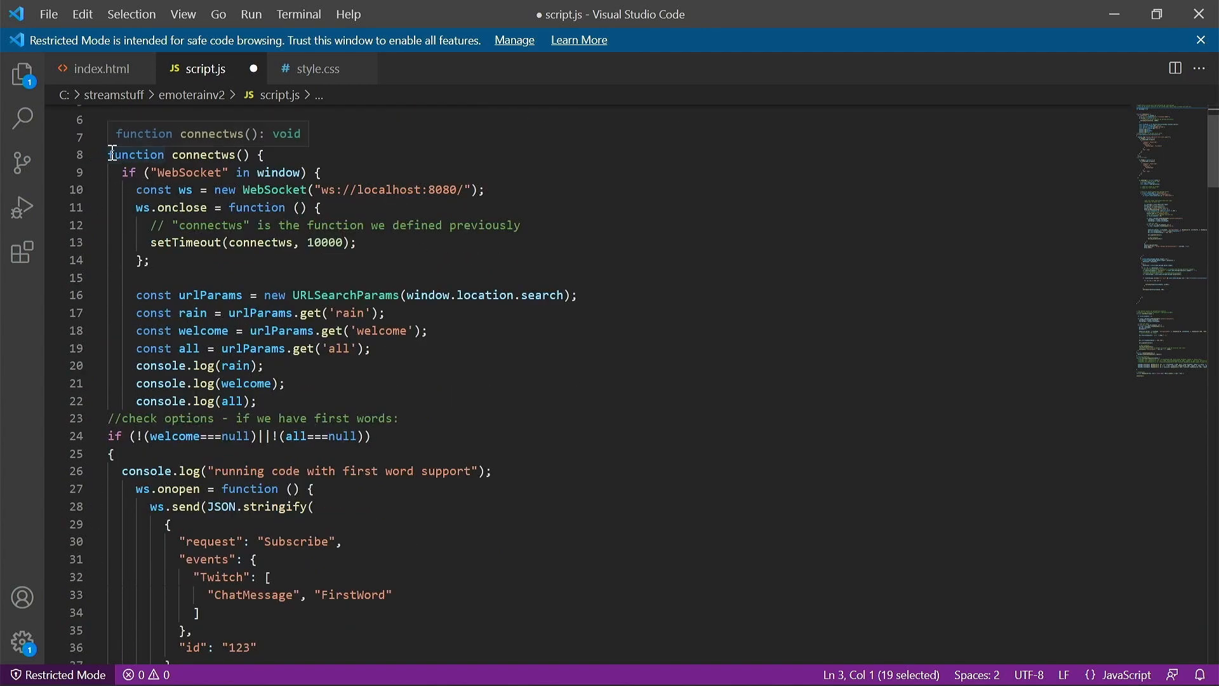
{"action": "mouse_move", "coordinate": [1086, 226]}
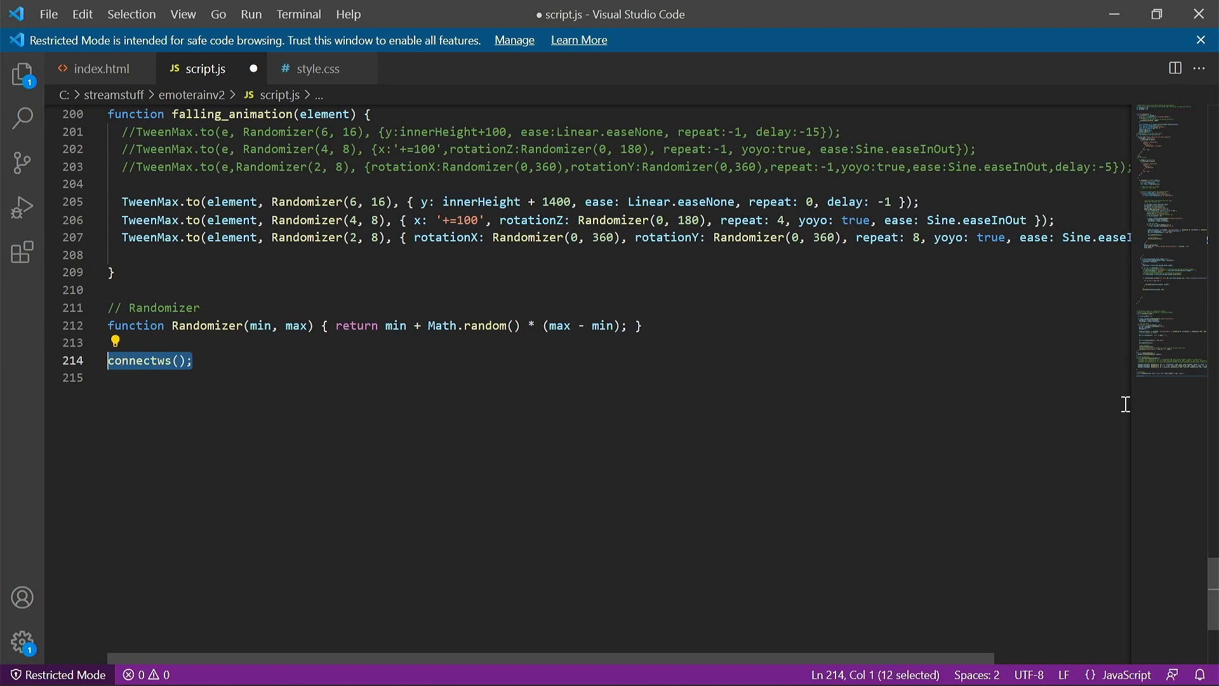
{"action": "scroll", "scroll_direction": "up", "scroll_amount": 3}
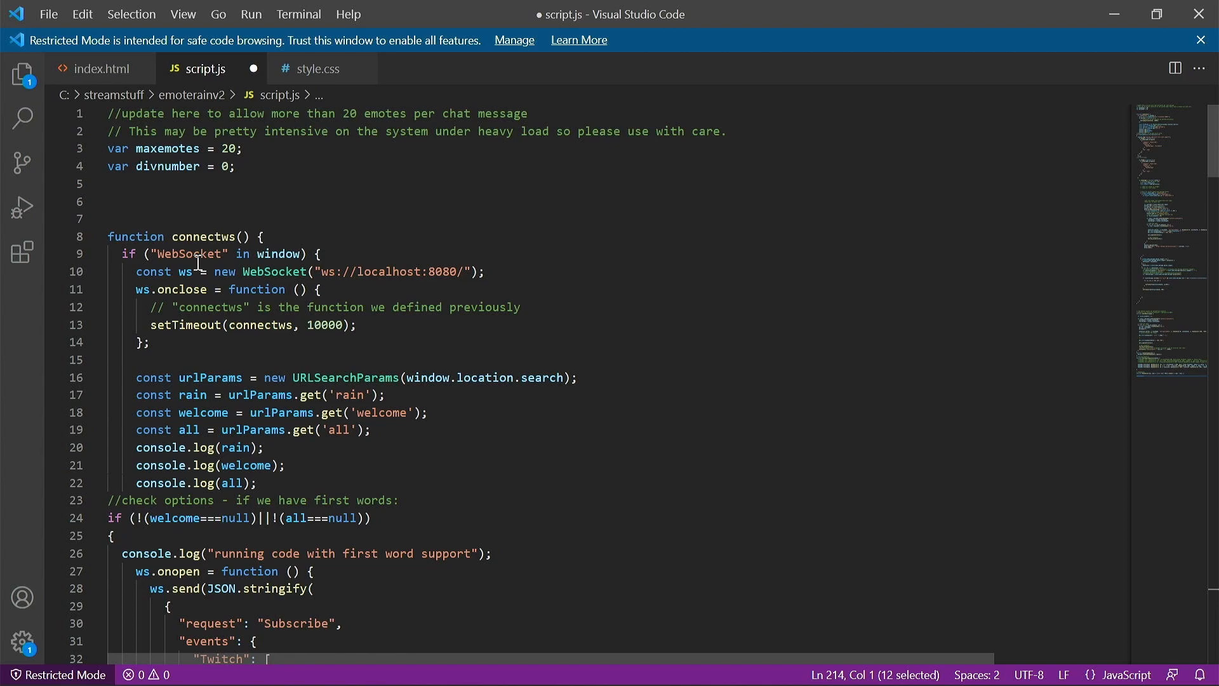
{"action": "mouse_move", "coordinate": [282, 290]}
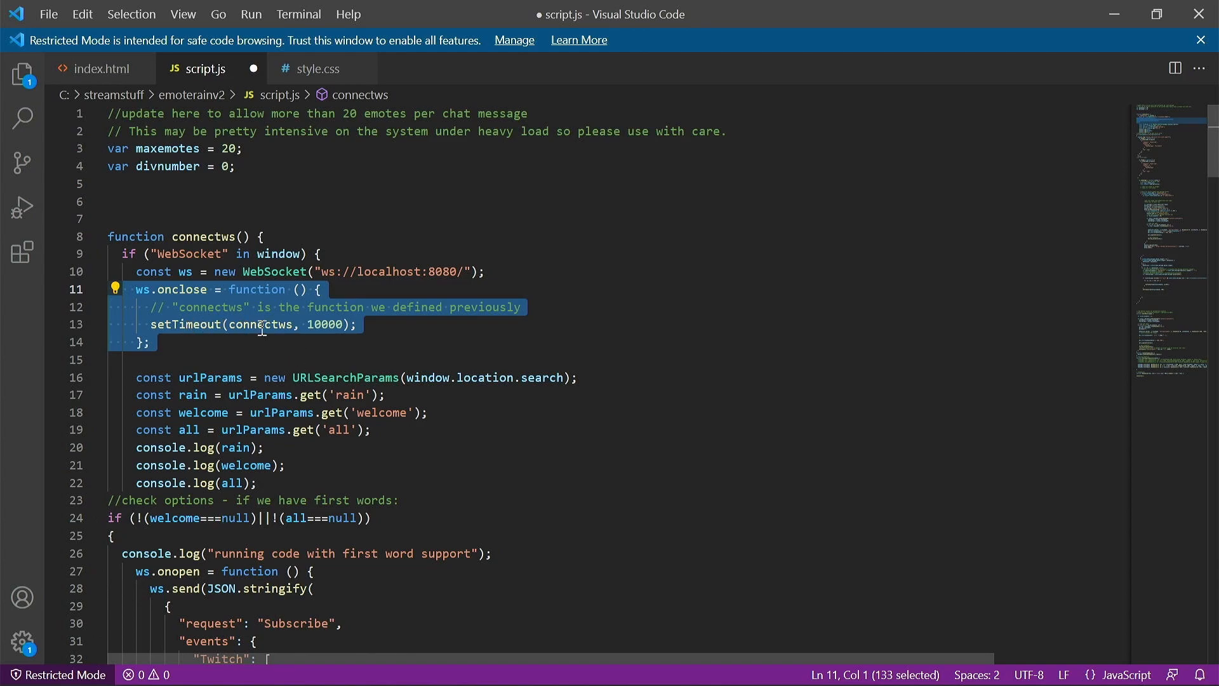
{"action": "mouse_move", "coordinate": [226, 324]}
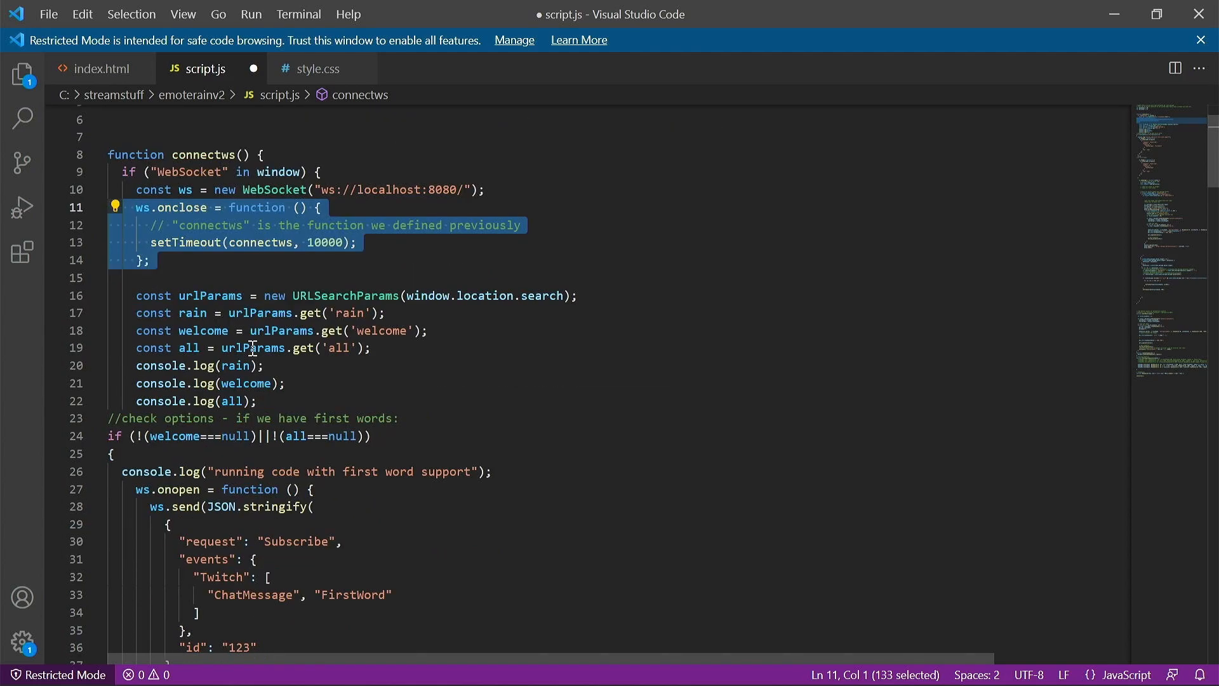
{"action": "left_click", "coordinate": [189, 296]}
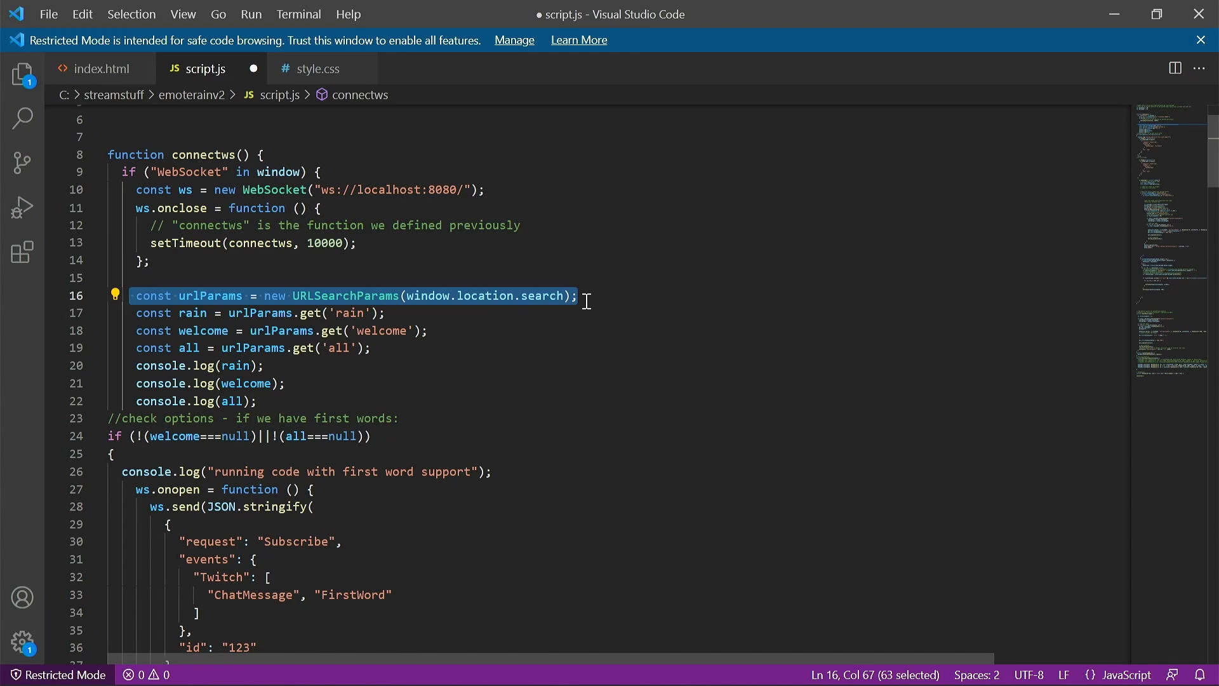
{"action": "mouse_move", "coordinate": [356, 378]}
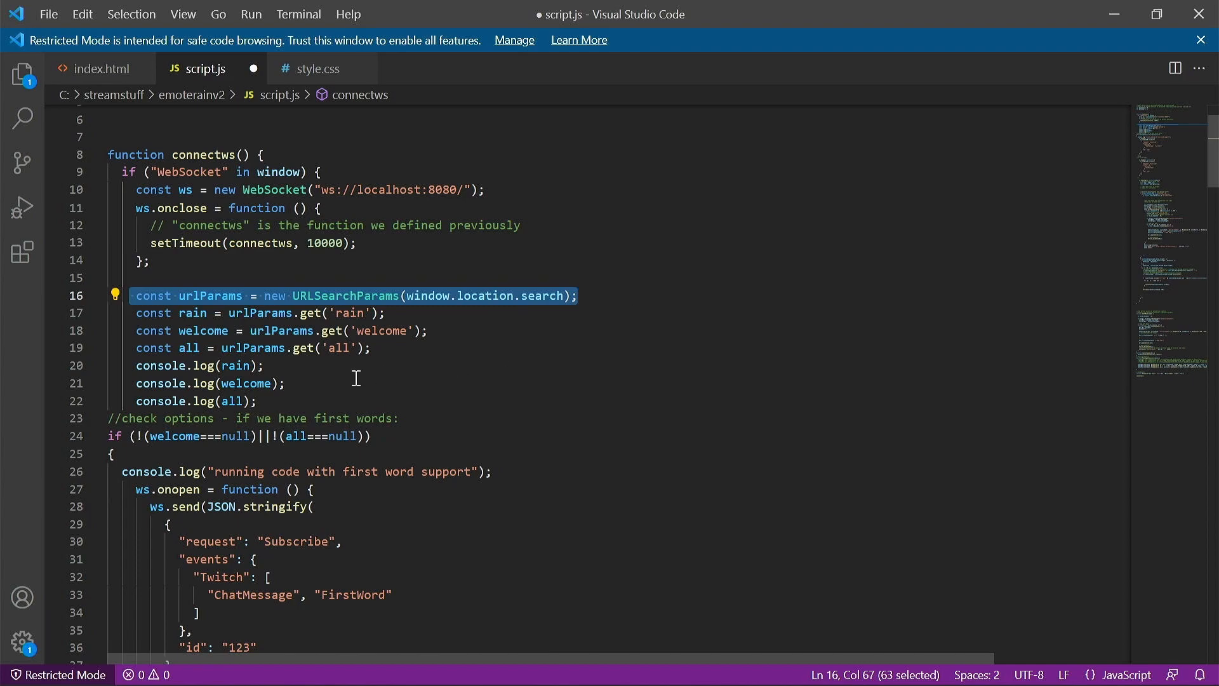
{"action": "mouse_move", "coordinate": [306, 397]}
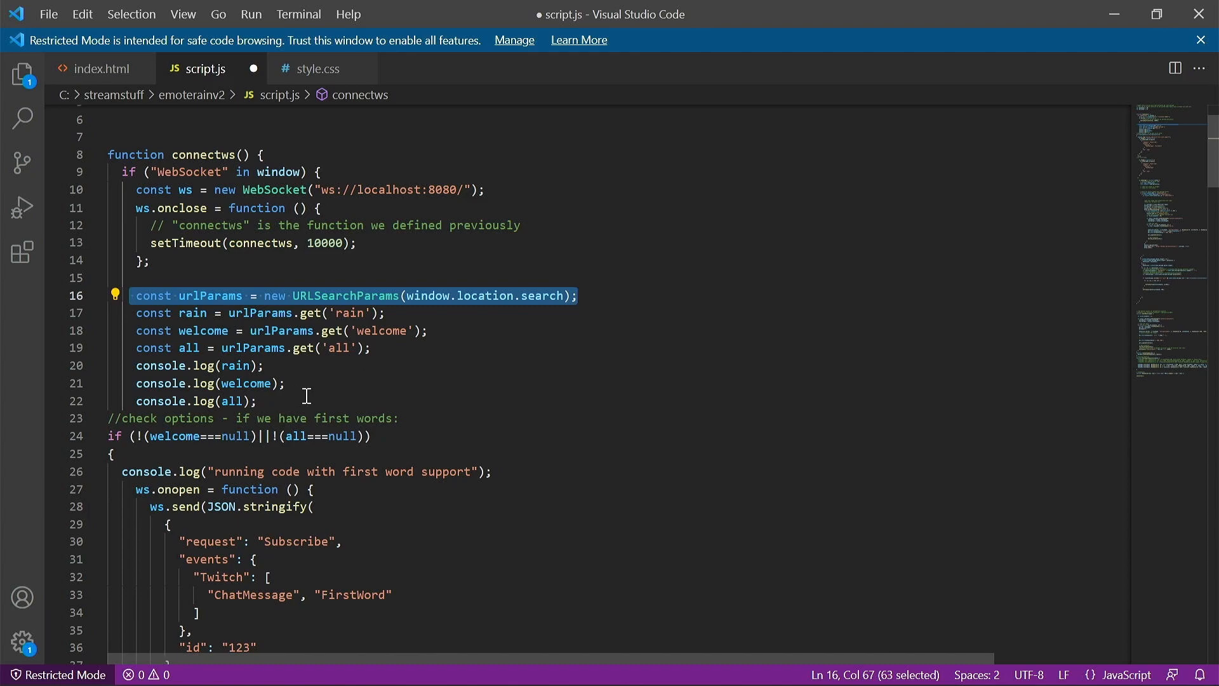
{"action": "scroll", "scroll_direction": "down", "scroll_amount": 3}
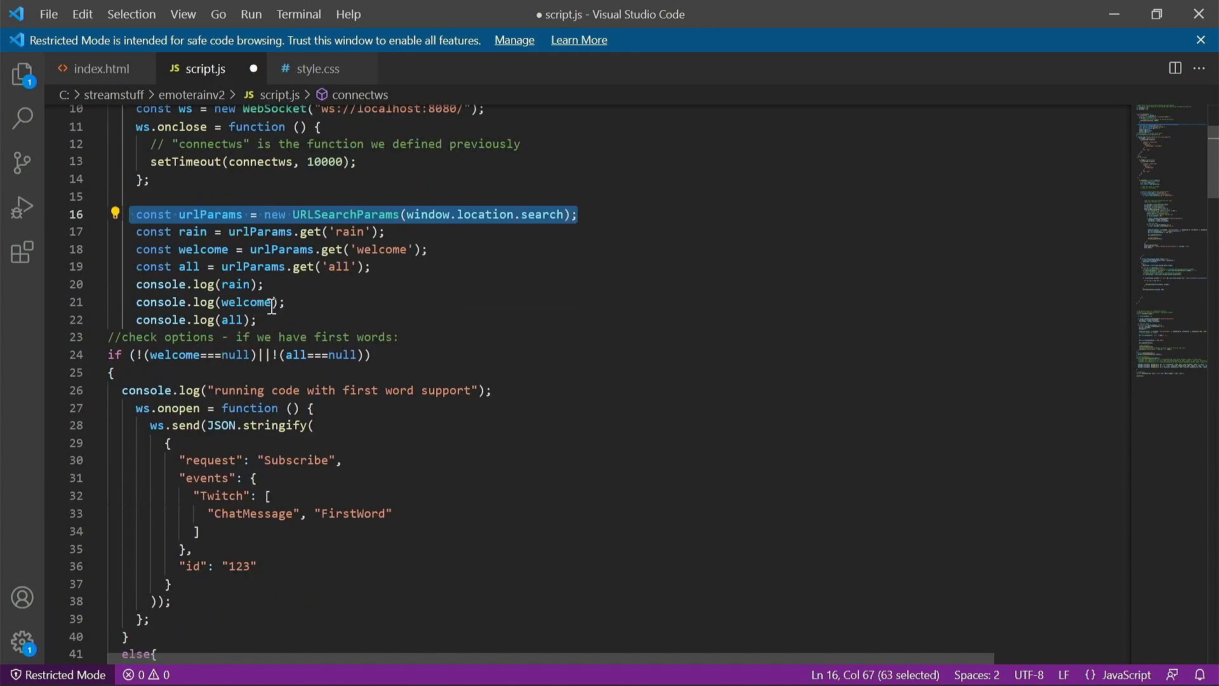
{"action": "scroll", "scroll_direction": "down", "scroll_amount": 3}
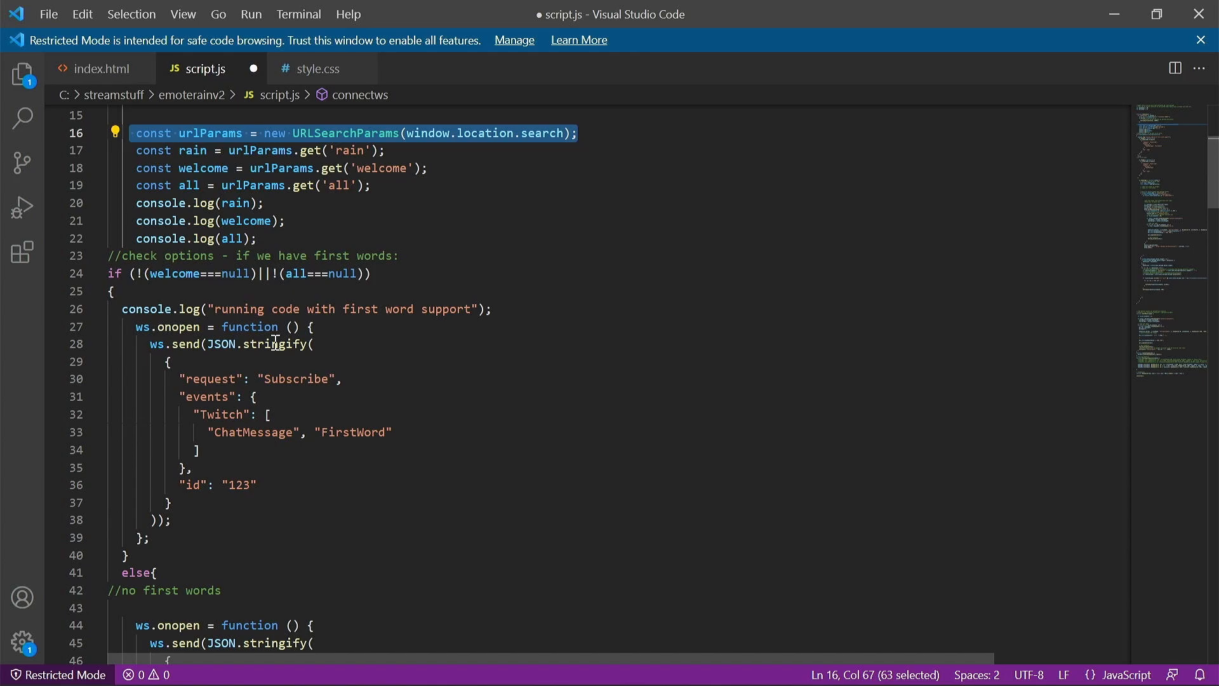
{"action": "mouse_move", "coordinate": [242, 414]}
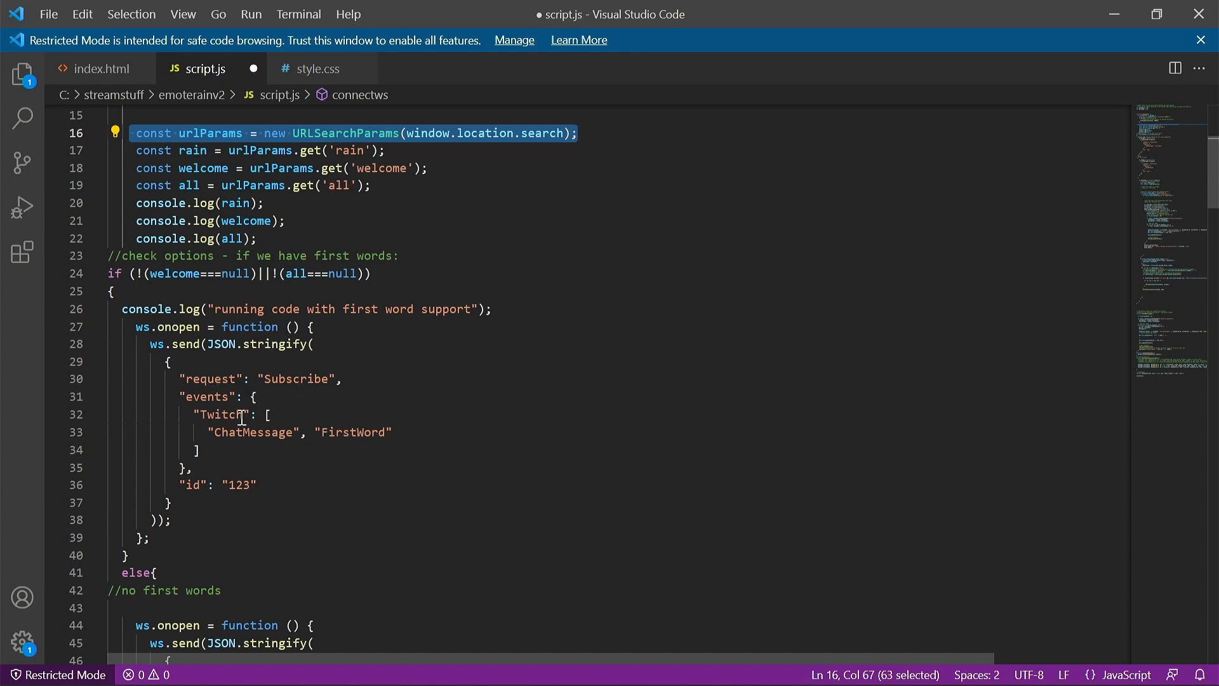
{"action": "mouse_move", "coordinate": [347, 444]}
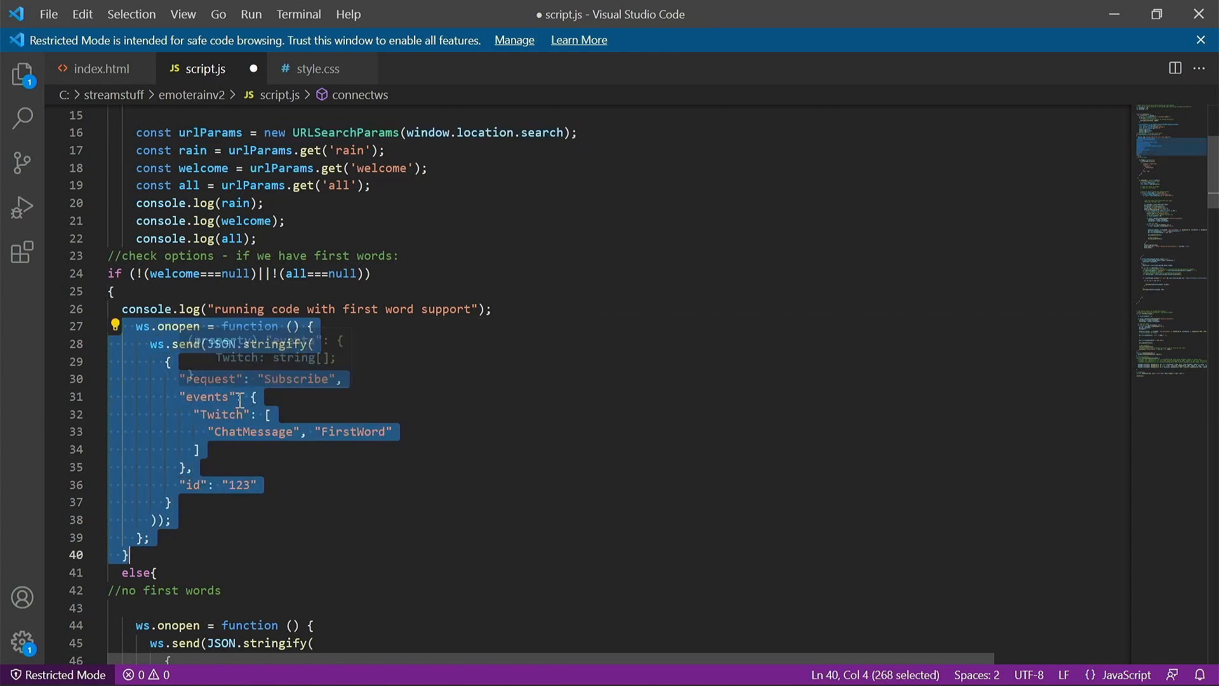
{"action": "mouse_move", "coordinate": [207, 397]}
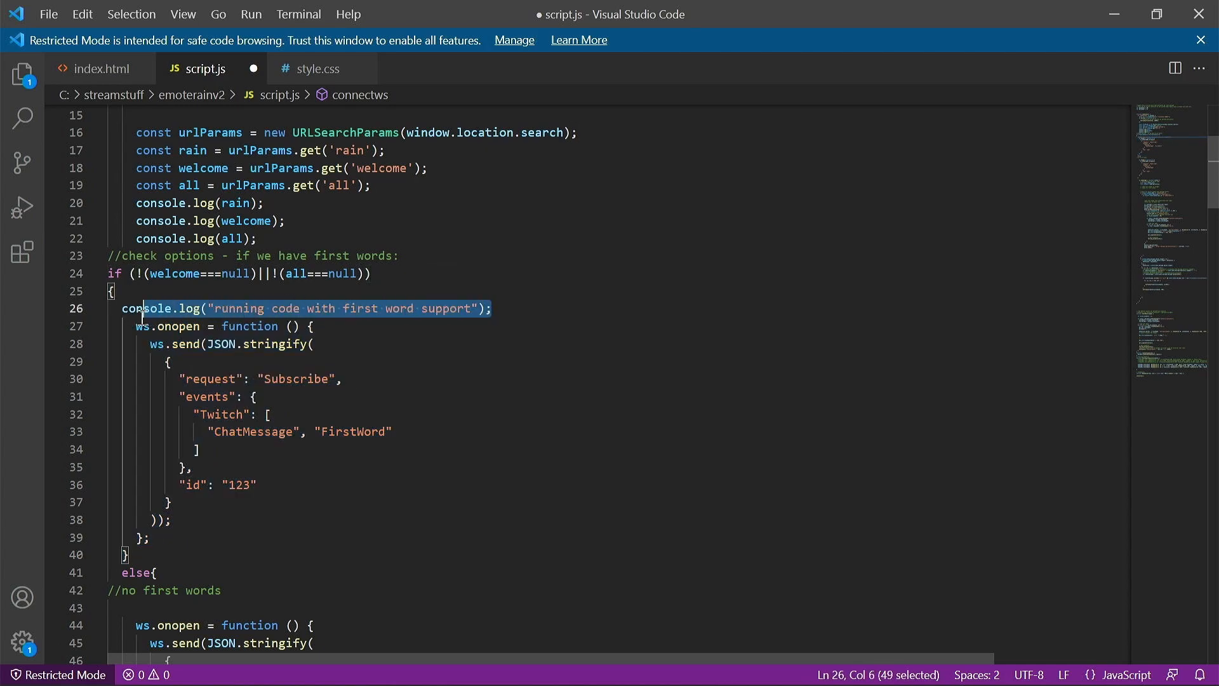
{"action": "left_click", "coordinate": [230, 354]}
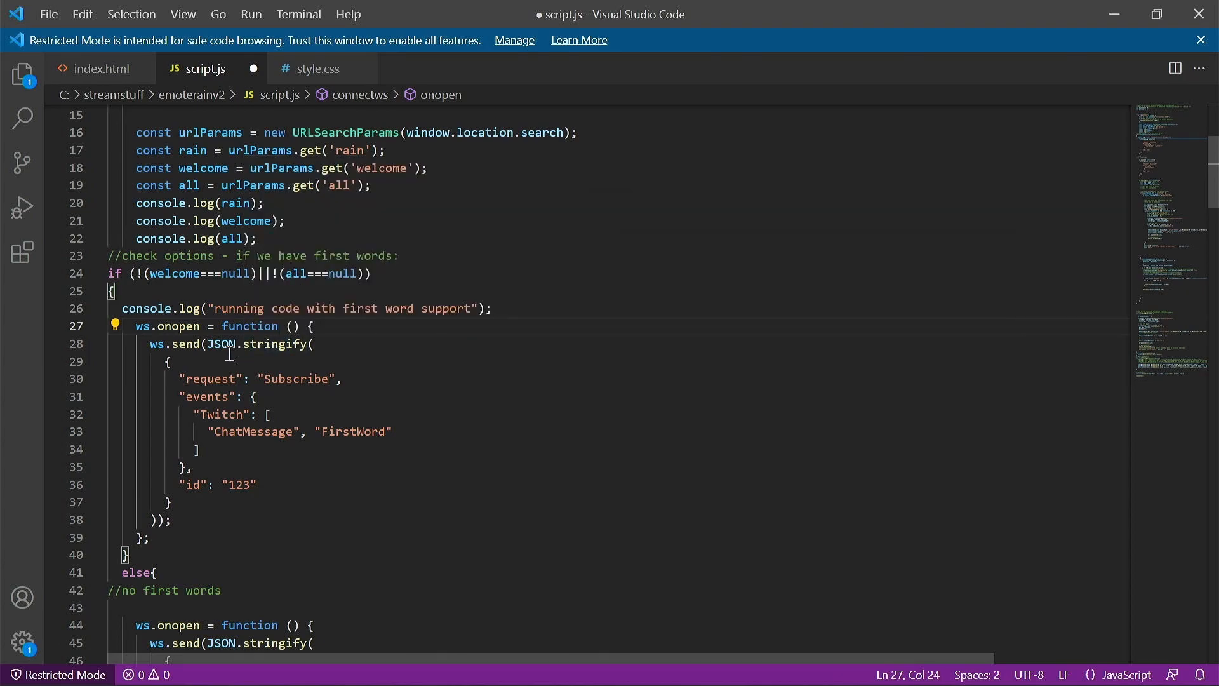
{"action": "mouse_move", "coordinate": [230, 367]}
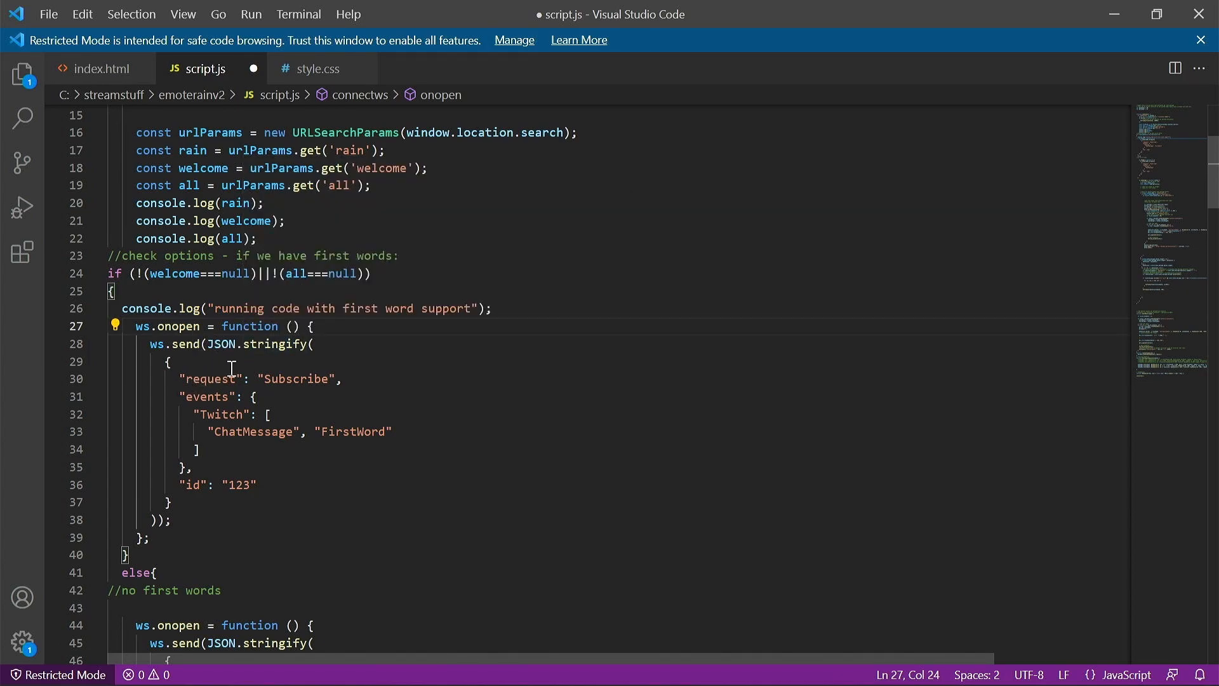
{"action": "left_click", "coordinate": [293, 379]}
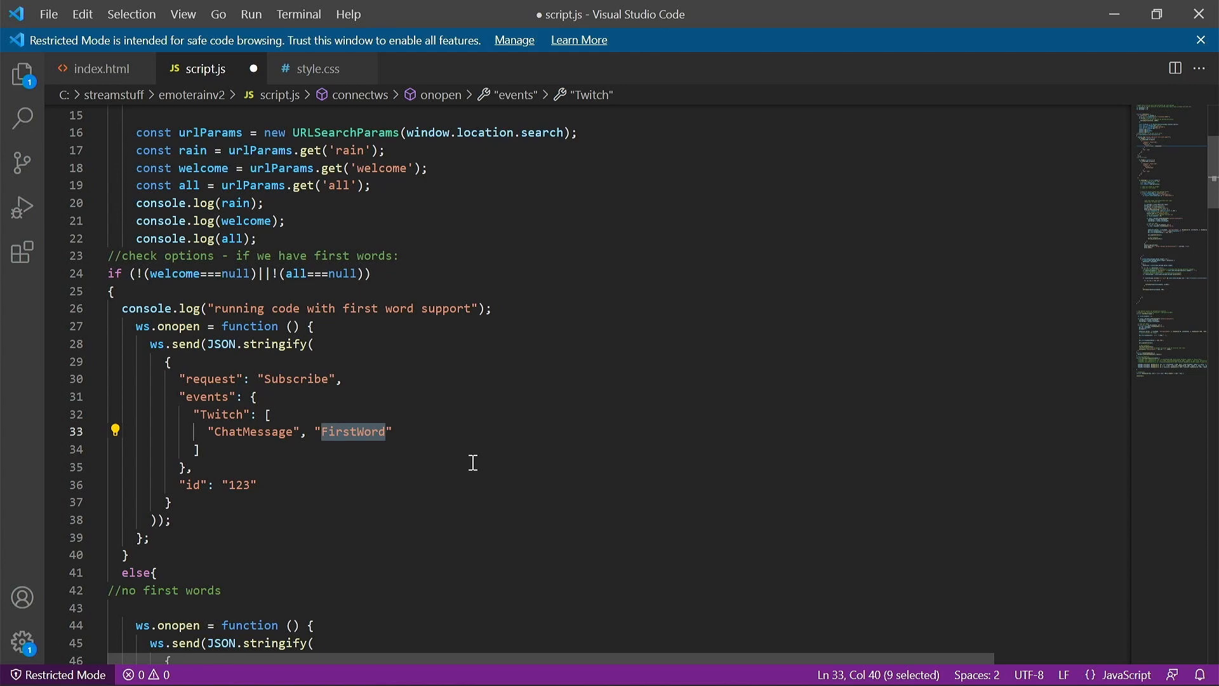
{"action": "mouse_move", "coordinate": [460, 442]}
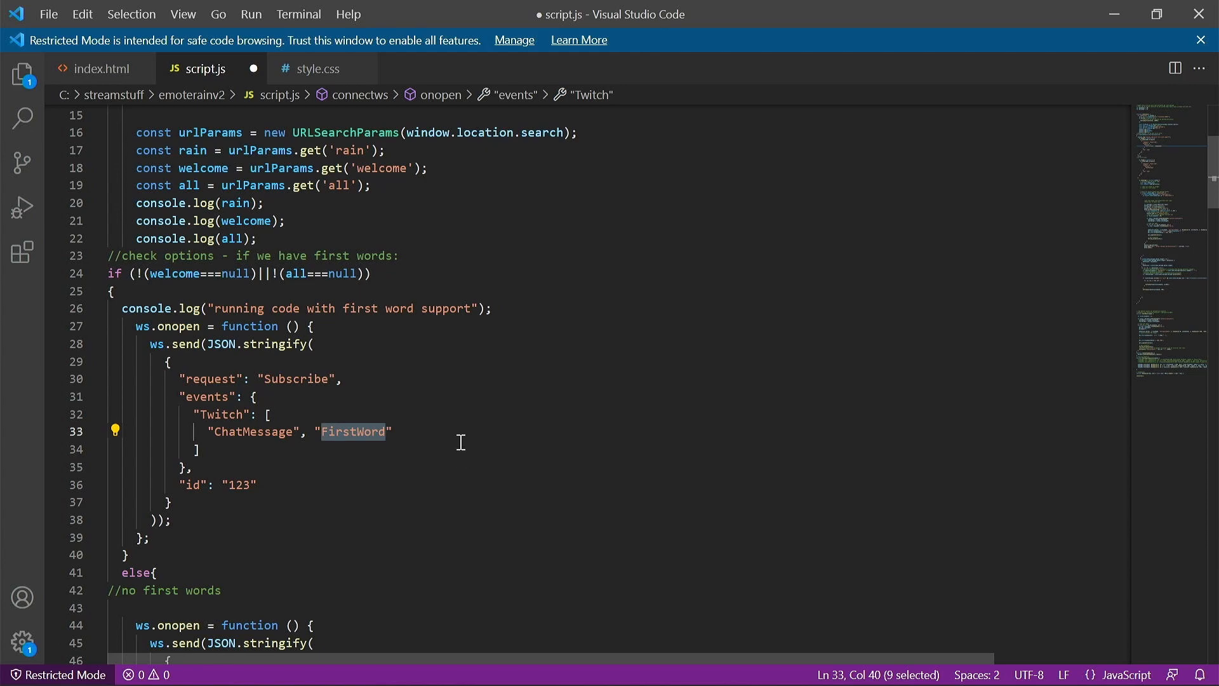
{"action": "scroll", "scroll_direction": "down", "scroll_amount": 3}
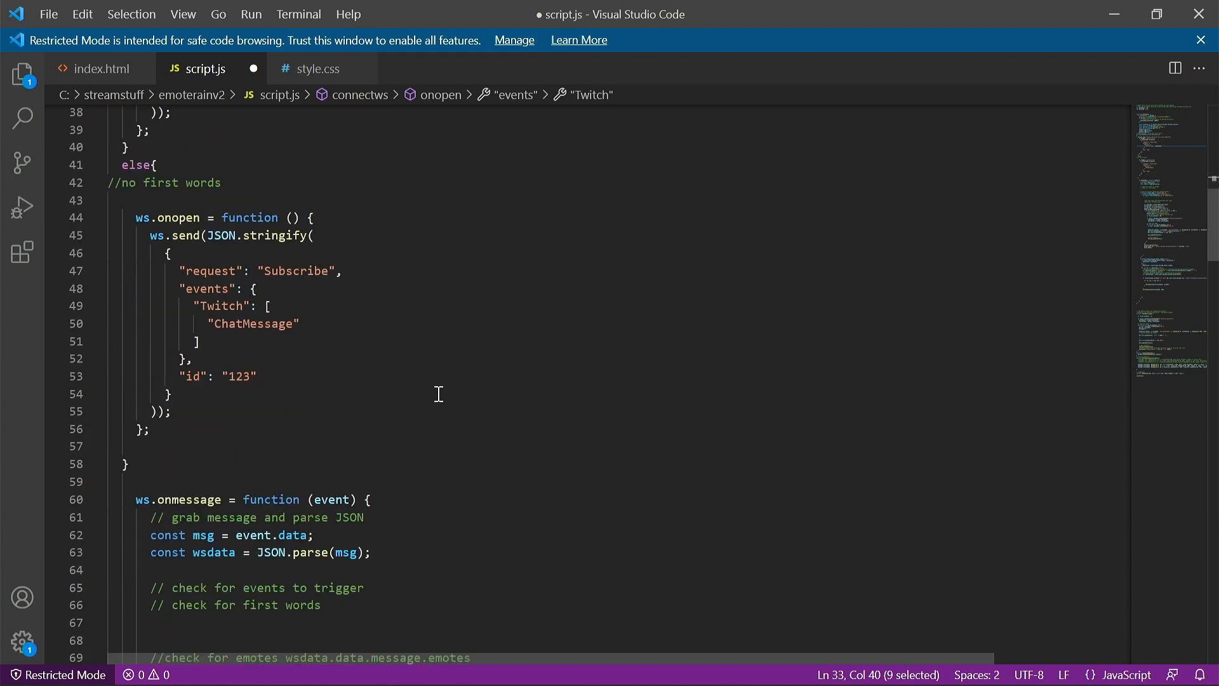
{"action": "double_click", "coordinate": [252, 324]}
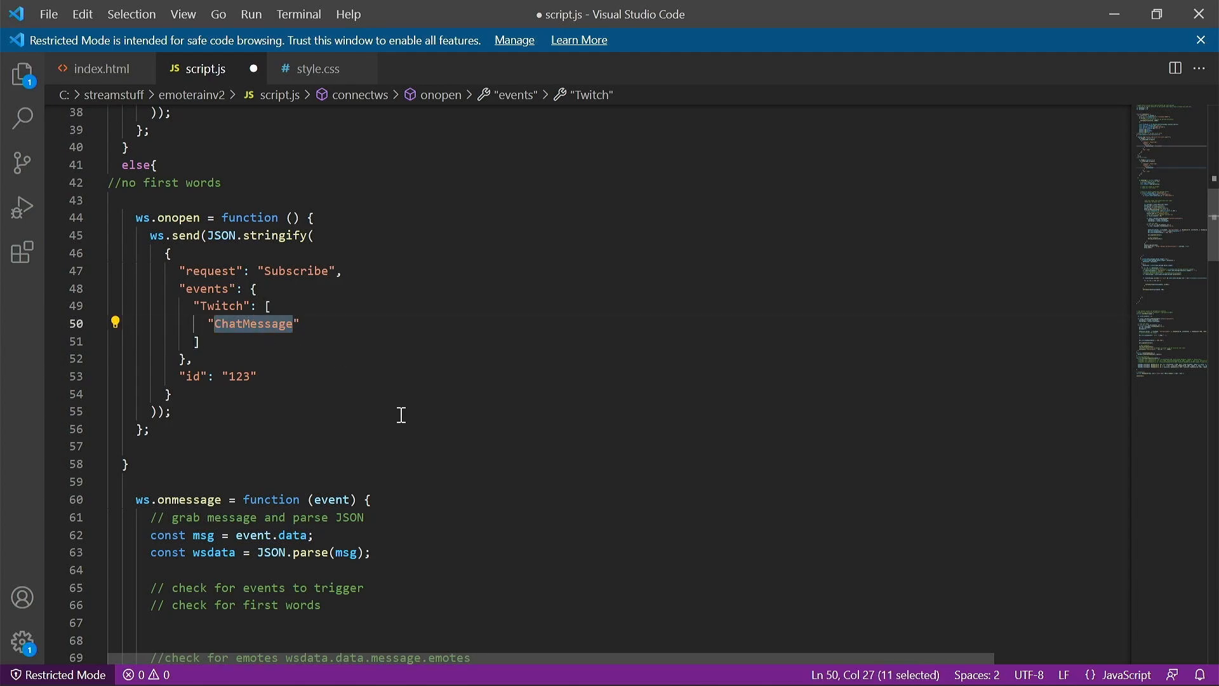
{"action": "mouse_move", "coordinate": [330, 452]}
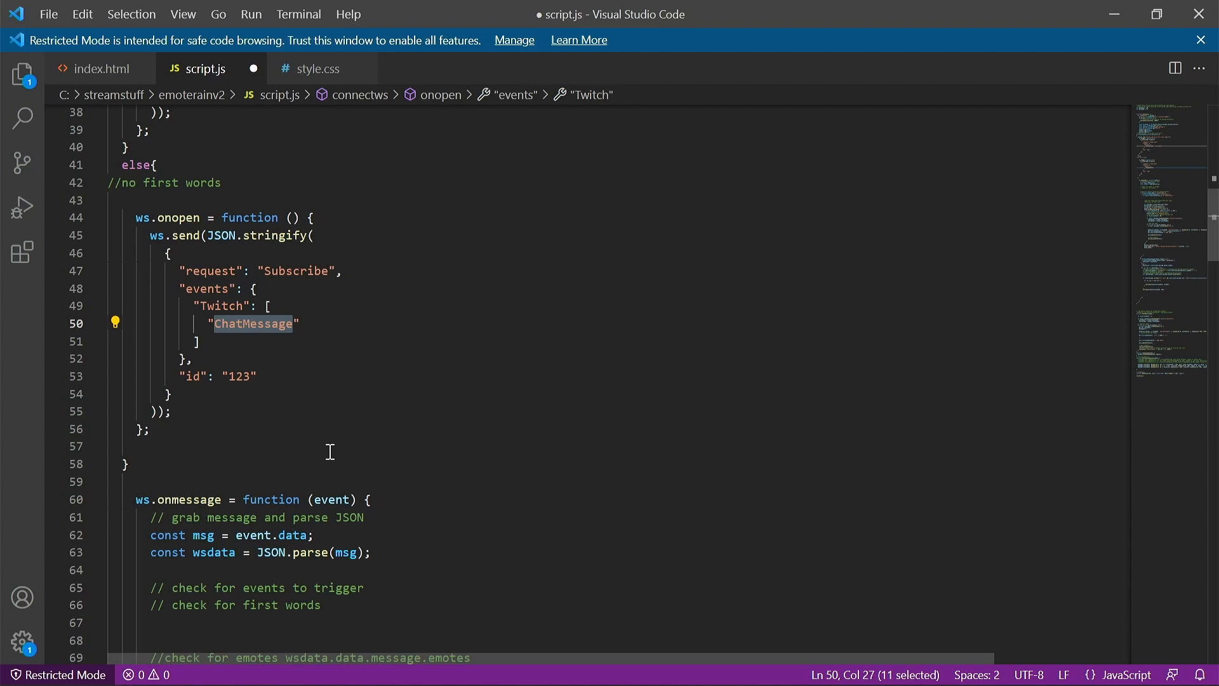
{"action": "mouse_move", "coordinate": [351, 458]}
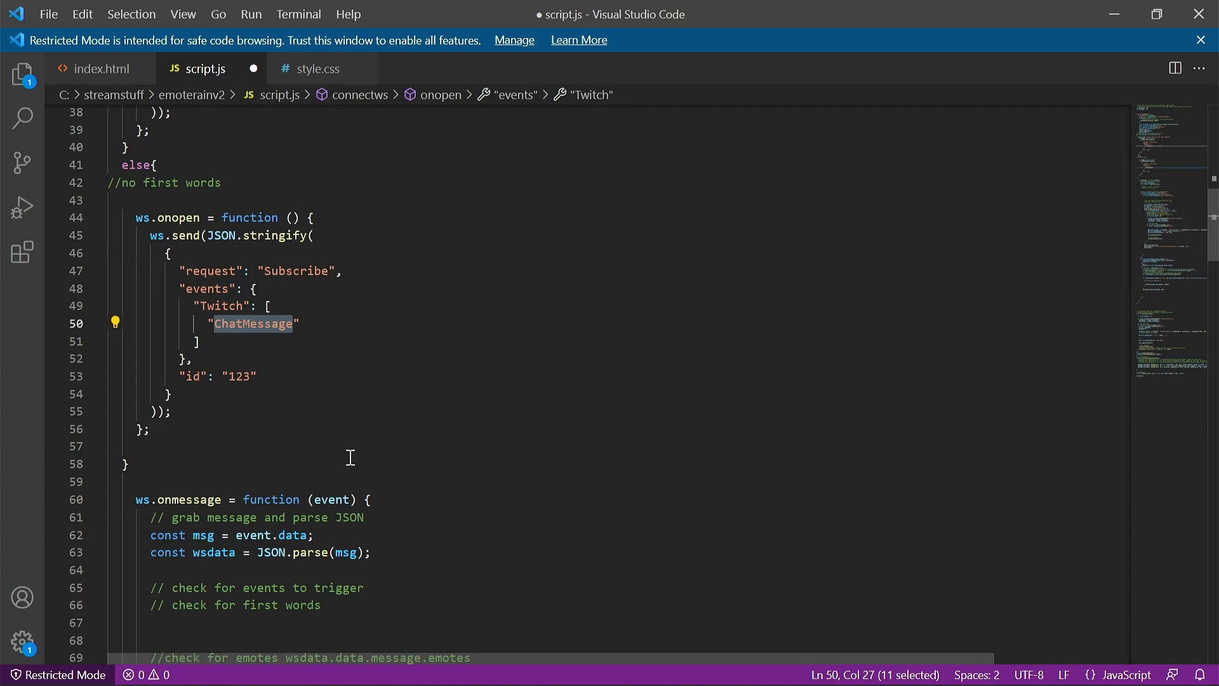
{"action": "scroll", "scroll_direction": "down", "scroll_amount": 3}
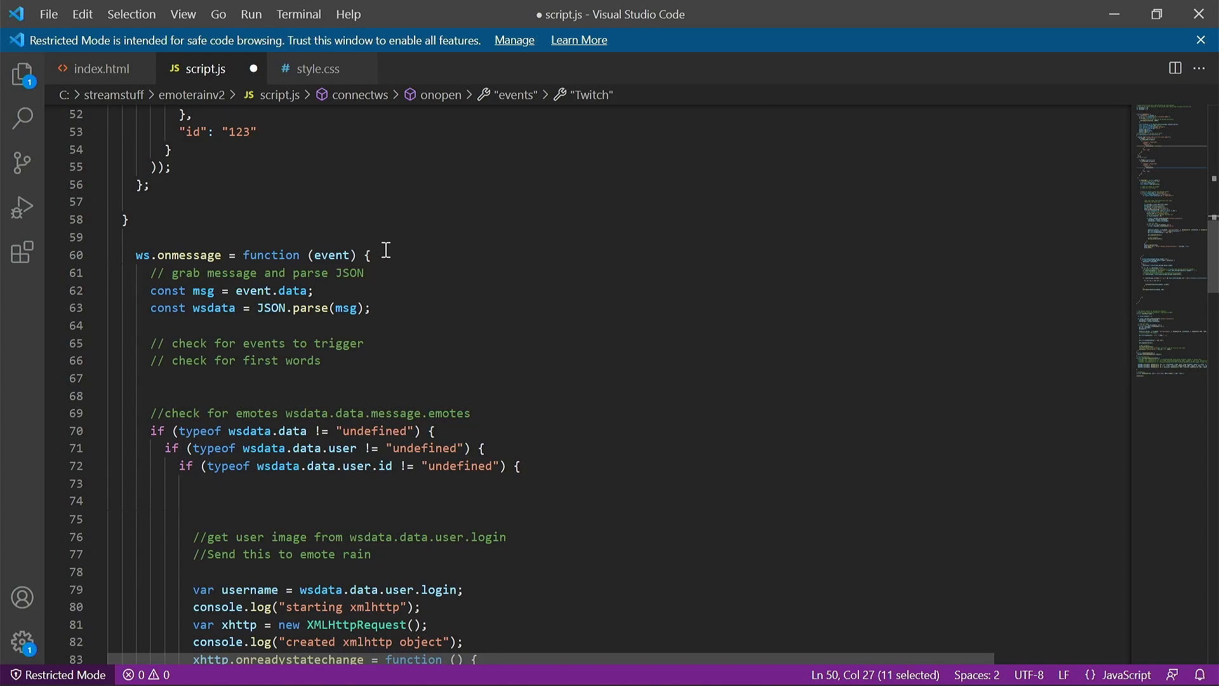
{"action": "double_click", "coordinate": [178, 254]}
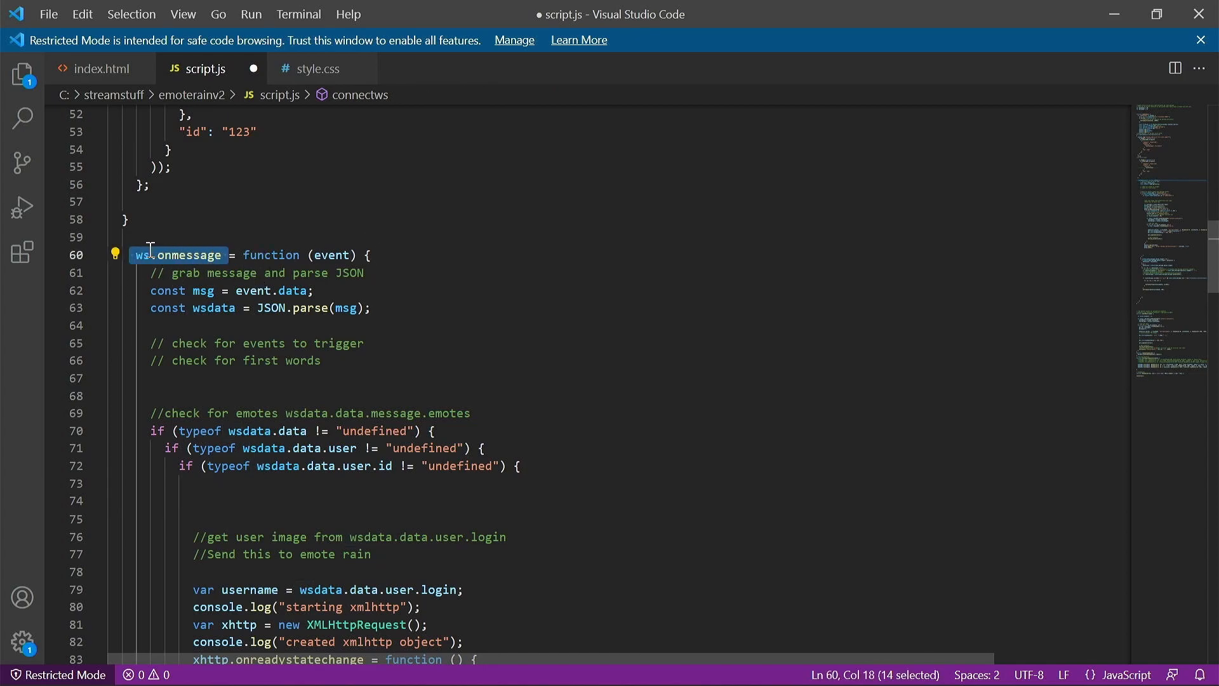
{"action": "mouse_move", "coordinate": [372, 276]}
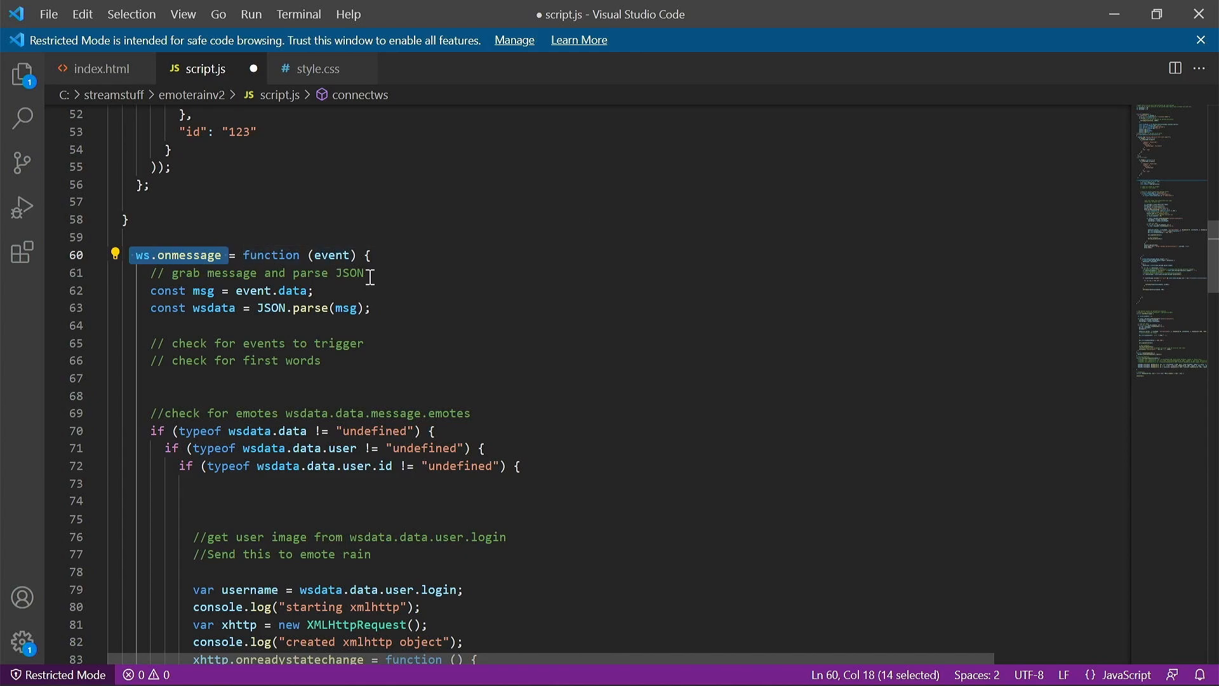
{"action": "scroll", "scroll_direction": "down", "scroll_amount": 3}
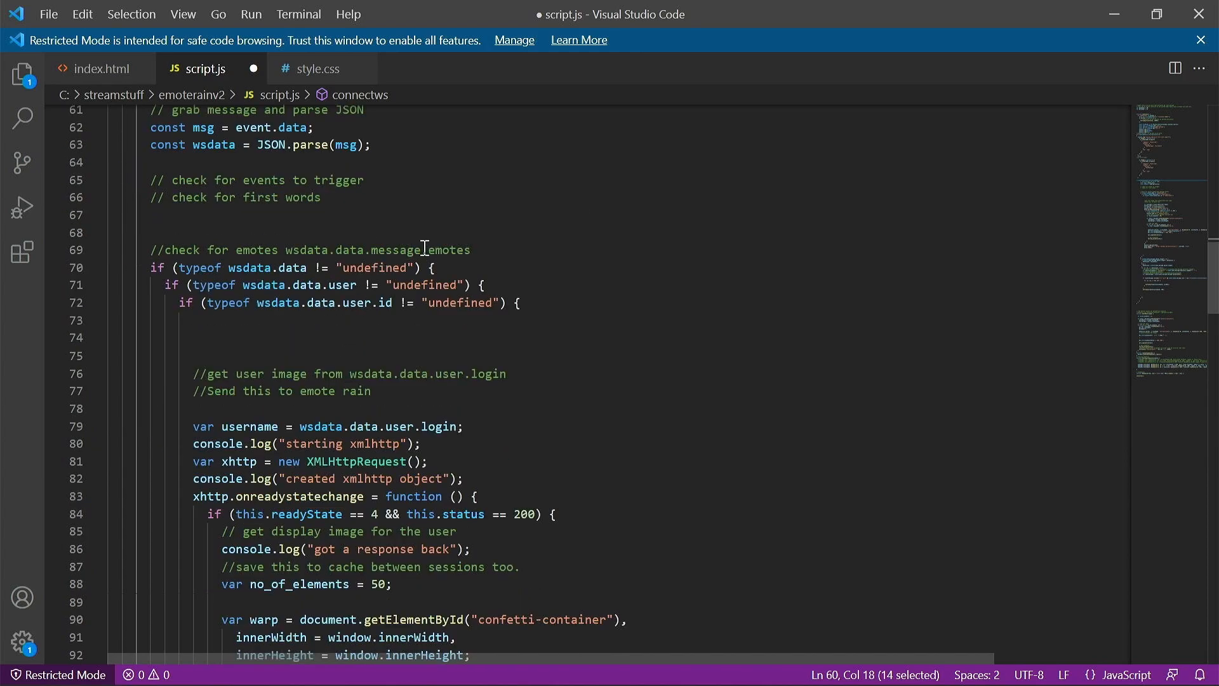
{"action": "scroll", "scroll_direction": "up", "scroll_amount": 3}
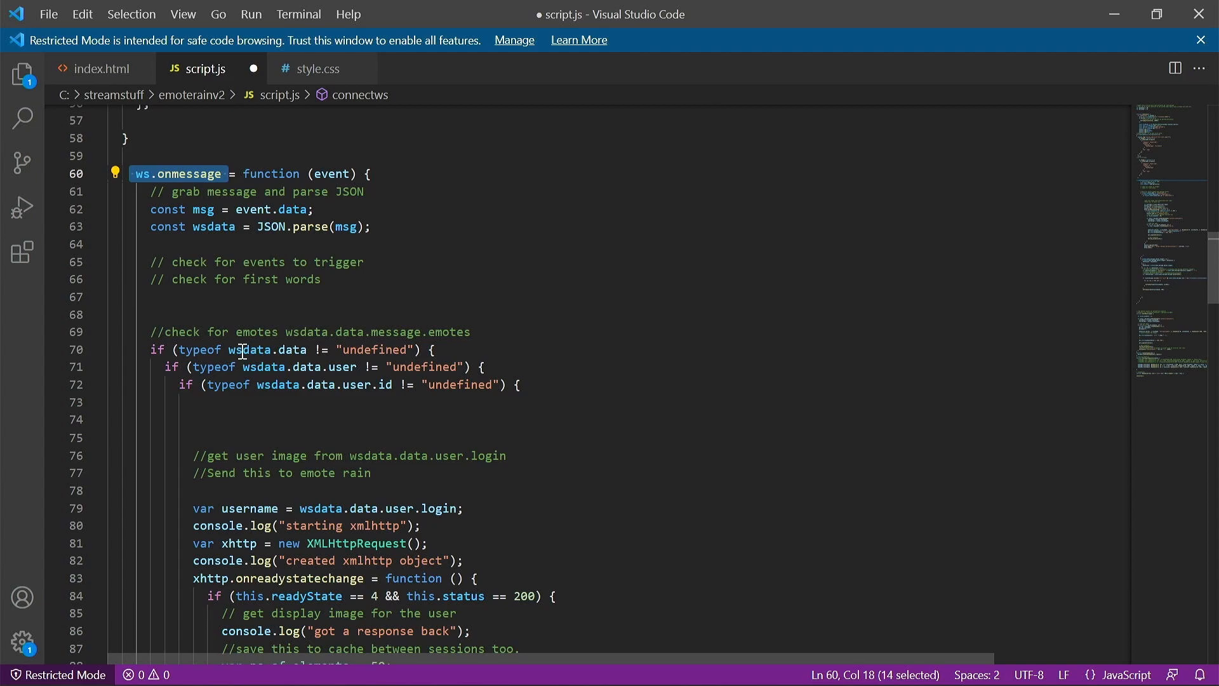
{"action": "scroll", "scroll_direction": "down", "scroll_amount": 3}
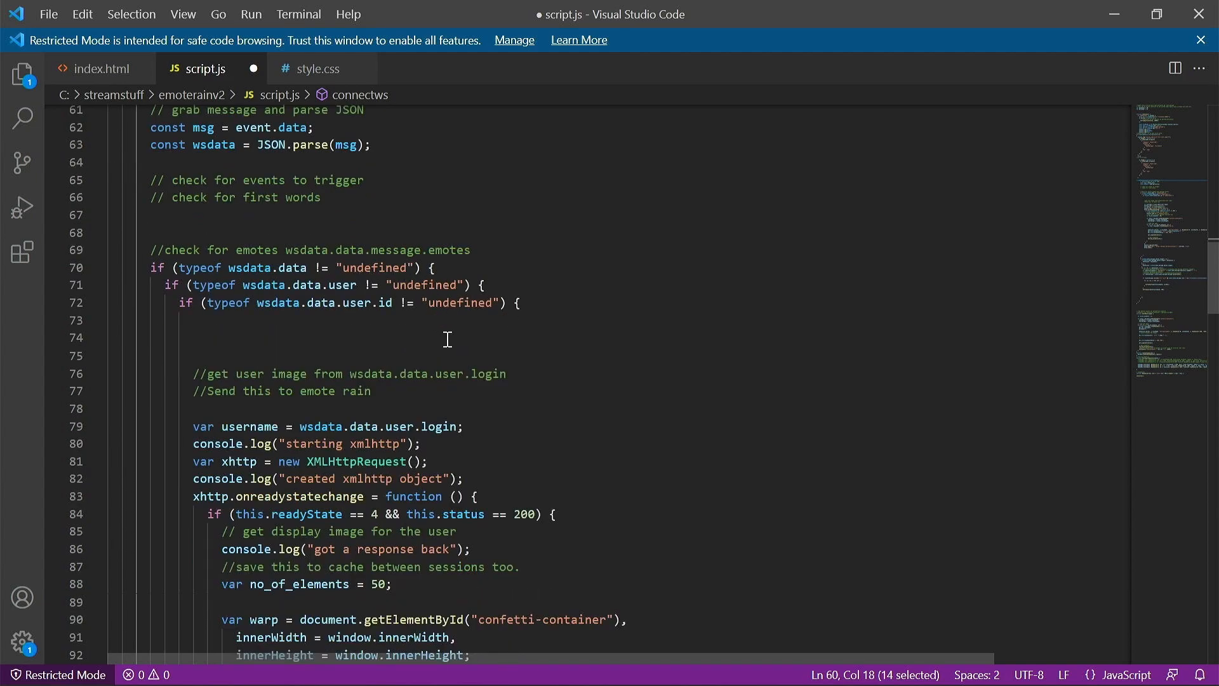
{"action": "scroll", "scroll_direction": "down", "scroll_amount": 3}
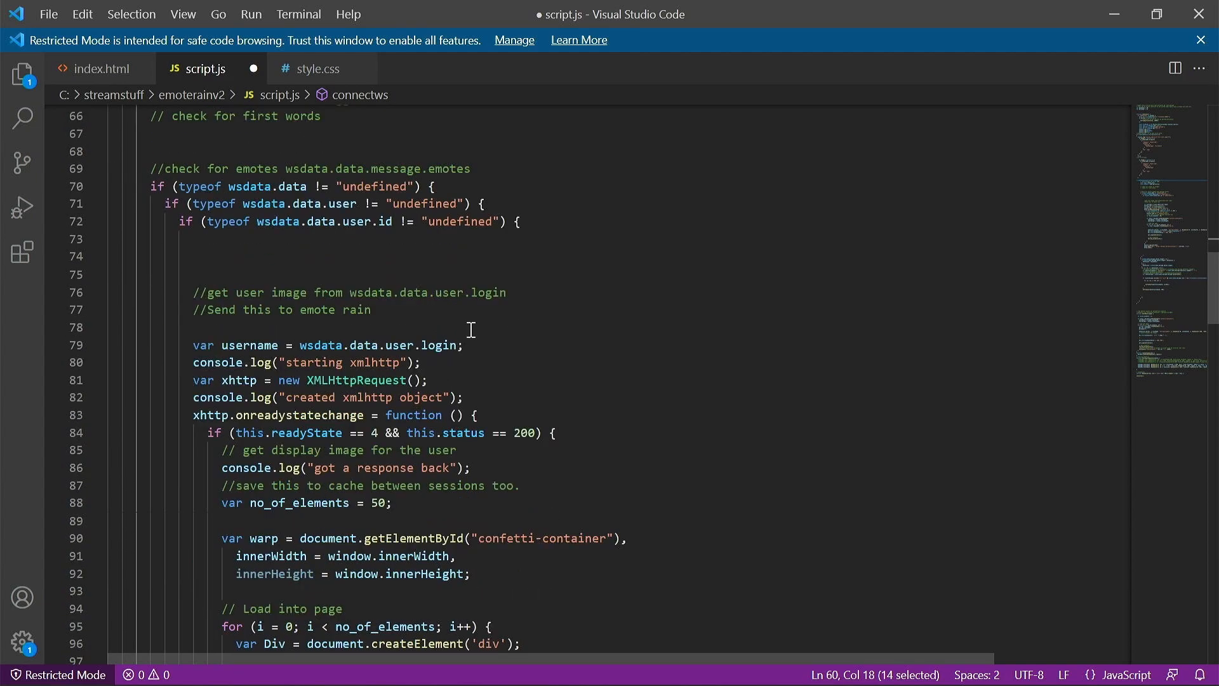
{"action": "mouse_move", "coordinate": [436, 224]}
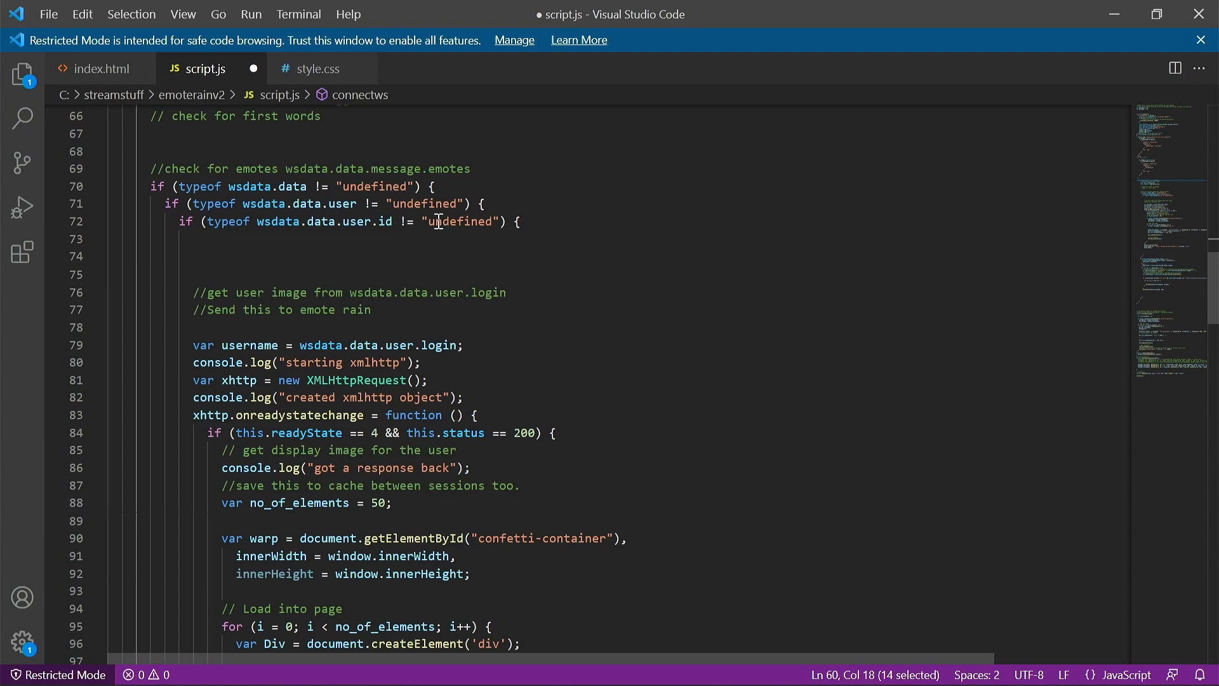
{"action": "scroll", "scroll_direction": "up", "scroll_amount": 3}
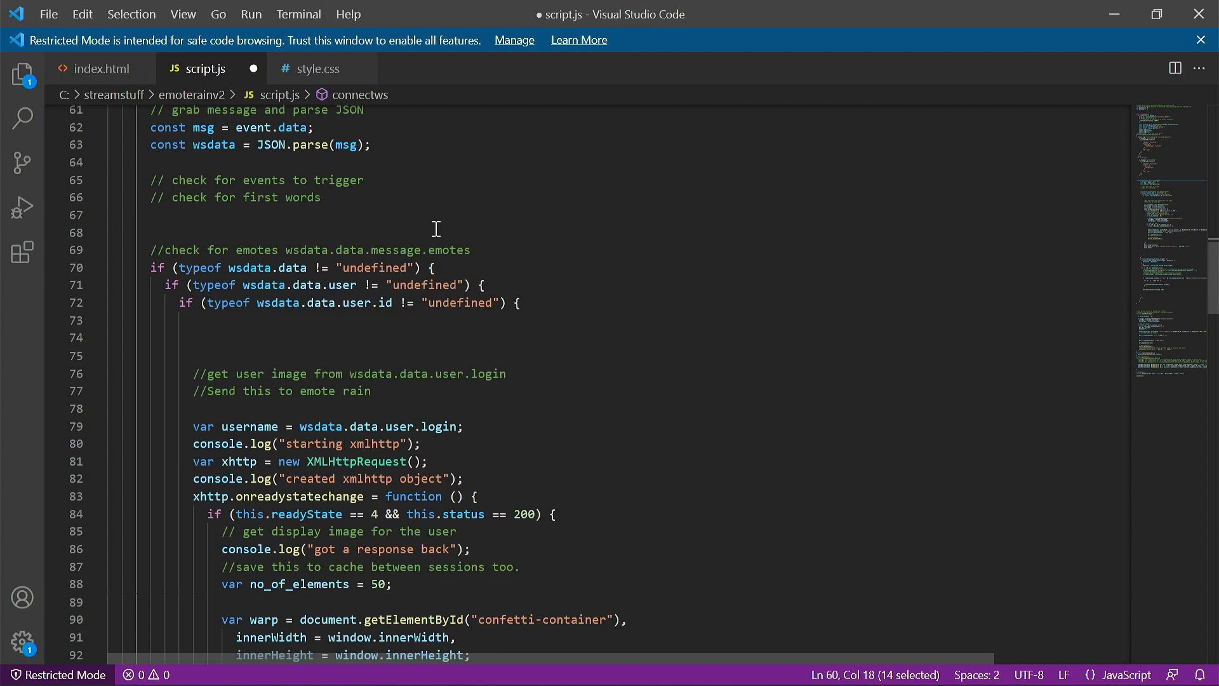
{"action": "scroll", "scroll_direction": "up", "scroll_amount": 3}
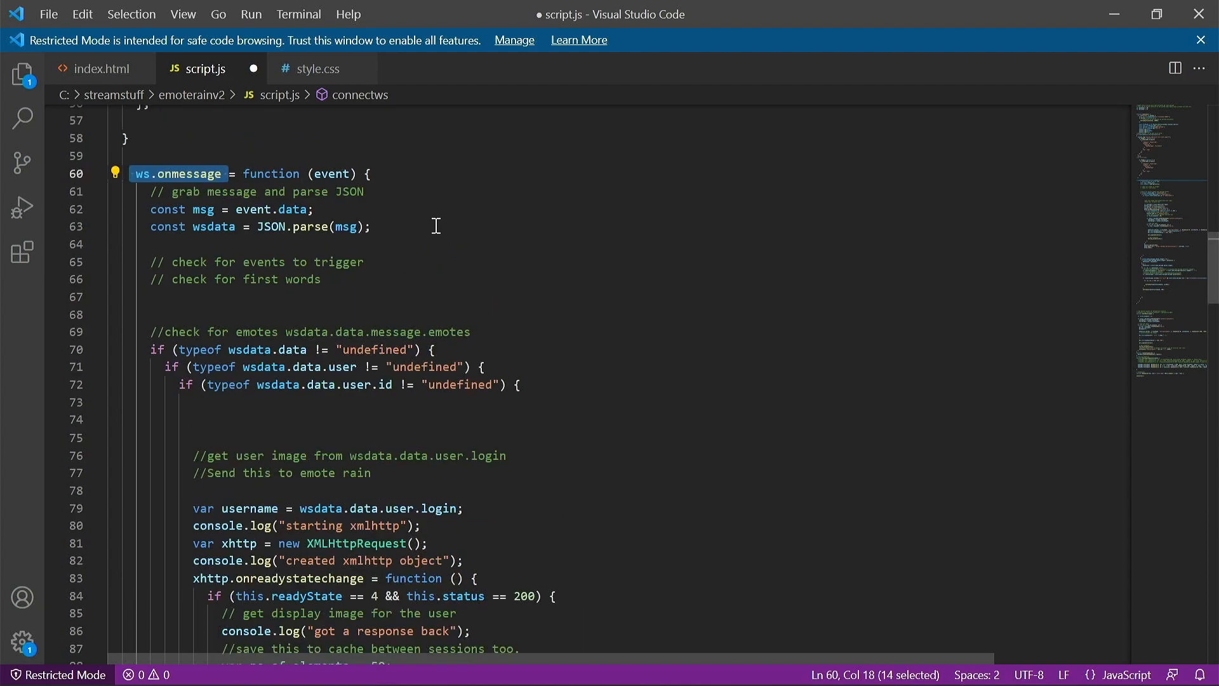
{"action": "mouse_move", "coordinate": [376, 396]}
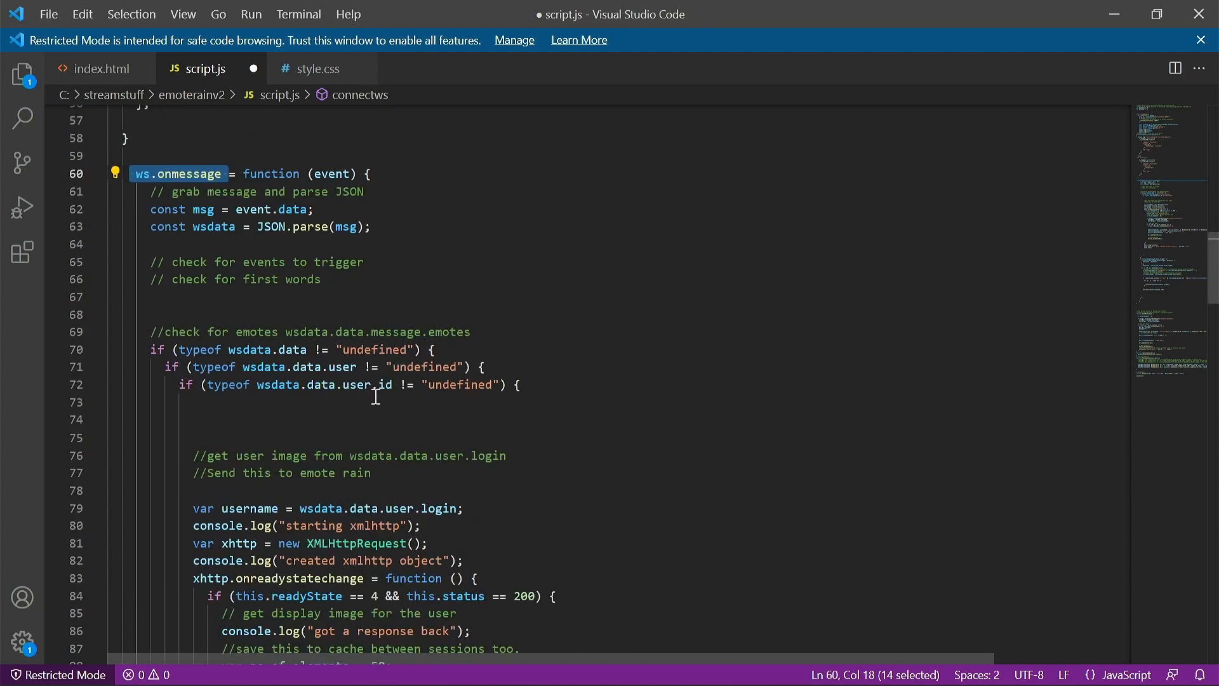
{"action": "mouse_move", "coordinate": [311, 391]}
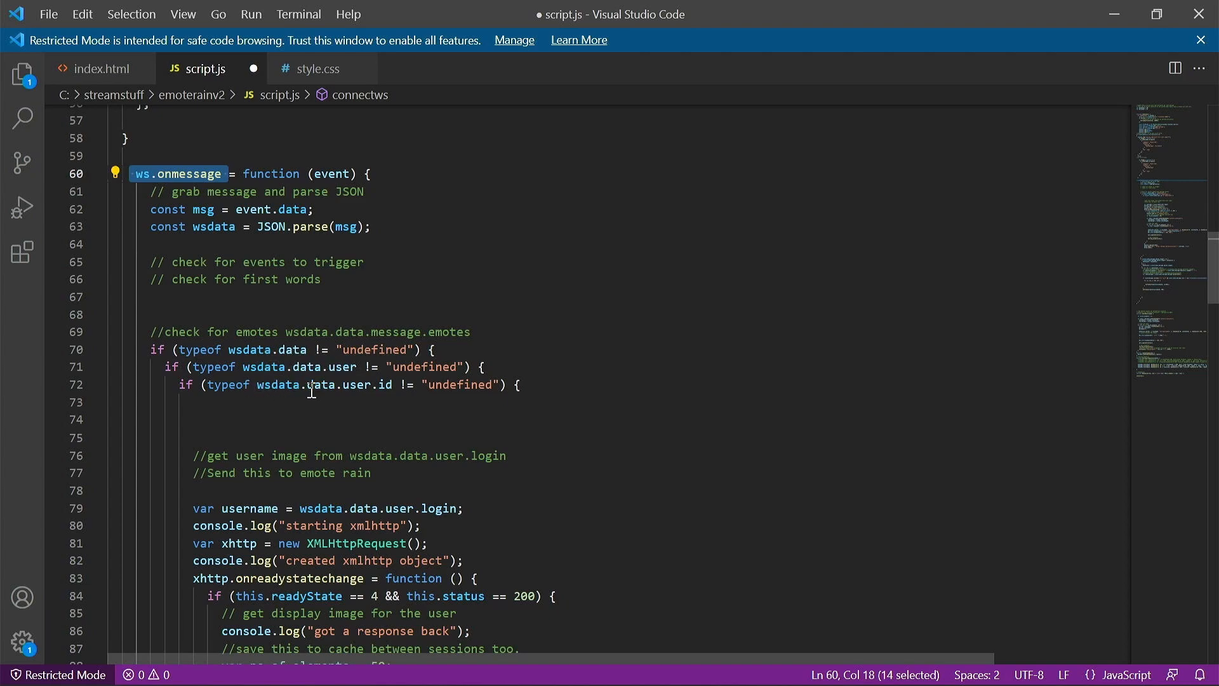
{"action": "double_click", "coordinate": [359, 384]}
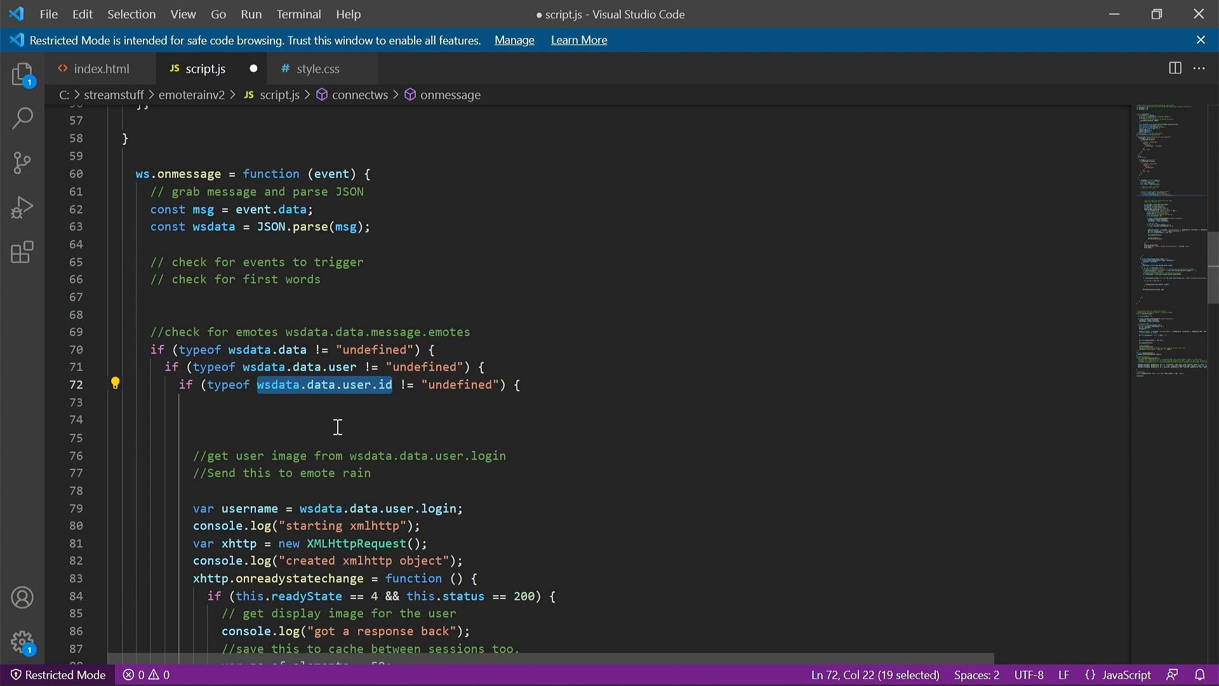
{"action": "mouse_move", "coordinate": [551, 465]}
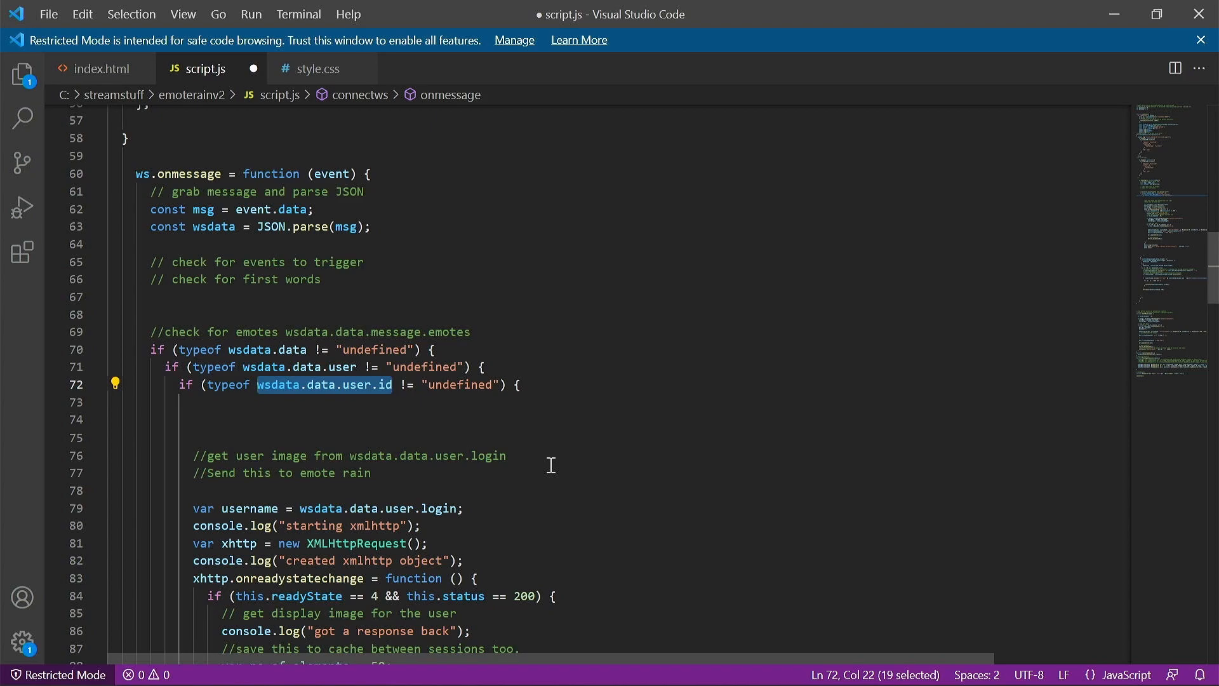
{"action": "scroll", "scroll_direction": "down", "scroll_amount": 3}
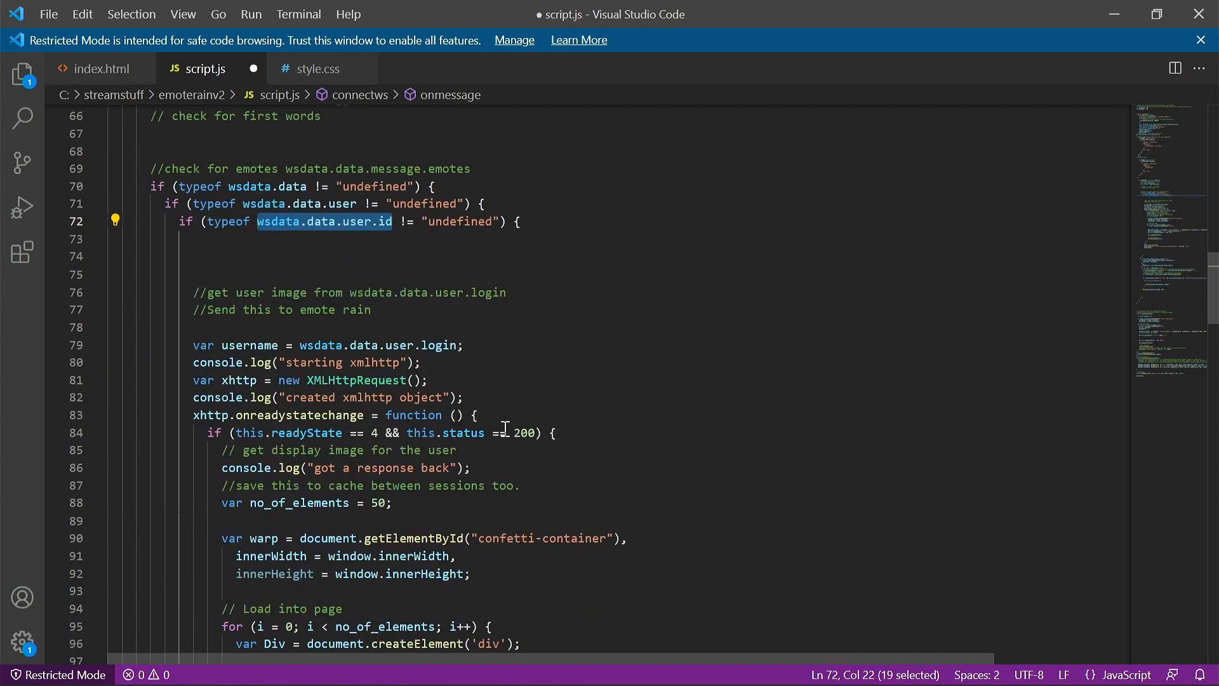
{"action": "mouse_move", "coordinate": [380, 397]}
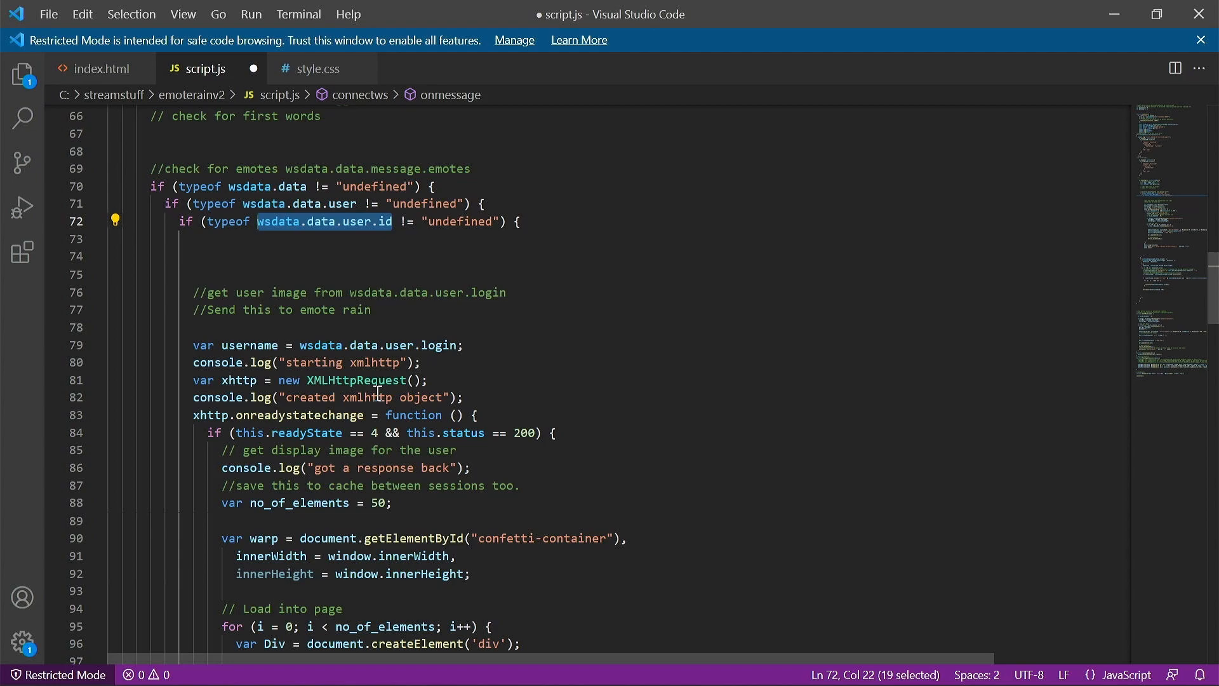
{"action": "mouse_move", "coordinate": [348, 363]}
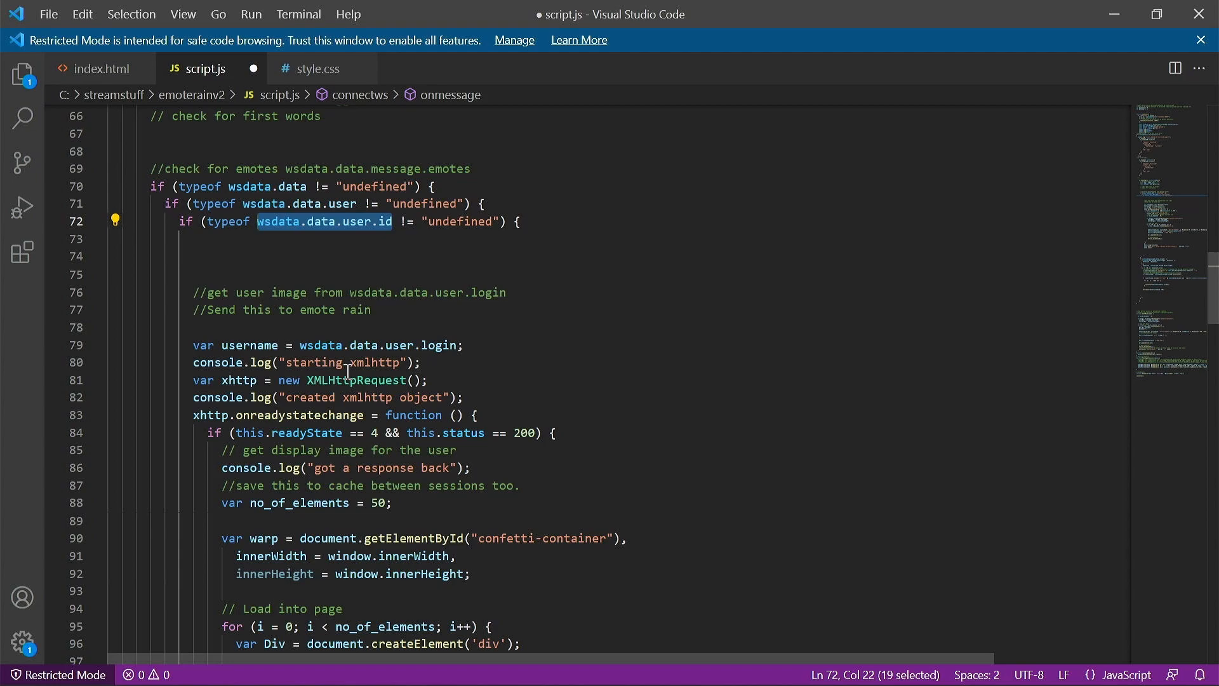
{"action": "scroll", "scroll_direction": "down", "scroll_amount": 3}
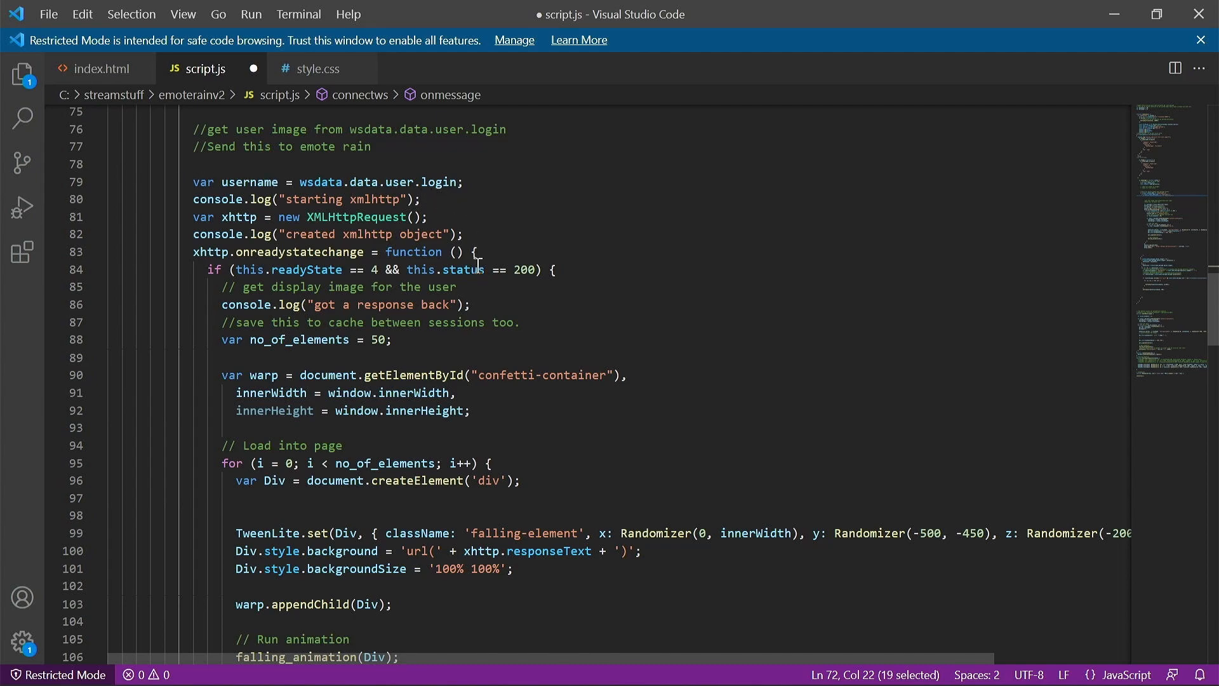
{"action": "mouse_move", "coordinate": [355, 216]}
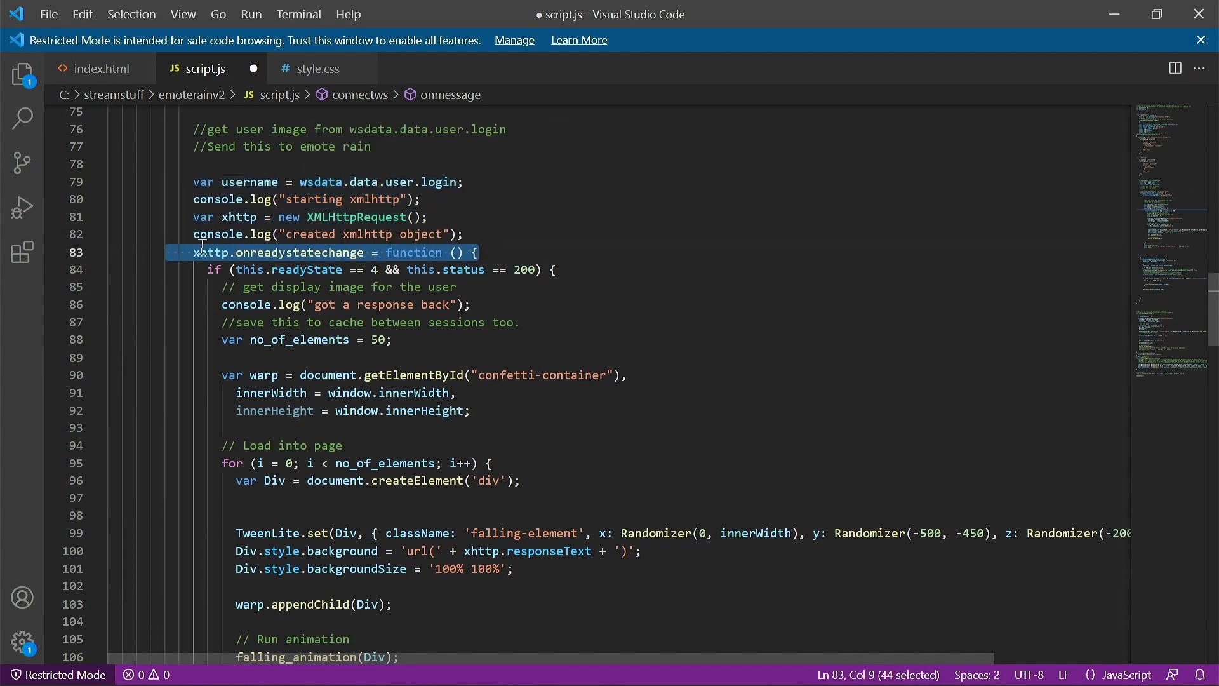
{"action": "mouse_move", "coordinate": [472, 304]}
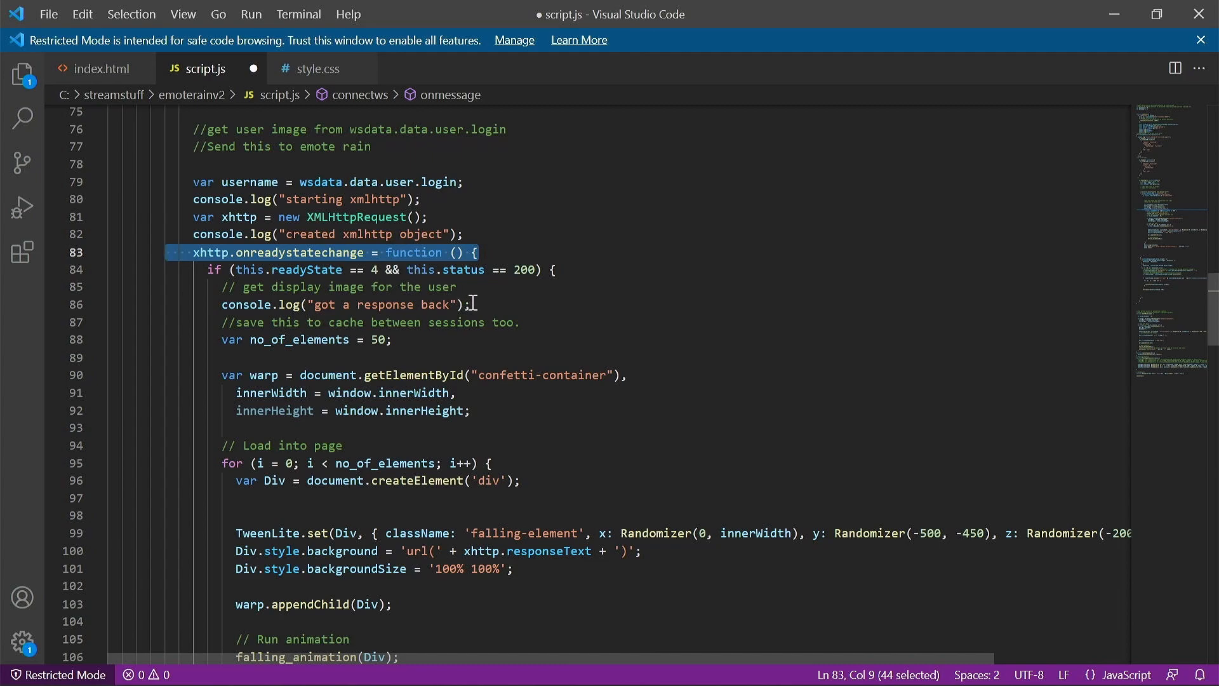
{"action": "mouse_move", "coordinate": [497, 296]}
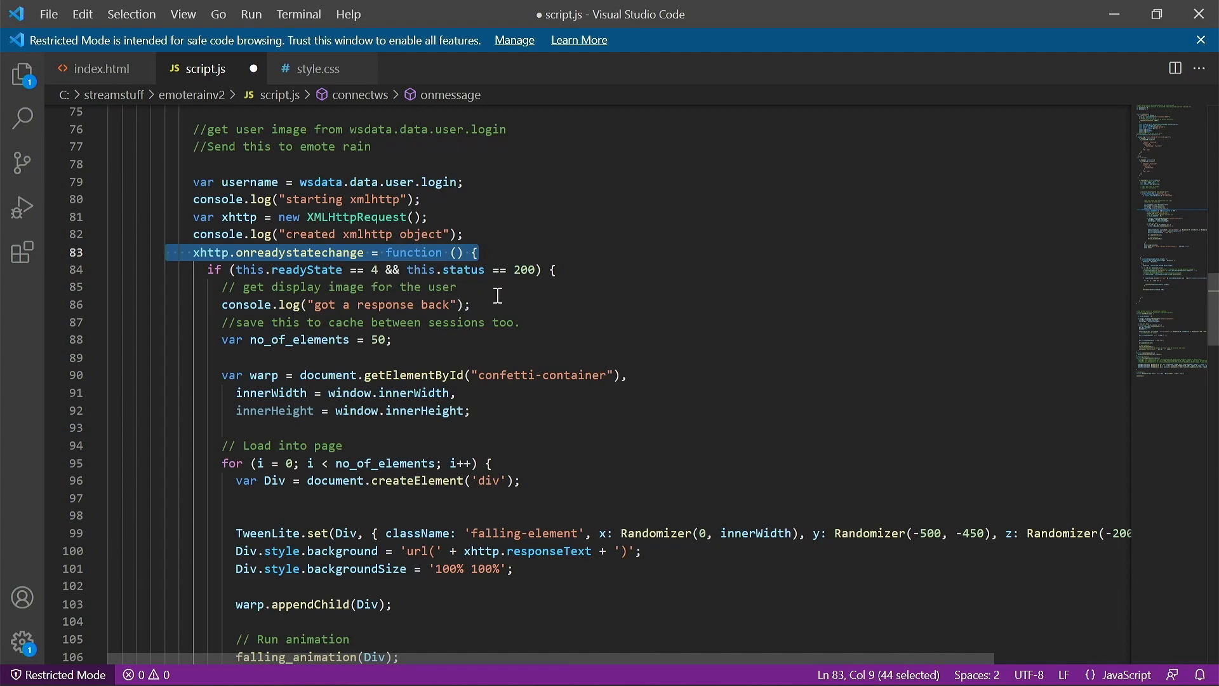
{"action": "left_click", "coordinate": [210, 270]}
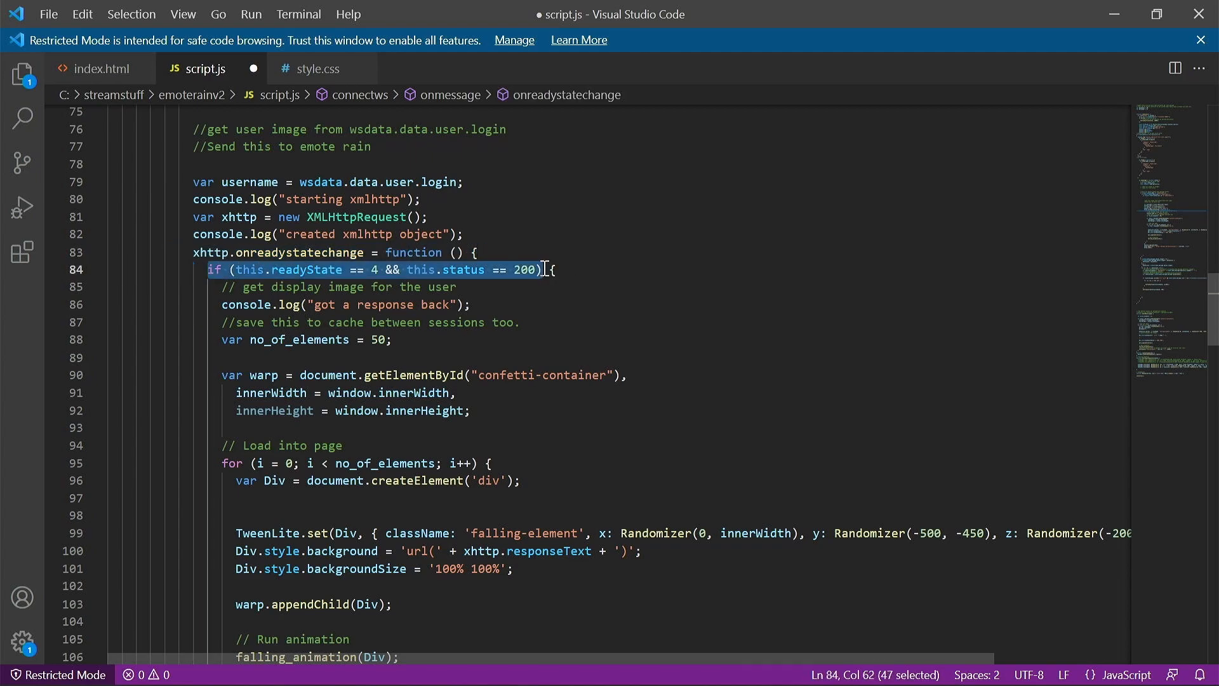
{"action": "scroll", "scroll_direction": "down", "scroll_amount": 3}
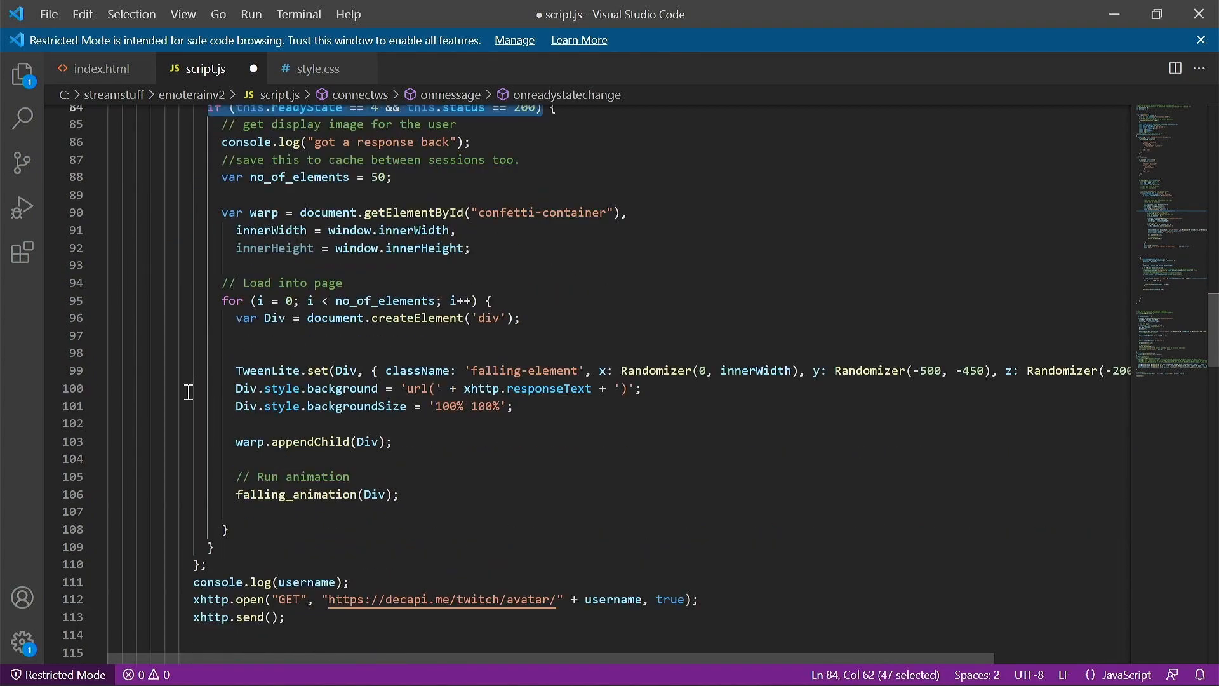
{"action": "scroll", "scroll_direction": "down", "scroll_amount": 3}
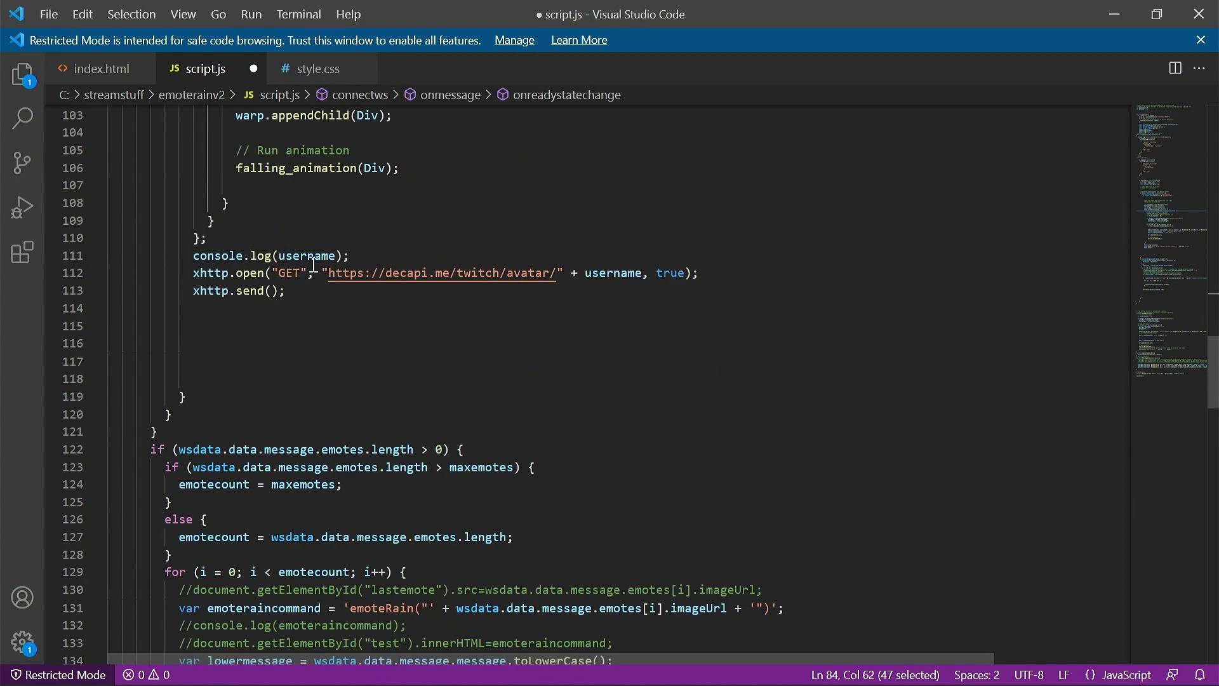
{"action": "mouse_move", "coordinate": [334, 293]}
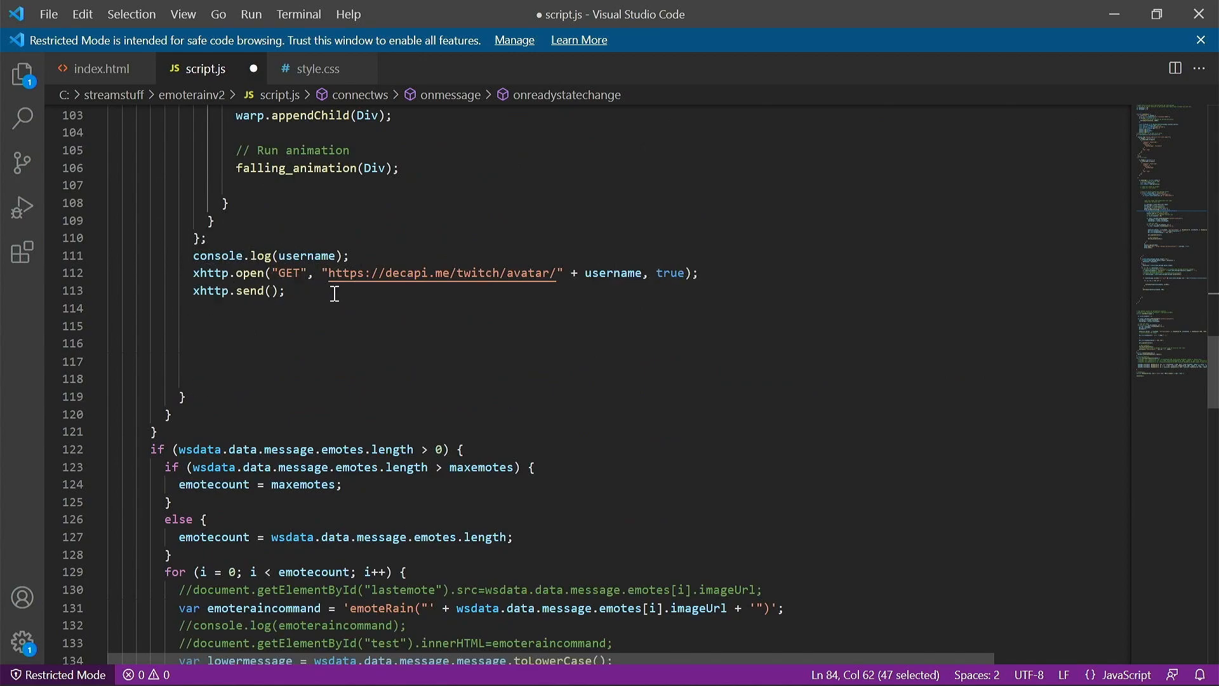
{"action": "scroll", "scroll_direction": "up", "scroll_amount": 3}
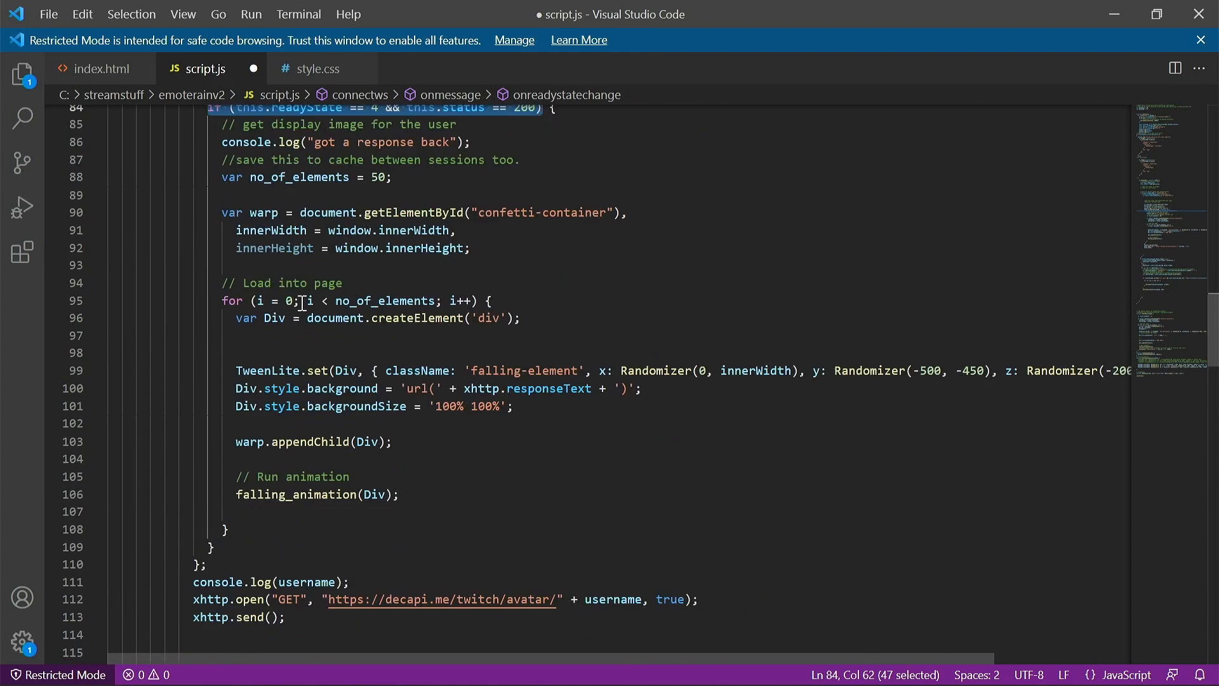
{"action": "scroll", "scroll_direction": "up", "scroll_amount": 3}
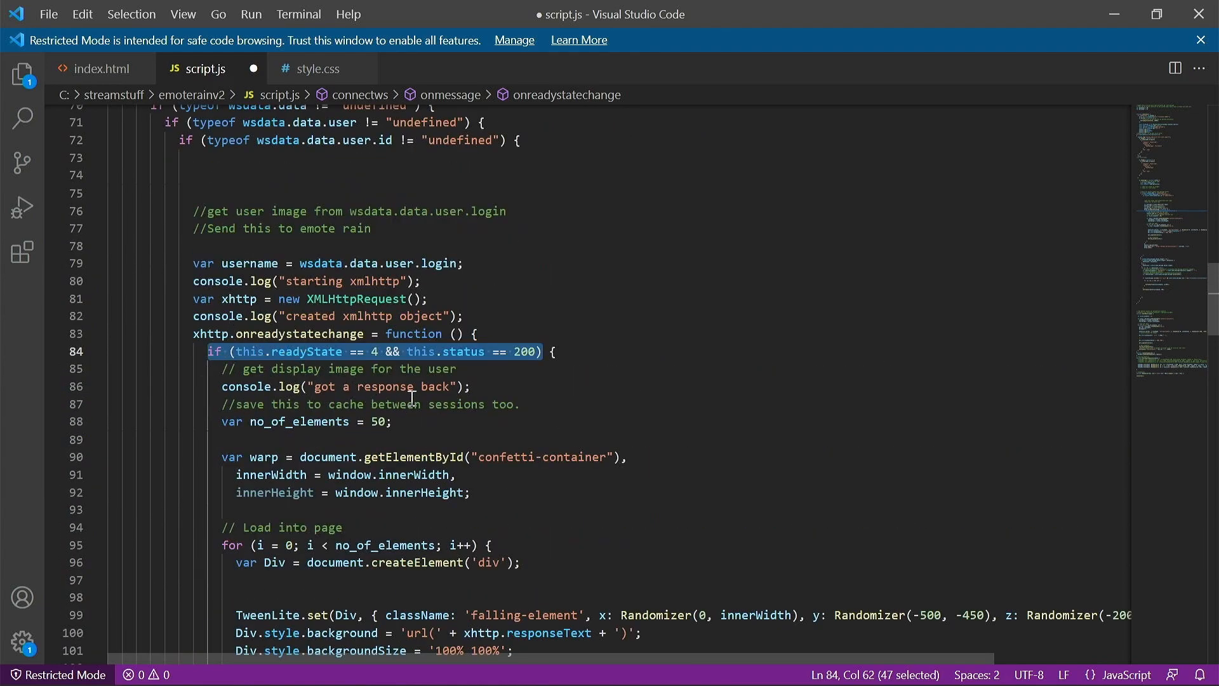
{"action": "scroll", "scroll_direction": "down", "scroll_amount": 3}
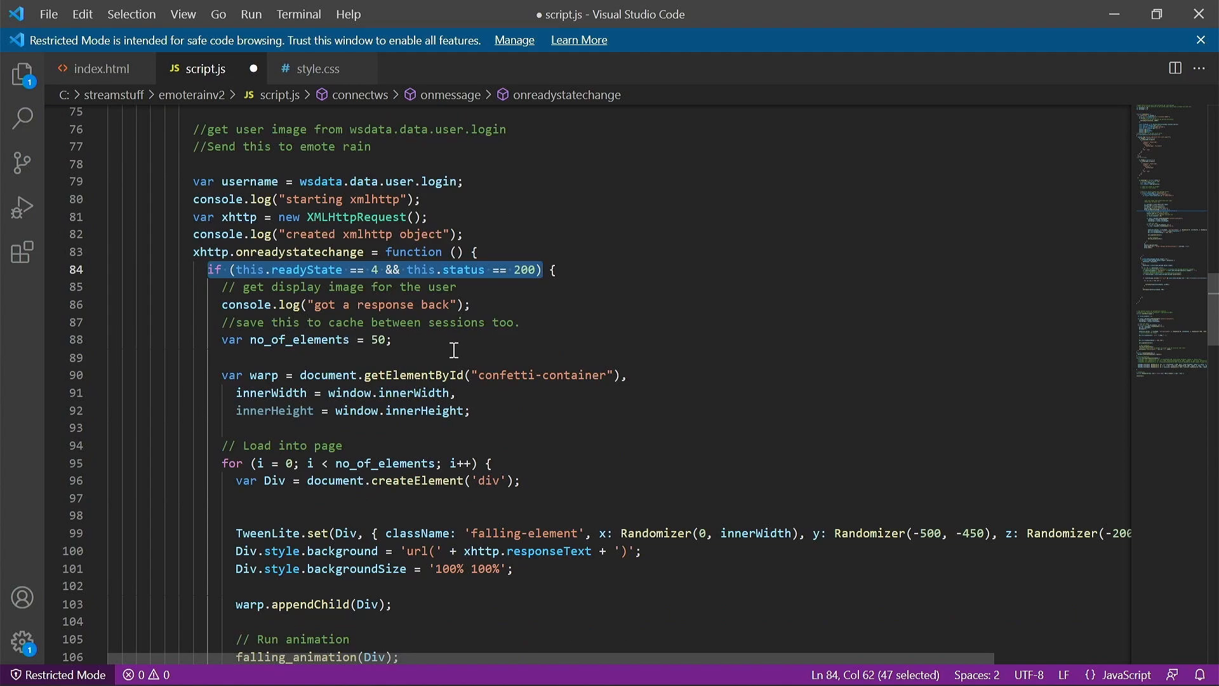
{"action": "mouse_move", "coordinate": [389, 298]}
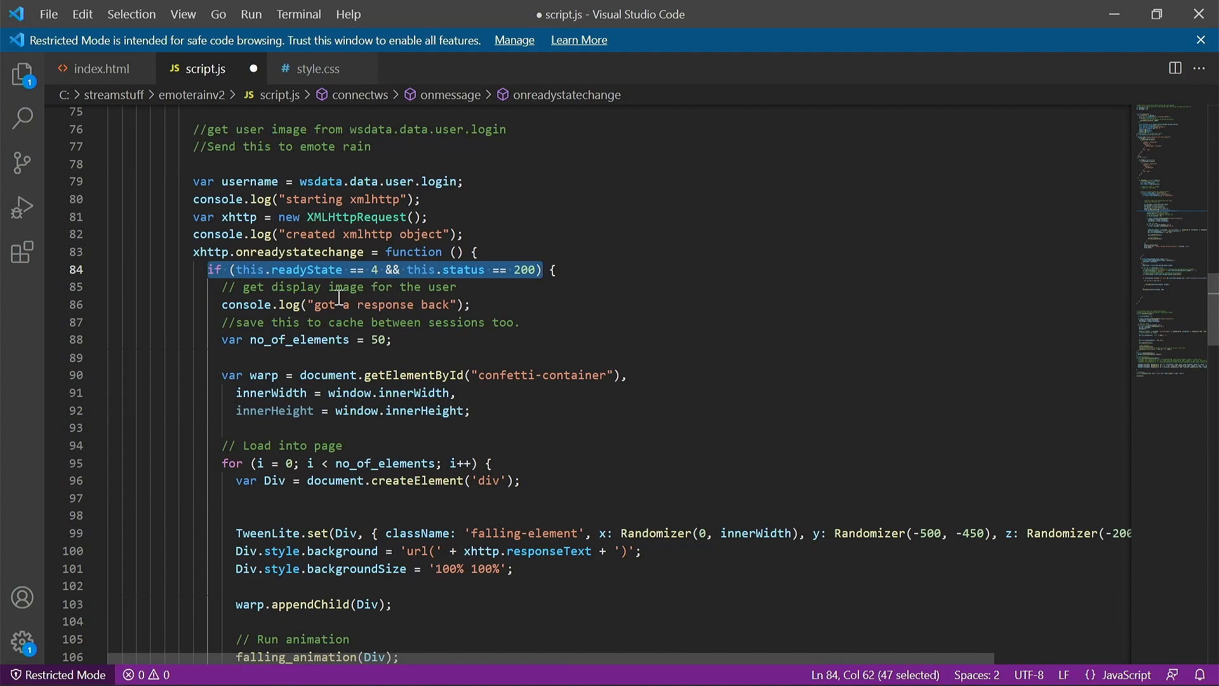
{"action": "scroll", "scroll_direction": "down", "scroll_amount": 3}
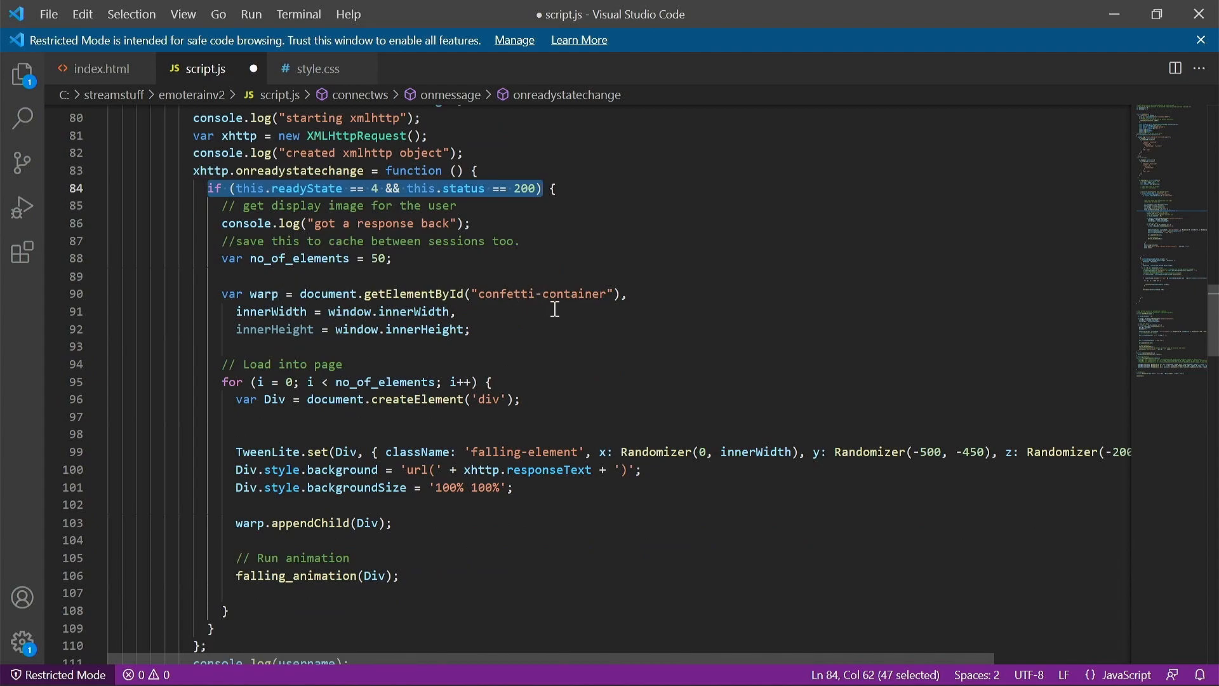
{"action": "mouse_move", "coordinate": [257, 378]}
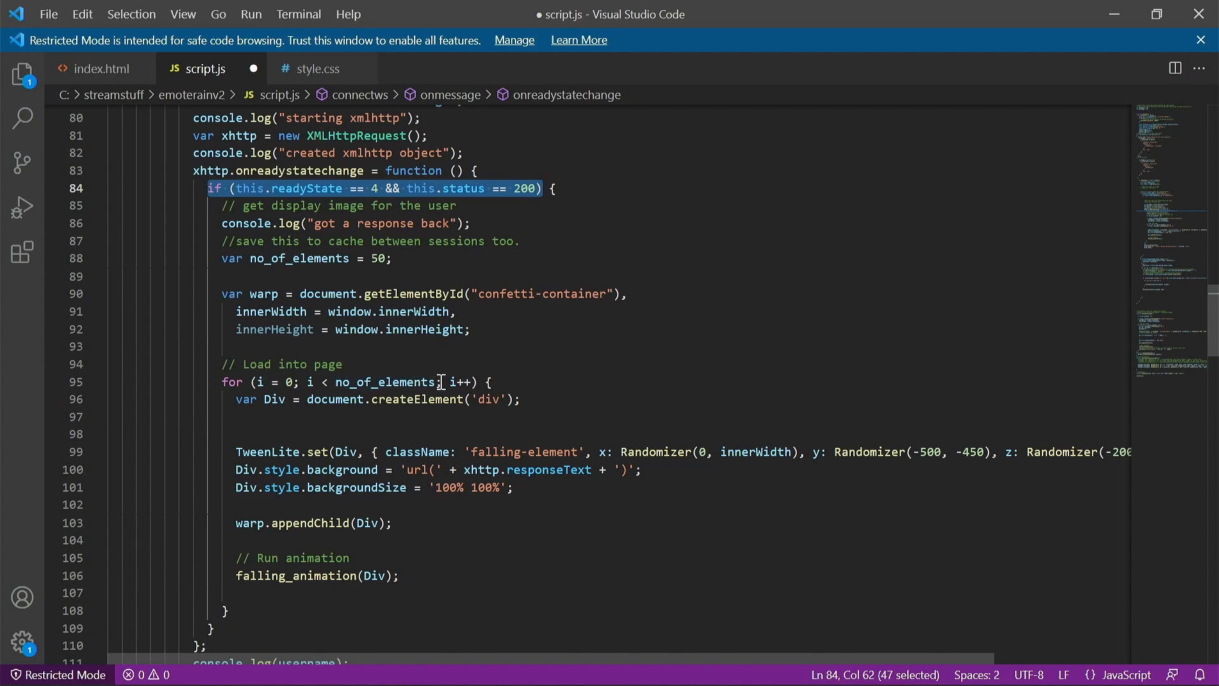
{"action": "mouse_move", "coordinate": [376, 258]}
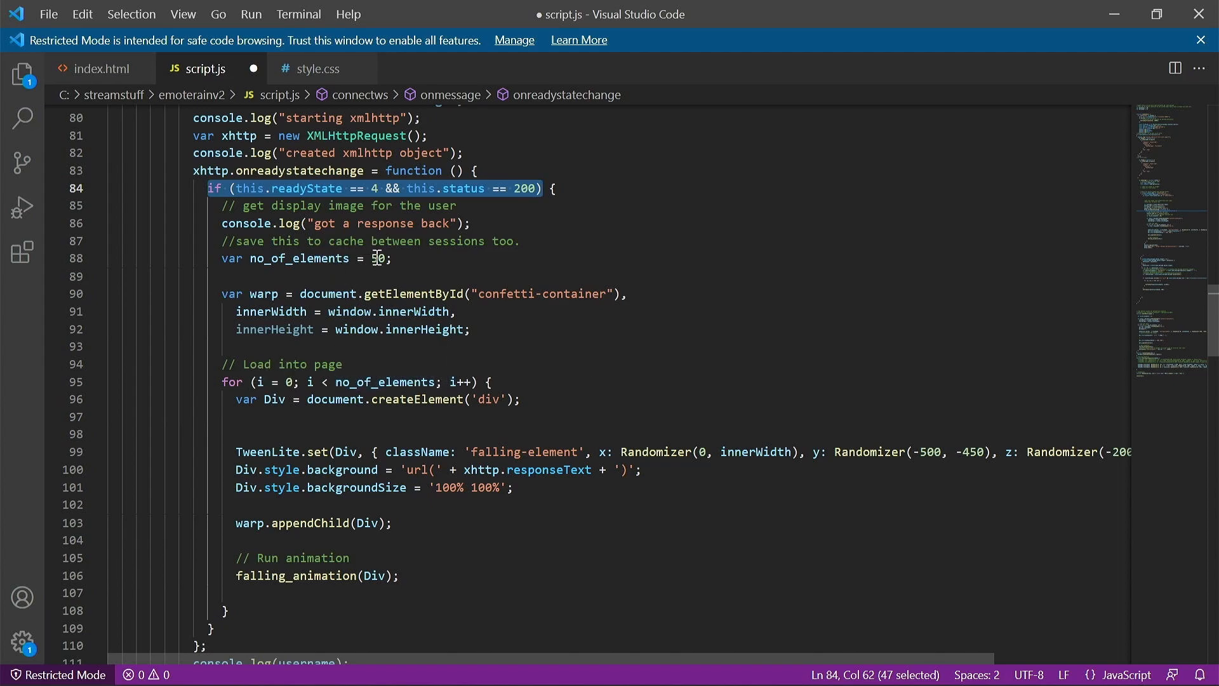
{"action": "mouse_move", "coordinate": [451, 283]}
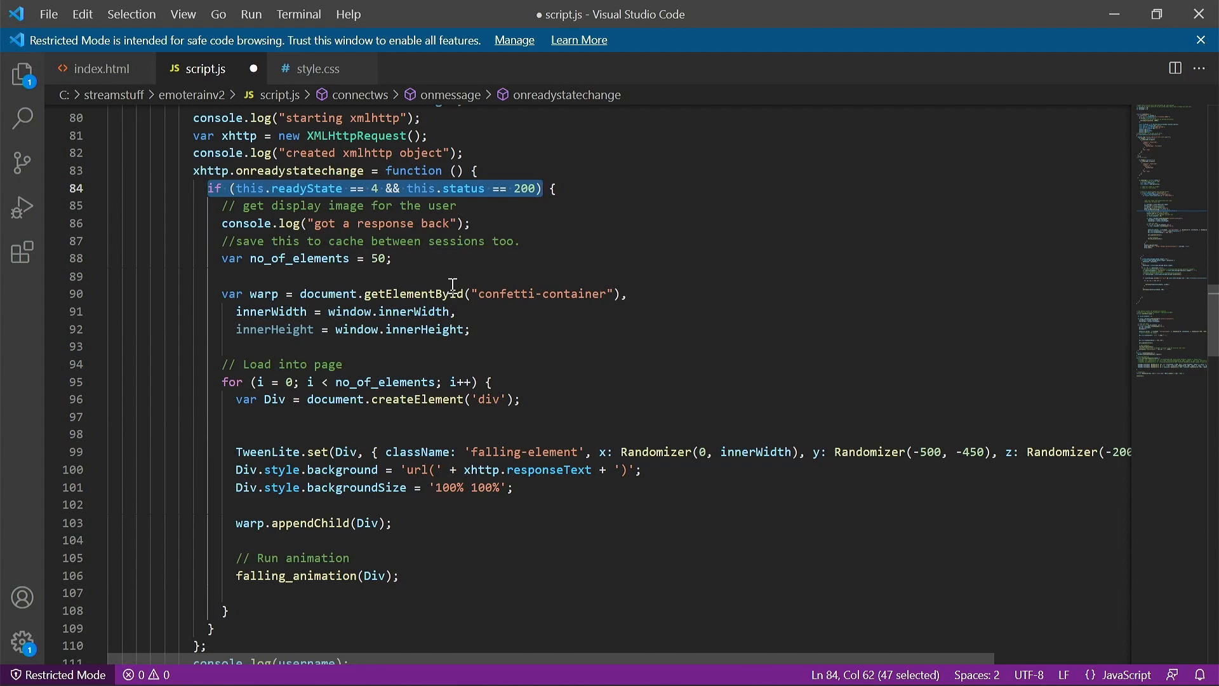
{"action": "mouse_move", "coordinate": [474, 311]}
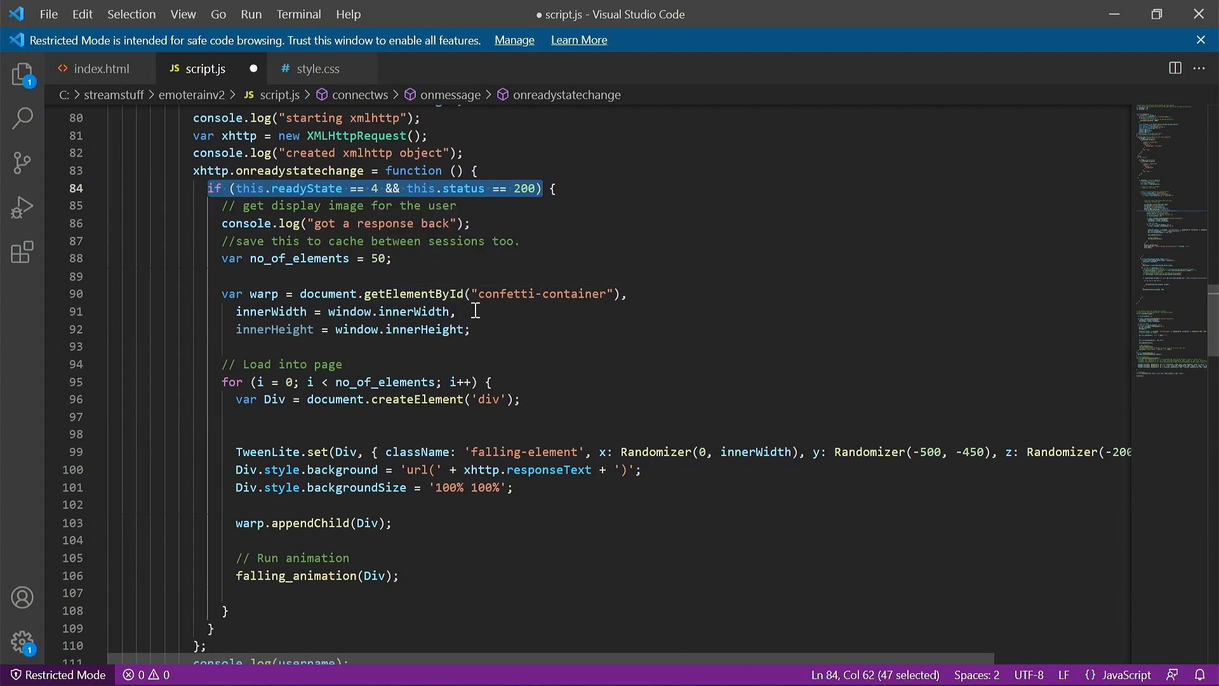
{"action": "mouse_move", "coordinate": [498, 377]}
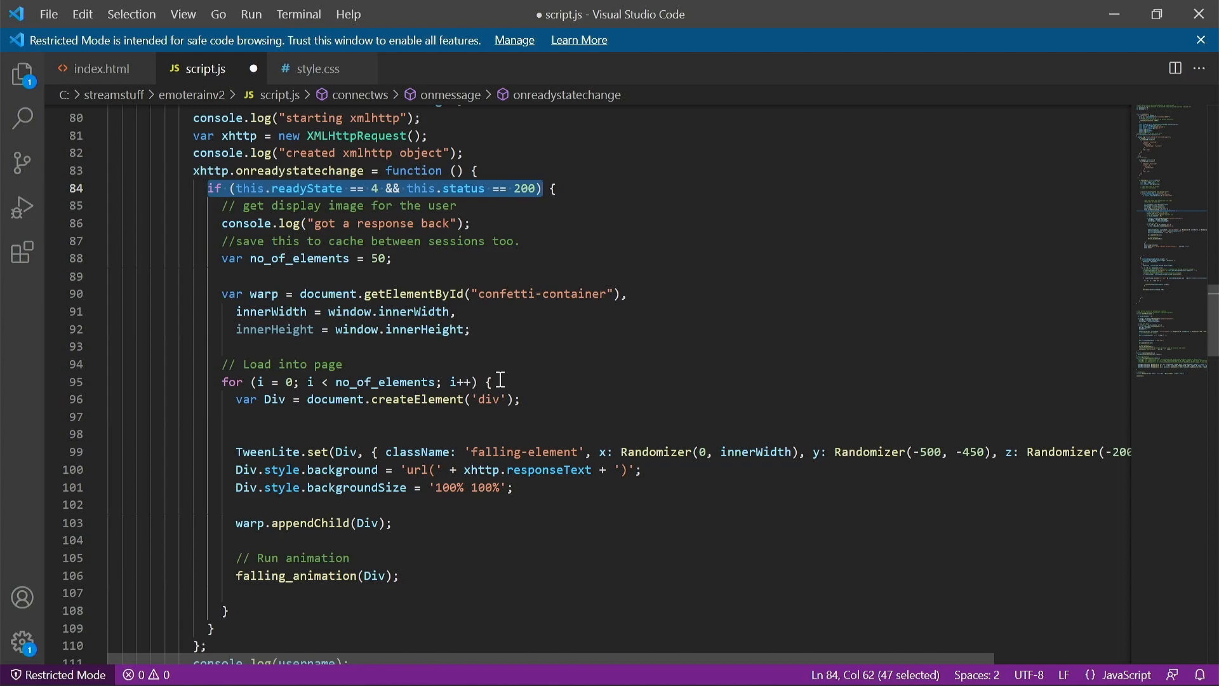
{"action": "mouse_move", "coordinate": [483, 400]}
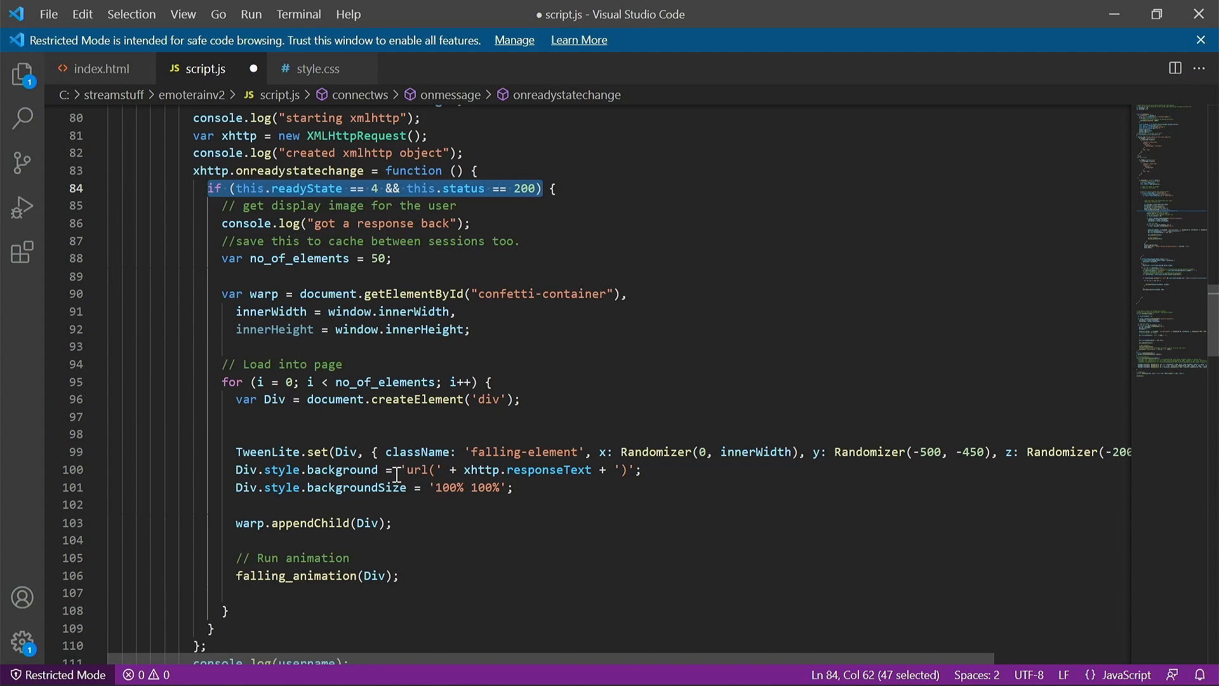
{"action": "mouse_move", "coordinate": [460, 443]}
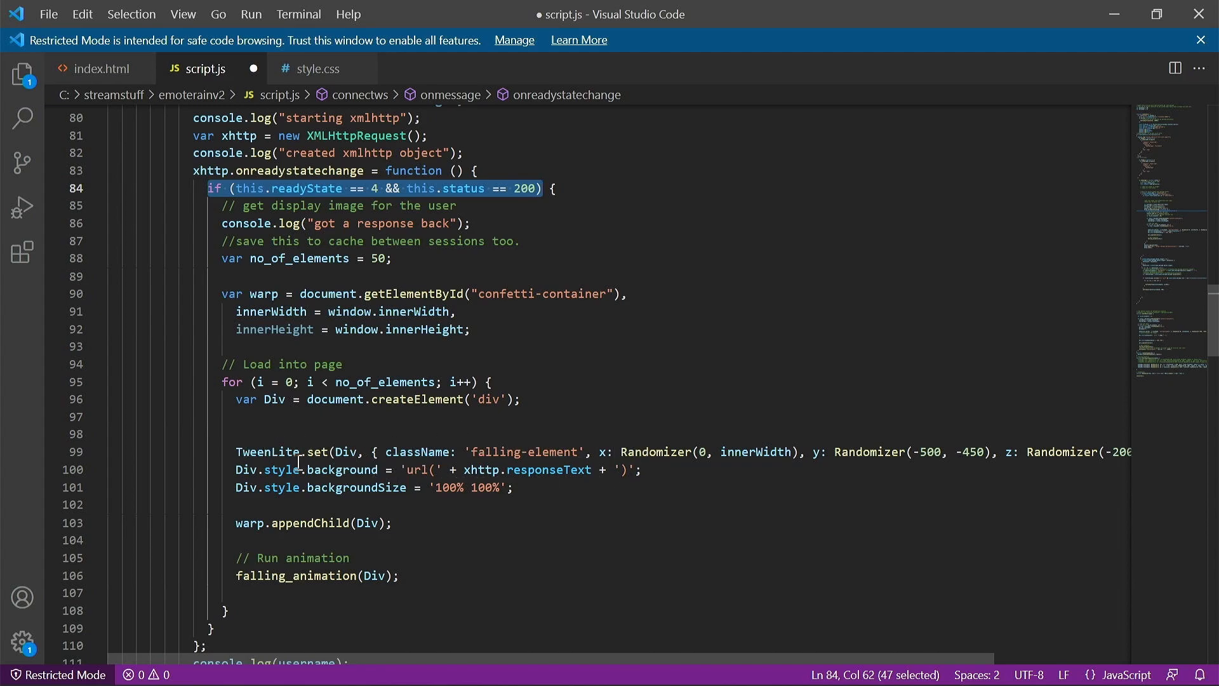
{"action": "mouse_move", "coordinate": [478, 470]}
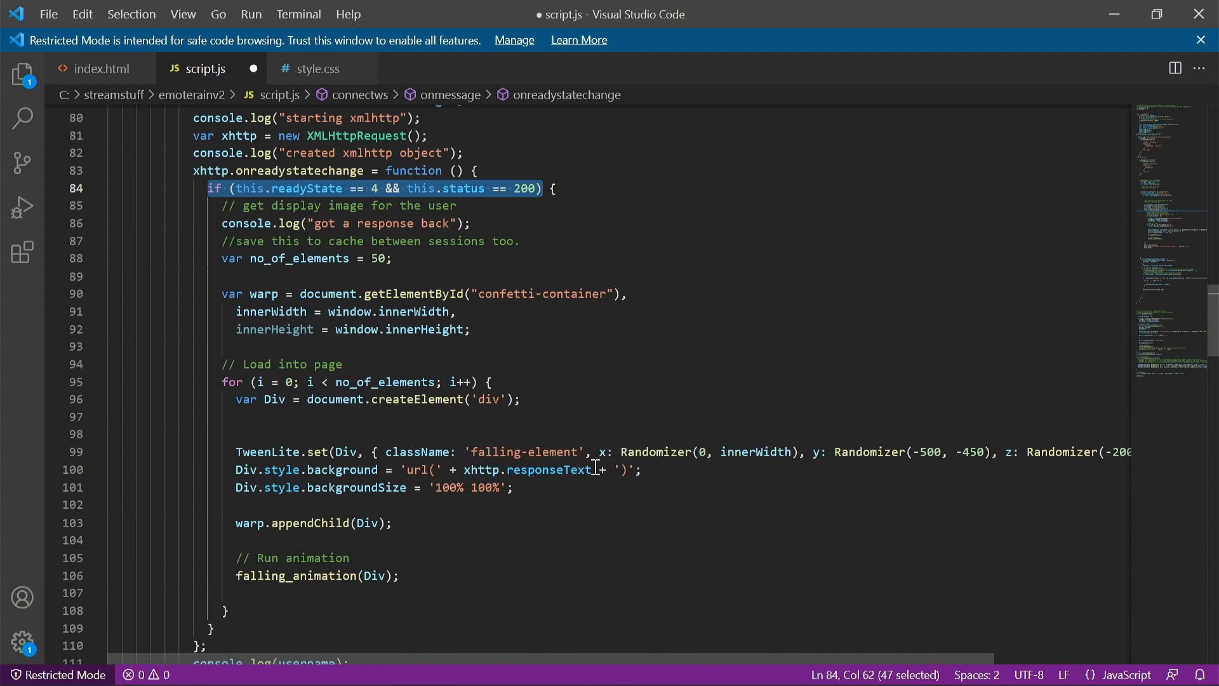
{"action": "double_click", "coordinate": [526, 468]}
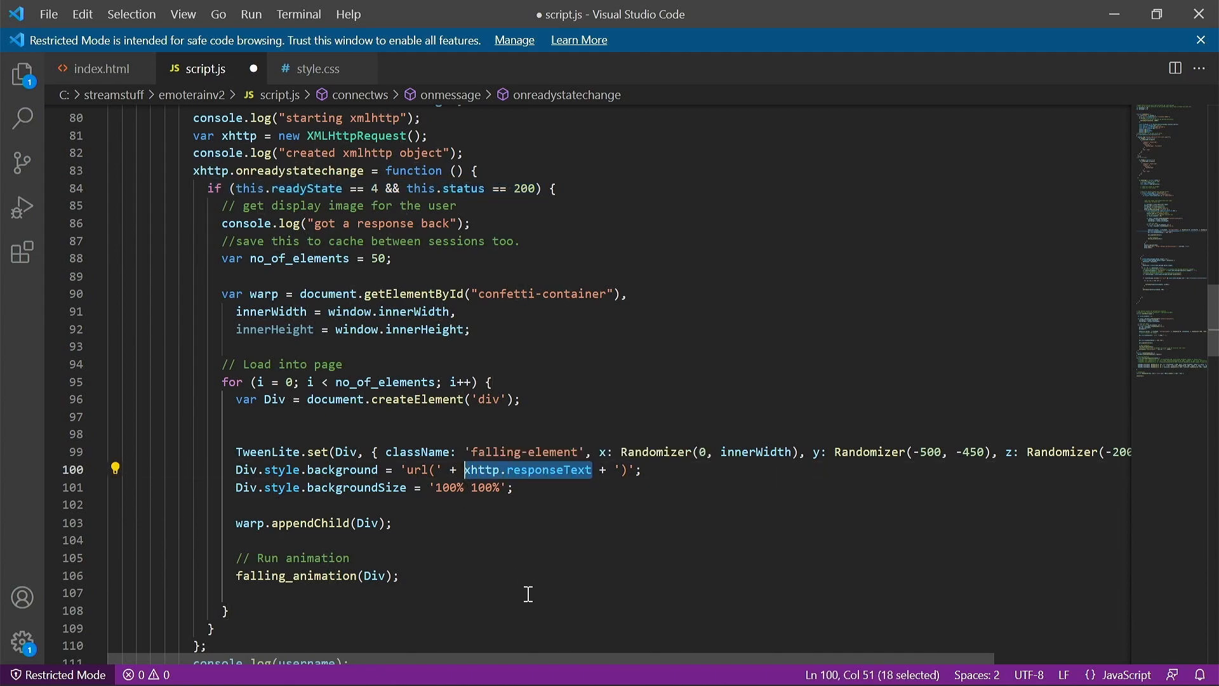
{"action": "scroll", "scroll_direction": "down", "scroll_amount": 3}
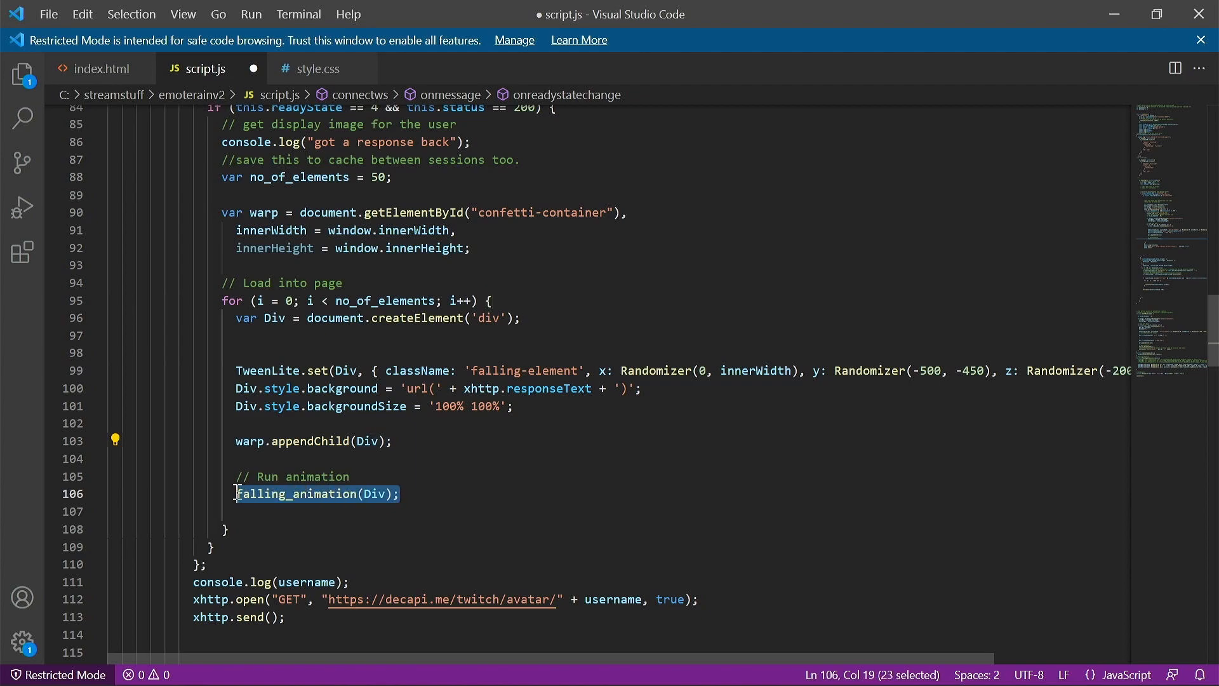
{"action": "mouse_move", "coordinate": [386, 534]}
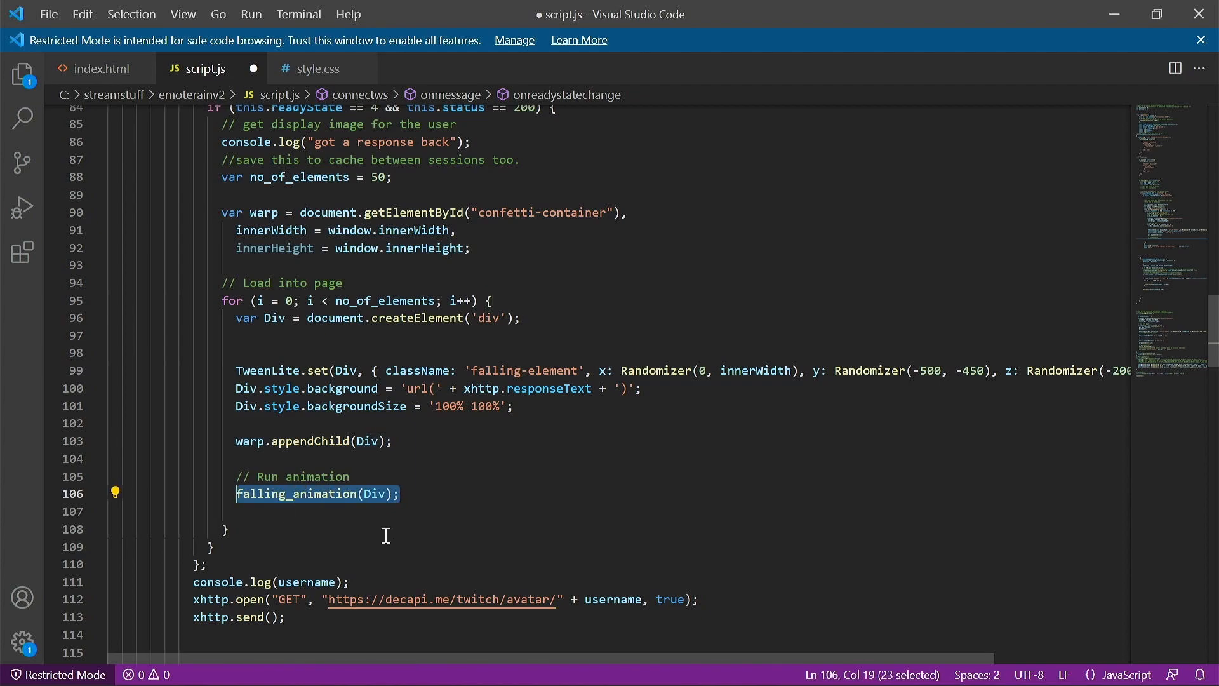
{"action": "scroll", "scroll_direction": "down", "scroll_amount": 3}
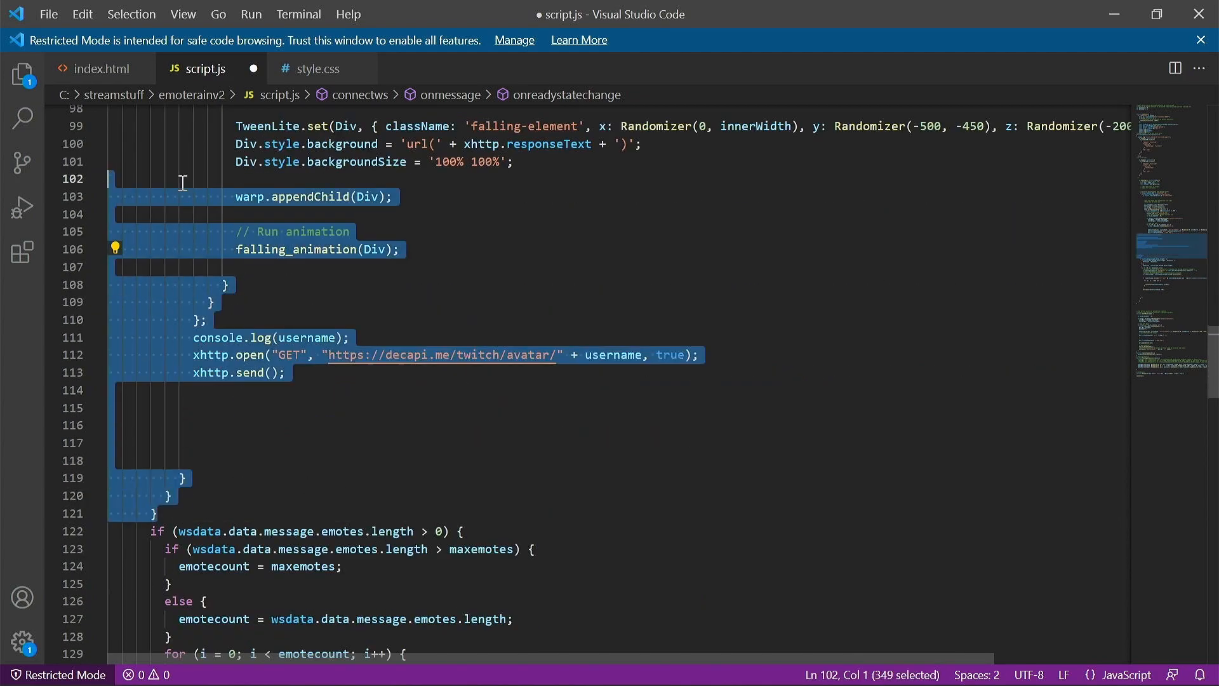
Scroll to the !er rain onmessage handler and pick out the emote loop's i++ increment.
{"action": "scroll", "scroll_direction": "down", "scroll_amount": 3}
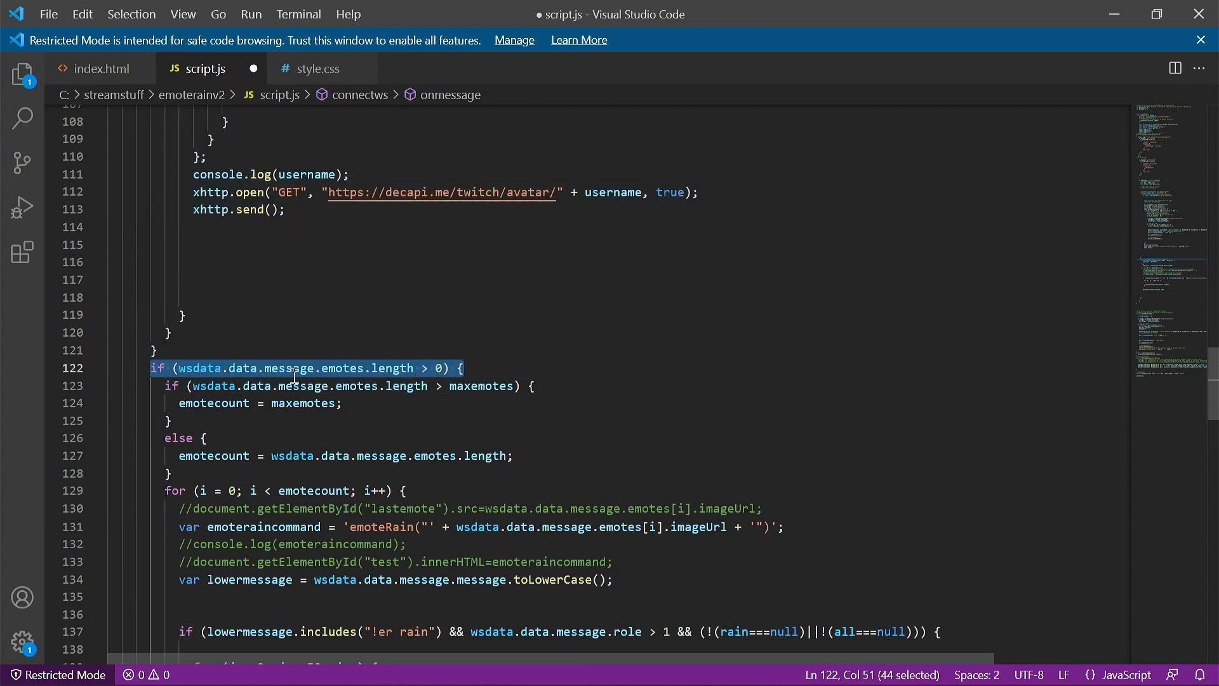
{"action": "mouse_move", "coordinate": [296, 369]}
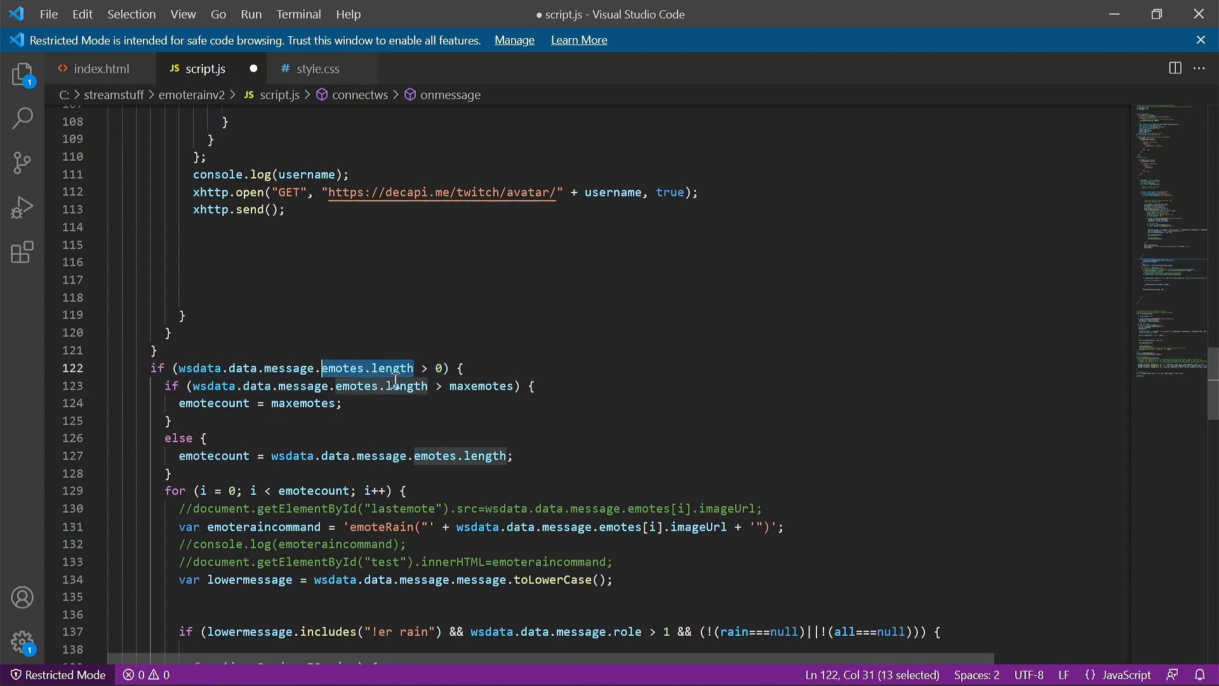
{"action": "mouse_move", "coordinate": [474, 365]}
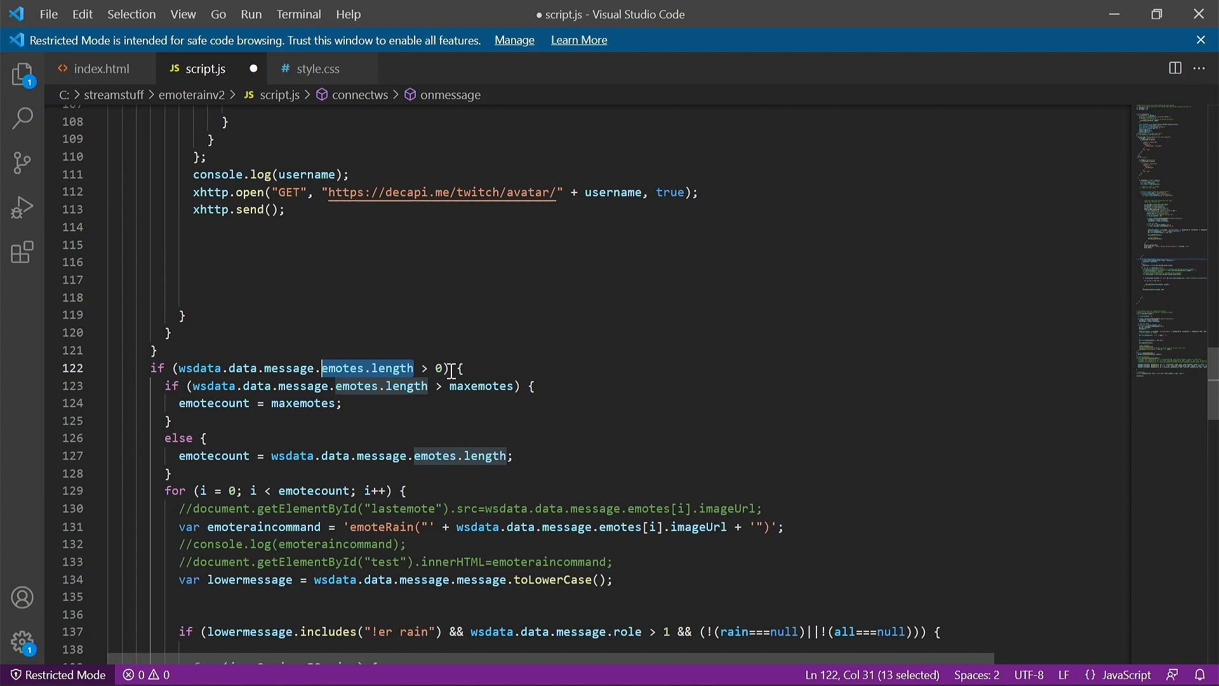
{"action": "mouse_move", "coordinate": [469, 395]}
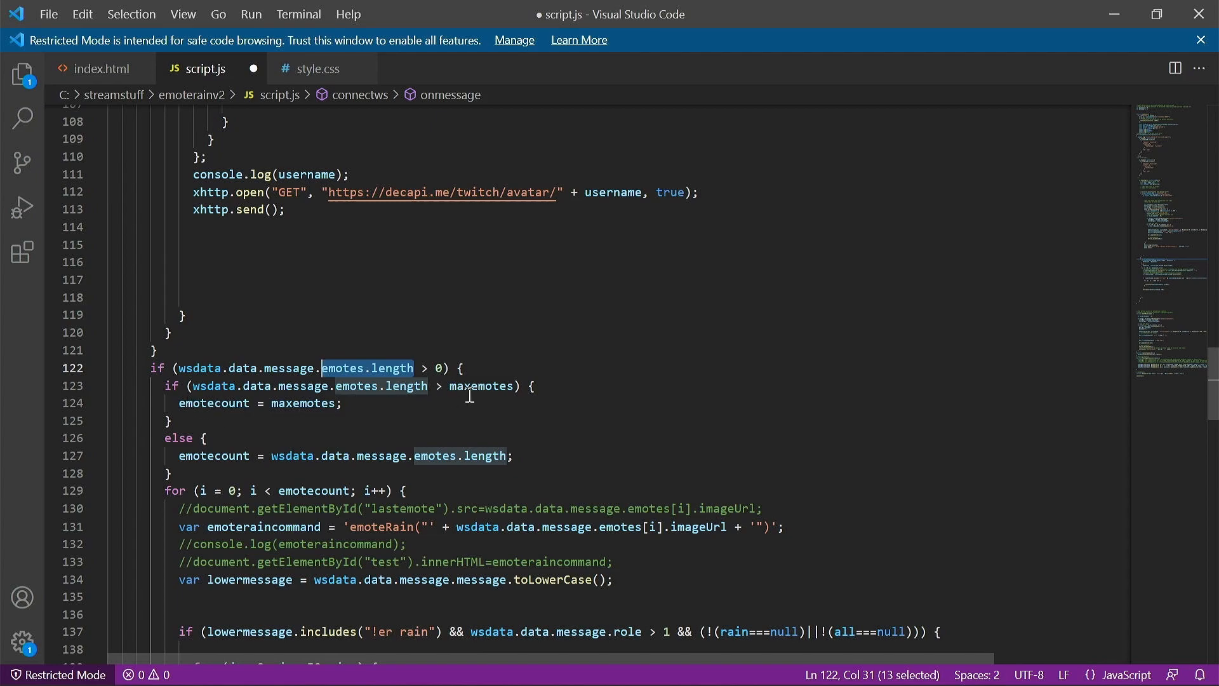
{"action": "mouse_move", "coordinate": [434, 442]}
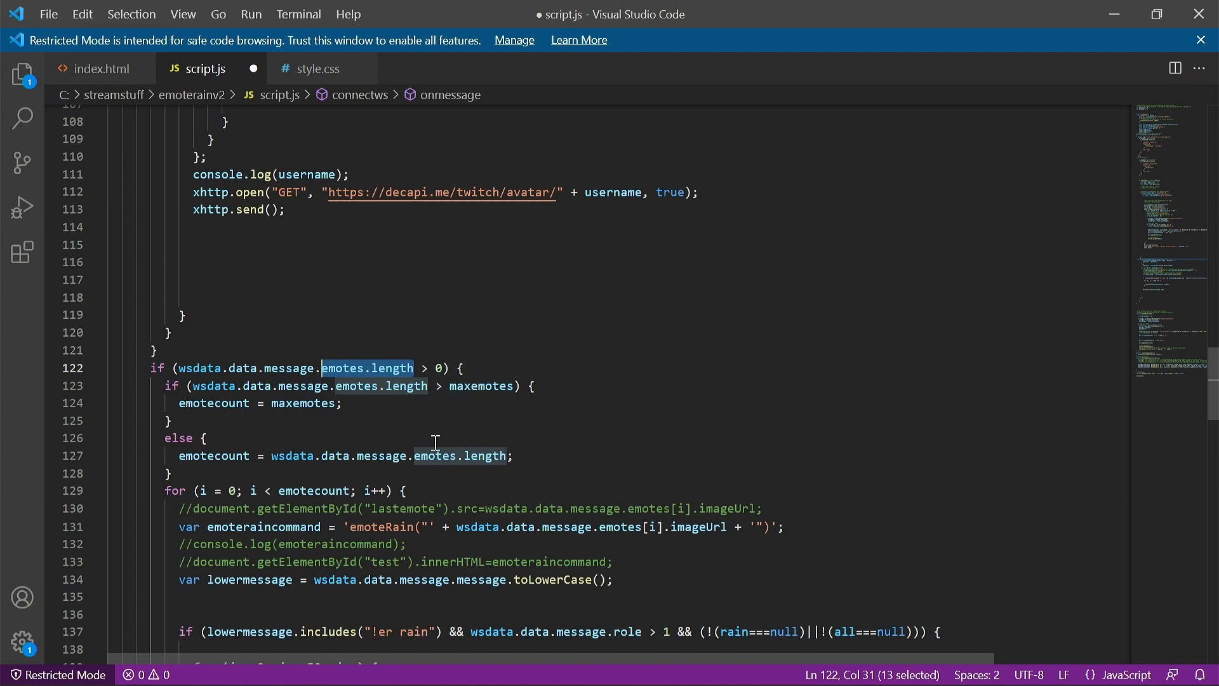
{"action": "mouse_move", "coordinate": [277, 394]}
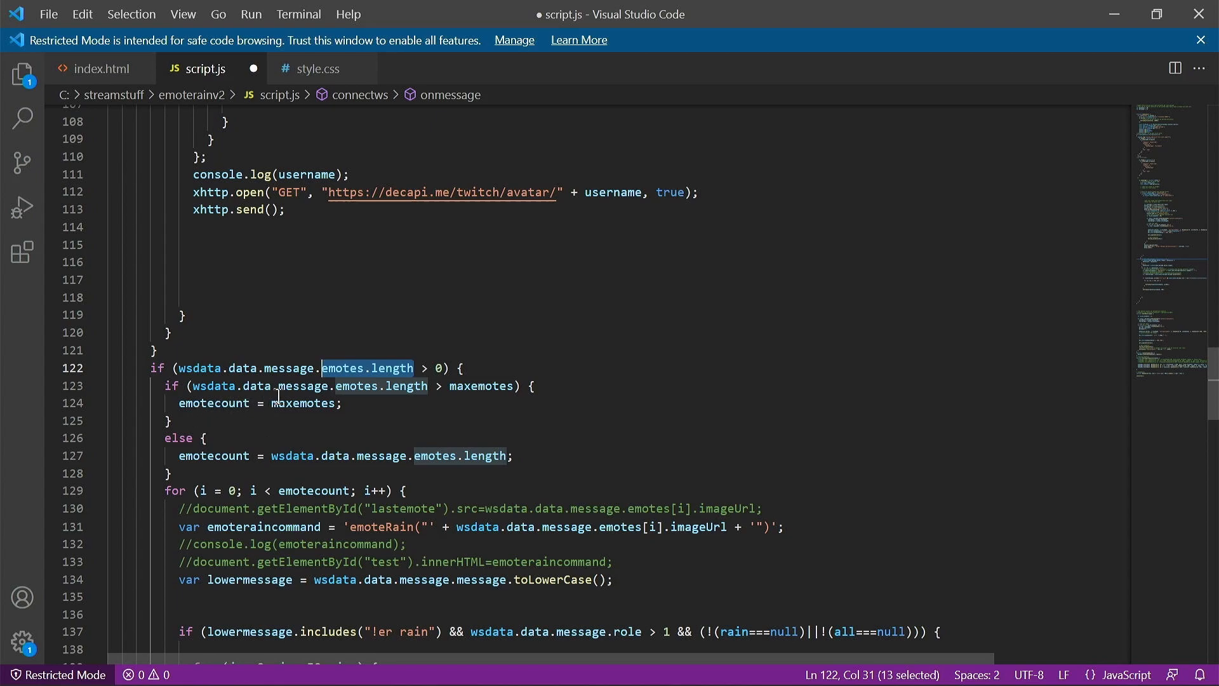
{"action": "mouse_move", "coordinate": [267, 416]}
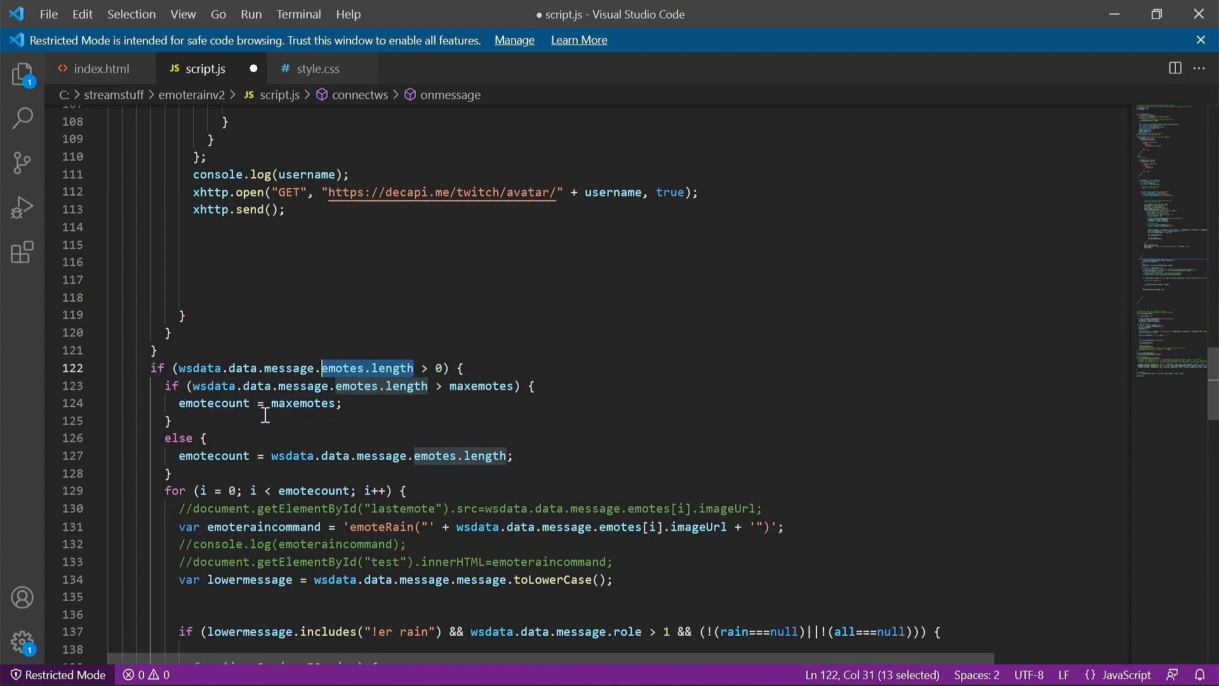
{"action": "mouse_move", "coordinate": [183, 460]}
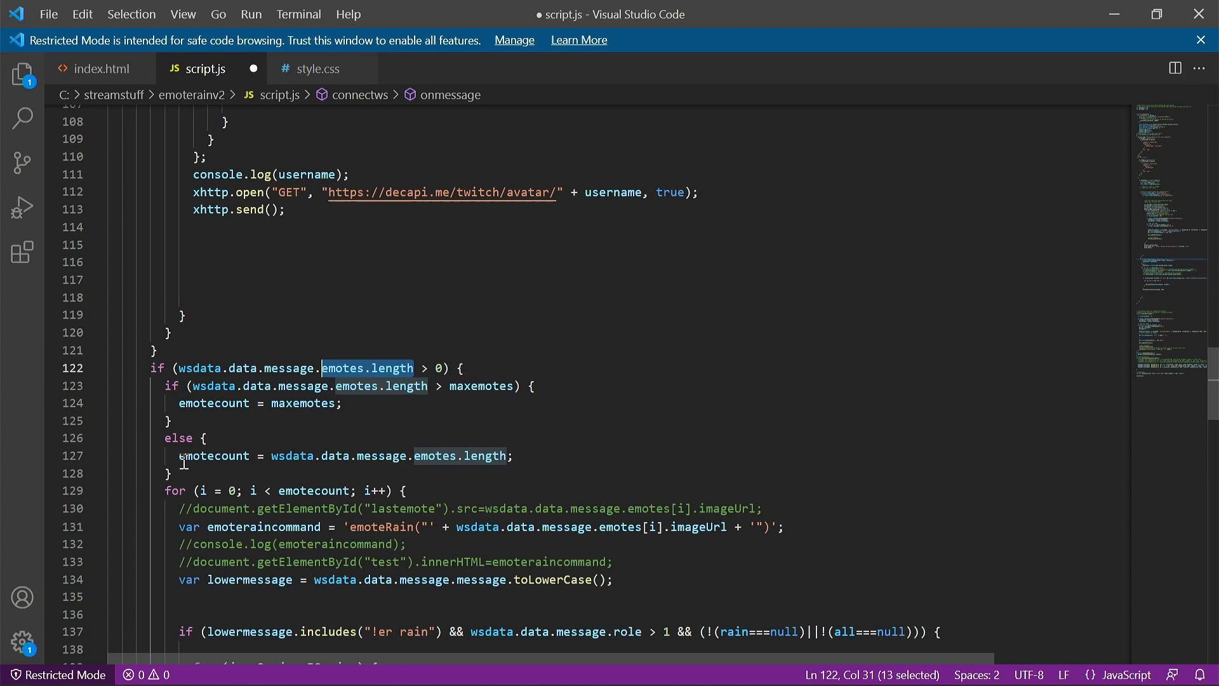
{"action": "mouse_move", "coordinate": [480, 455]}
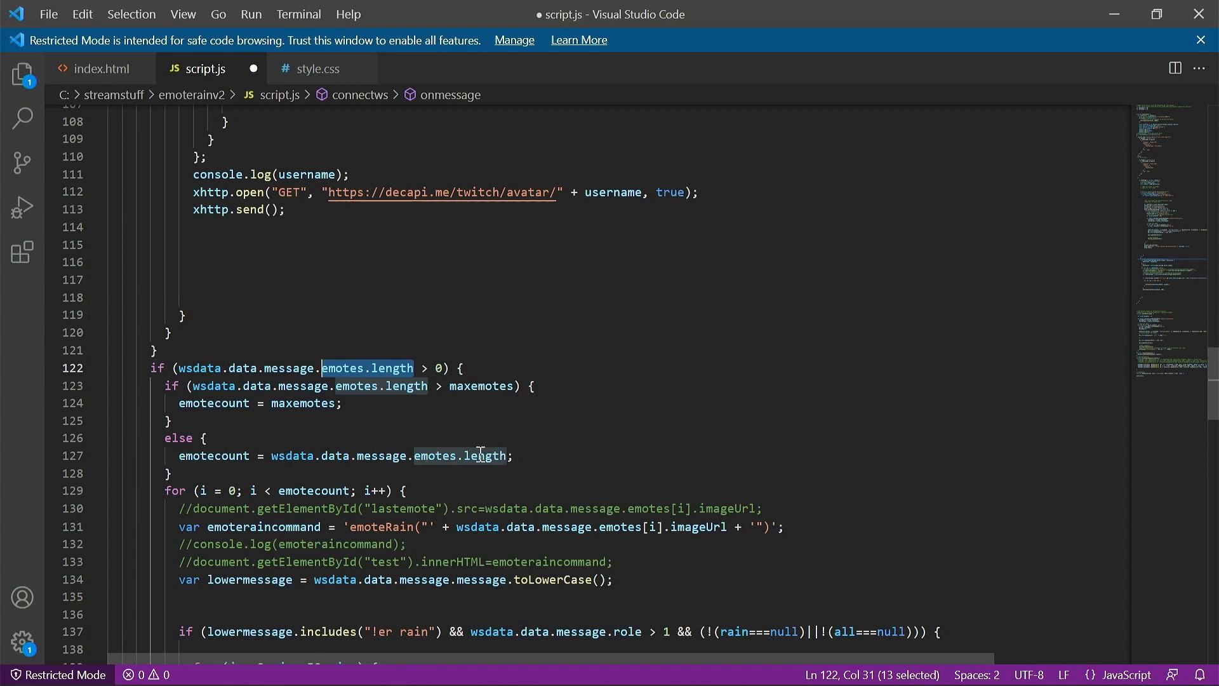
{"action": "scroll", "scroll_direction": "down", "scroll_amount": 3}
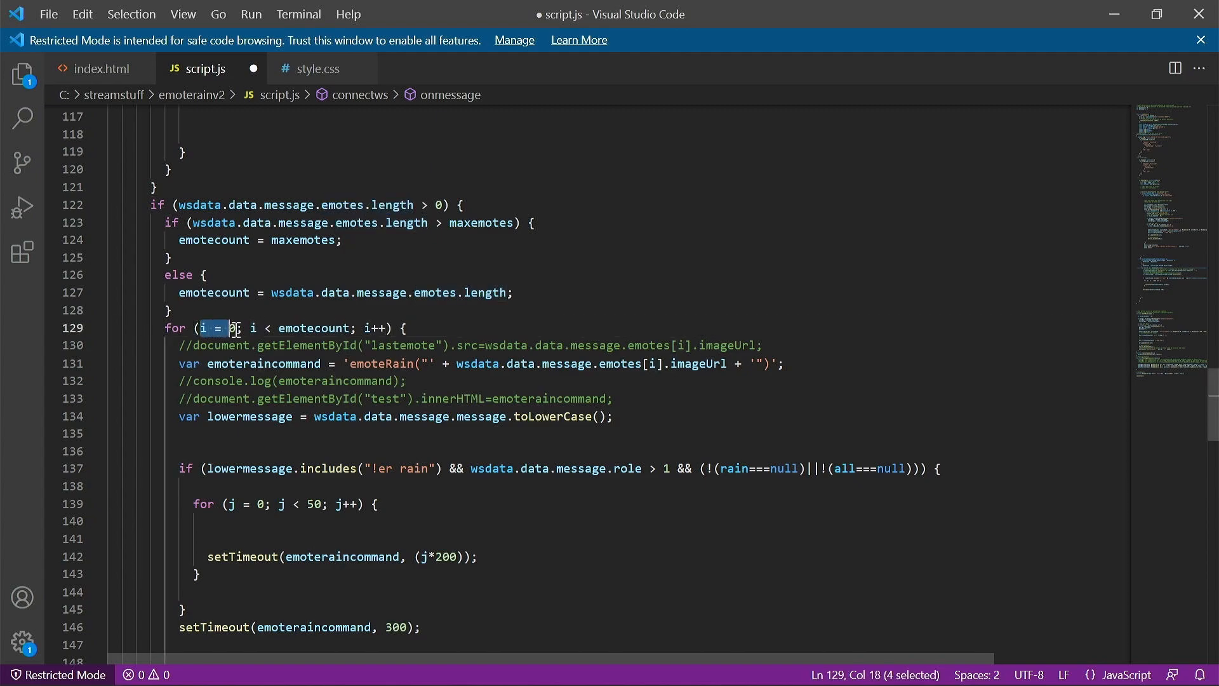
{"action": "double_click", "coordinate": [319, 327]}
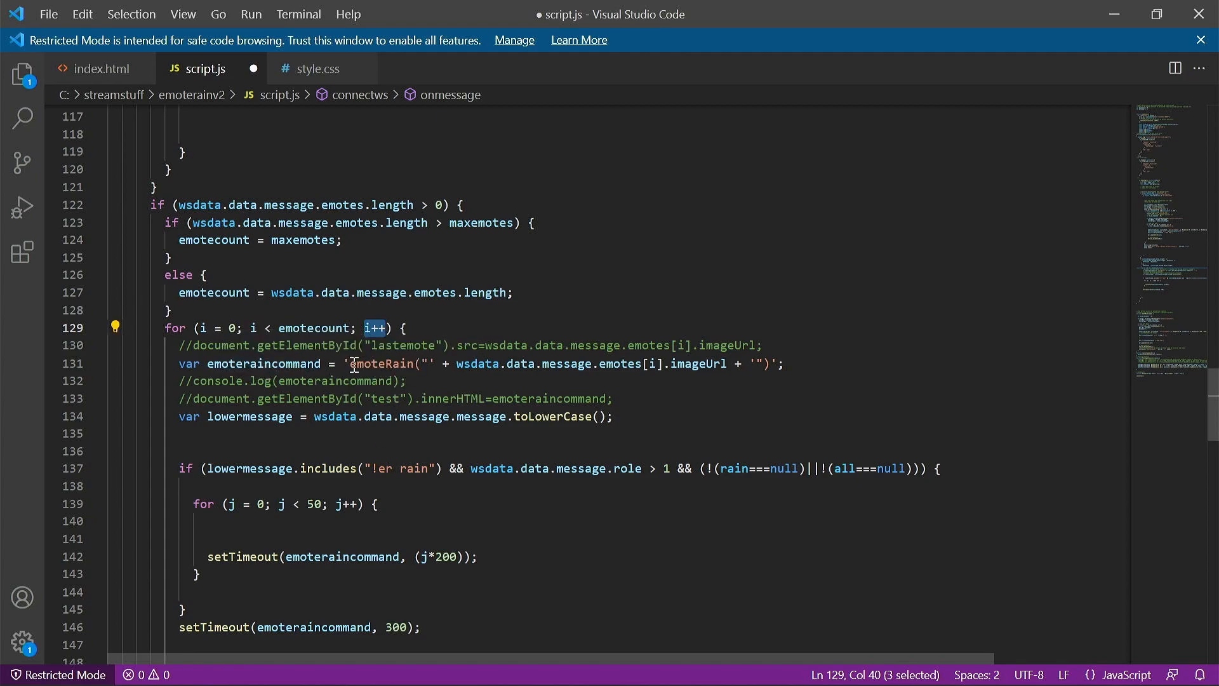
{"action": "mouse_move", "coordinate": [700, 365]}
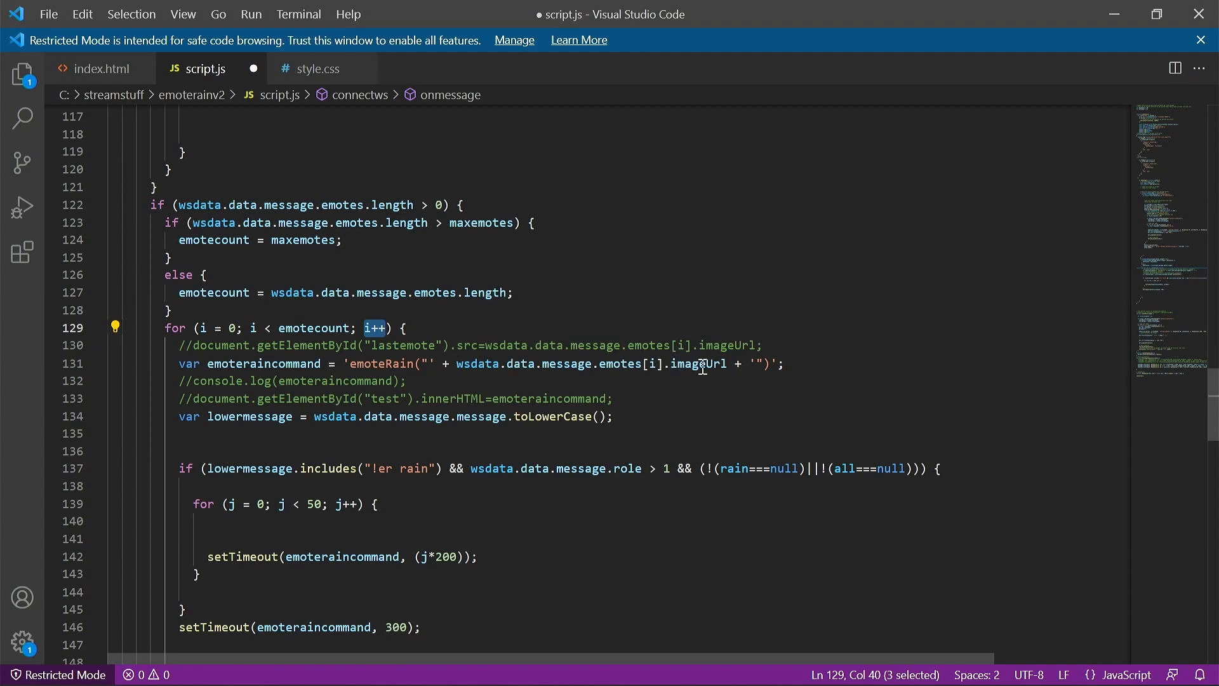
{"action": "scroll", "scroll_direction": "down", "scroll_amount": 3}
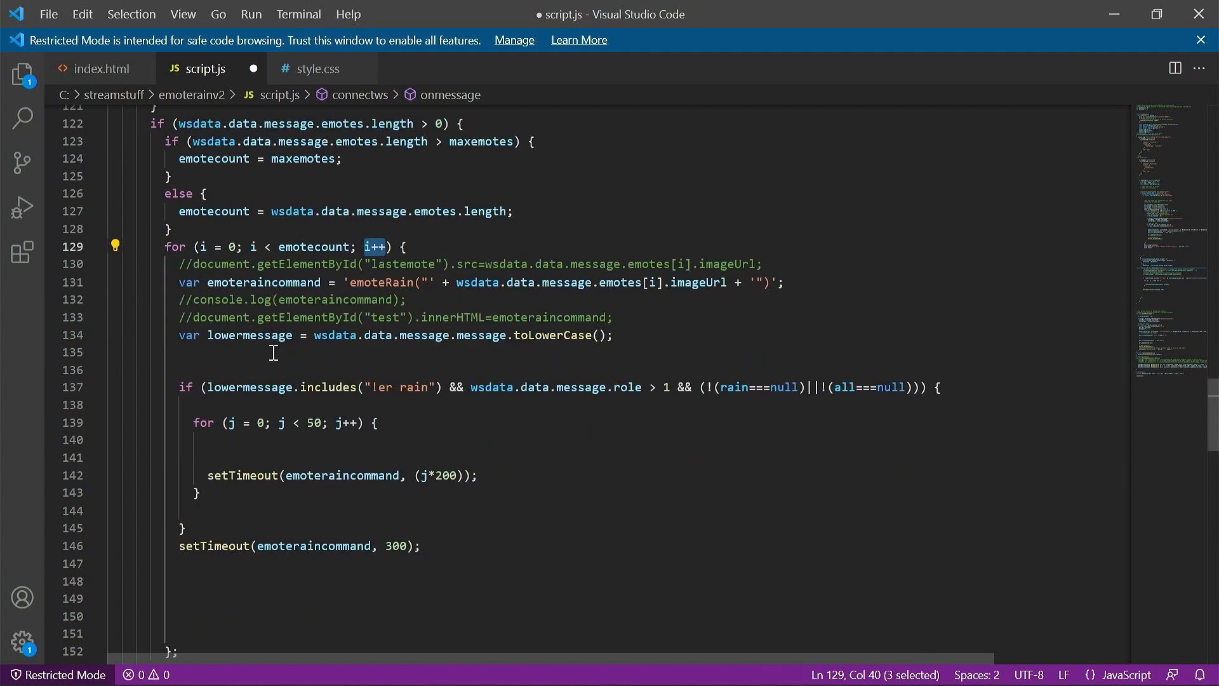
{"action": "mouse_move", "coordinate": [600, 338]}
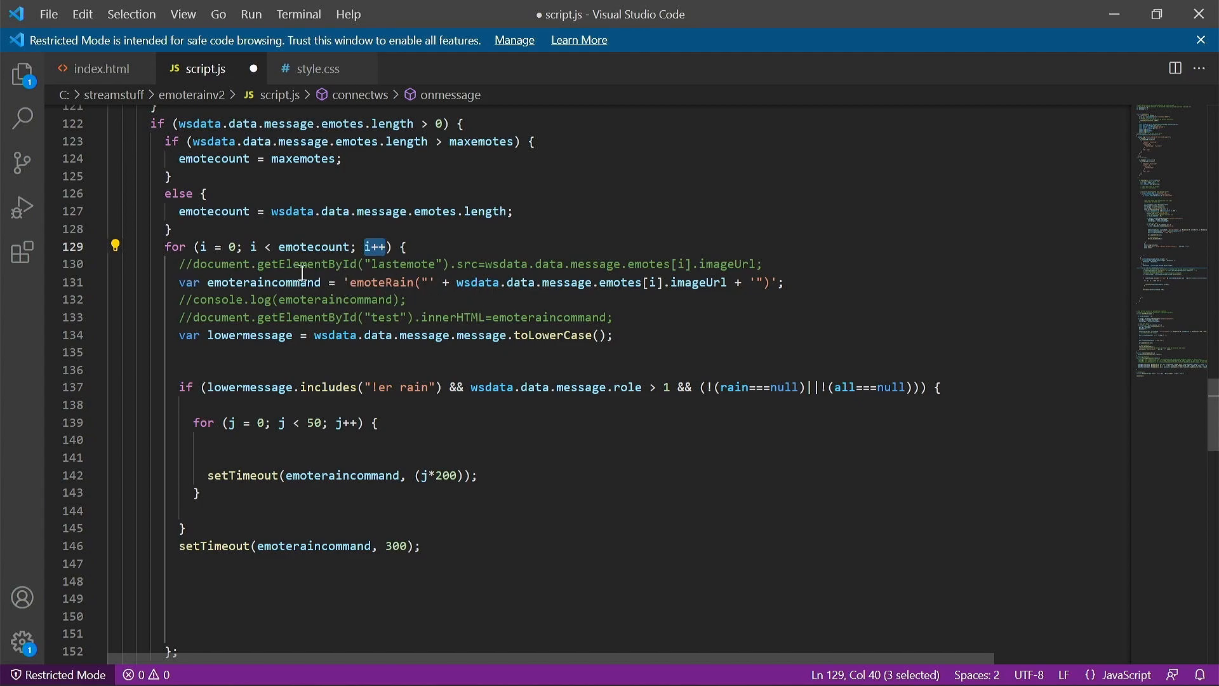
{"action": "mouse_move", "coordinate": [217, 383]}
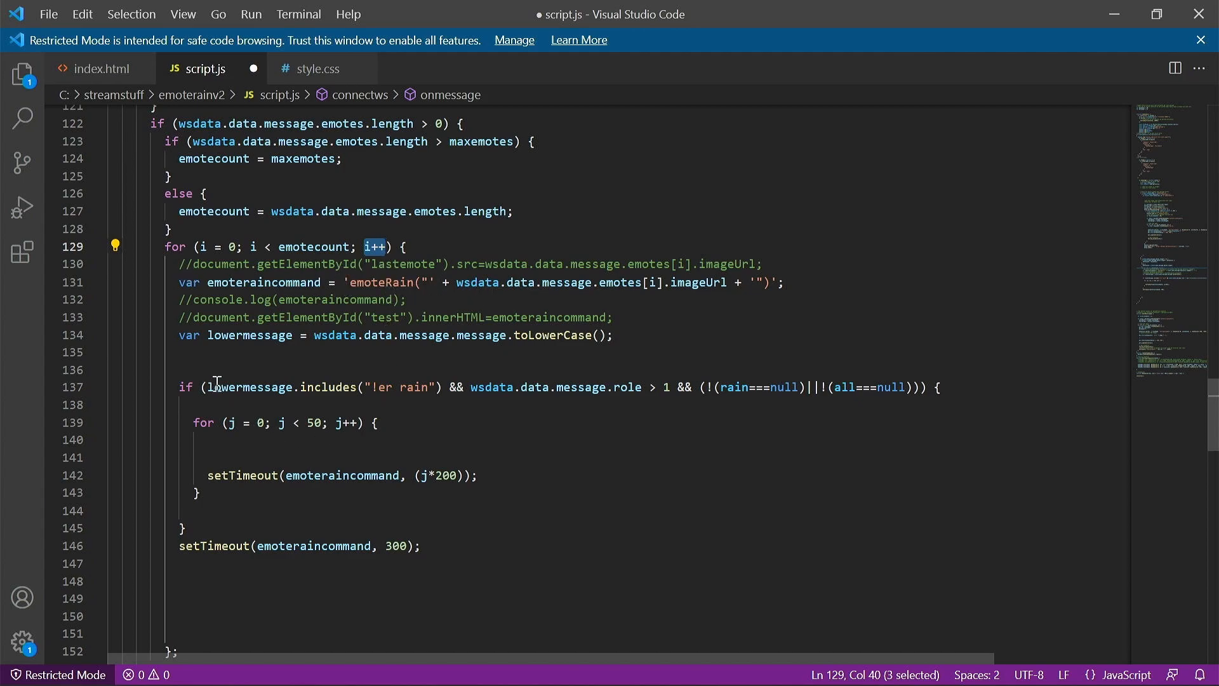
{"action": "mouse_move", "coordinate": [373, 387]}
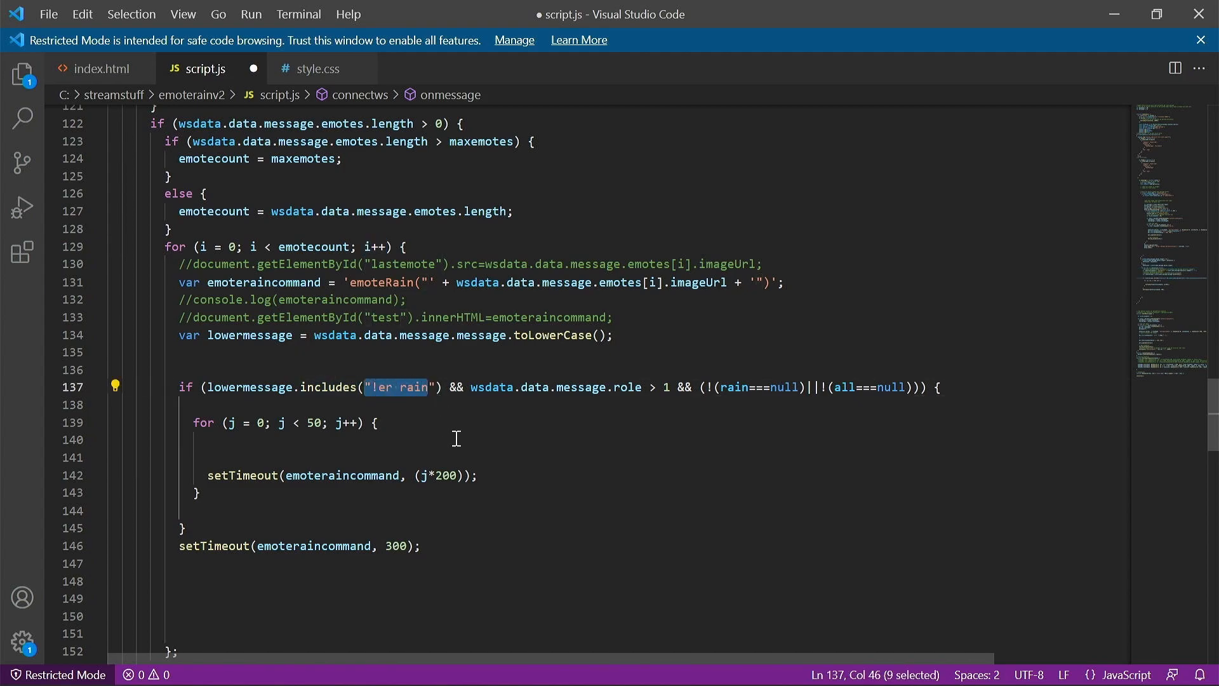
{"action": "mouse_move", "coordinate": [618, 400]}
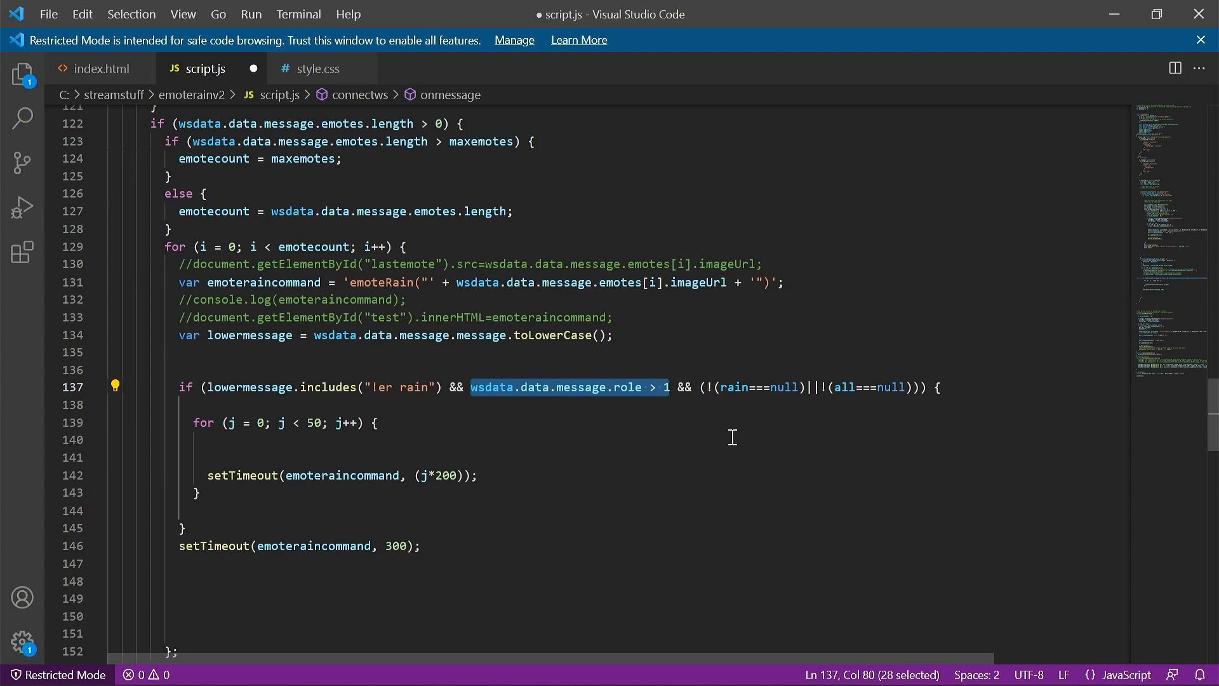
{"action": "mouse_move", "coordinate": [685, 392]}
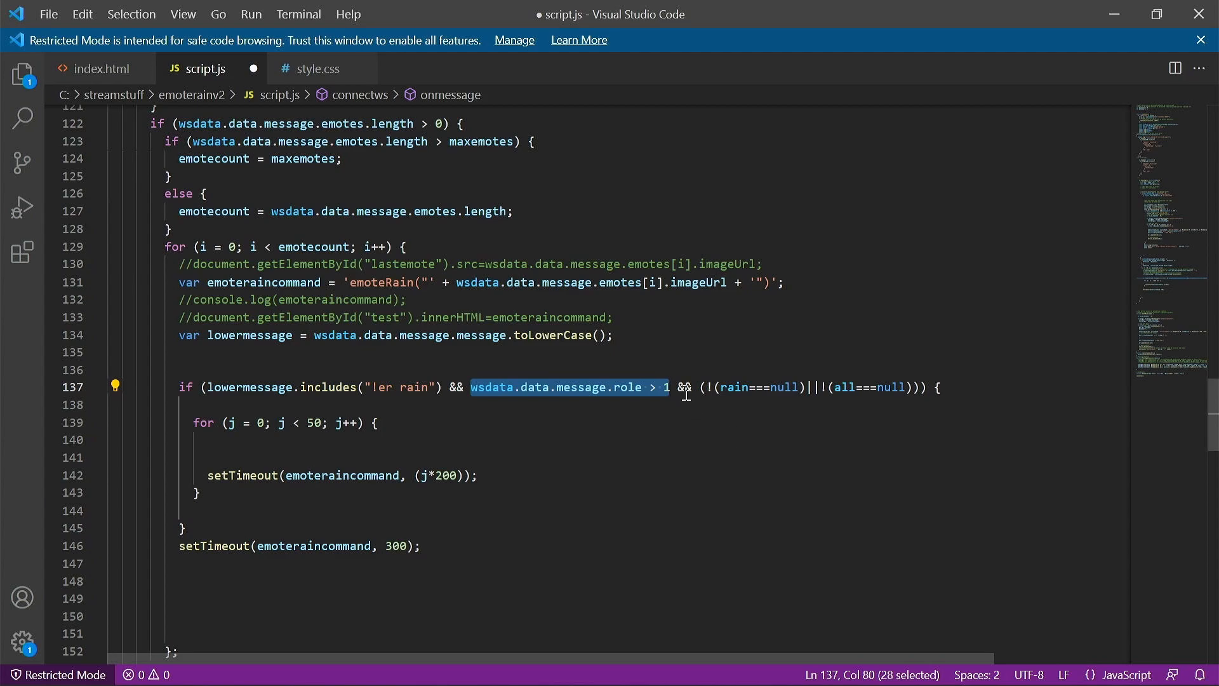
{"action": "key", "text": "Delete"}
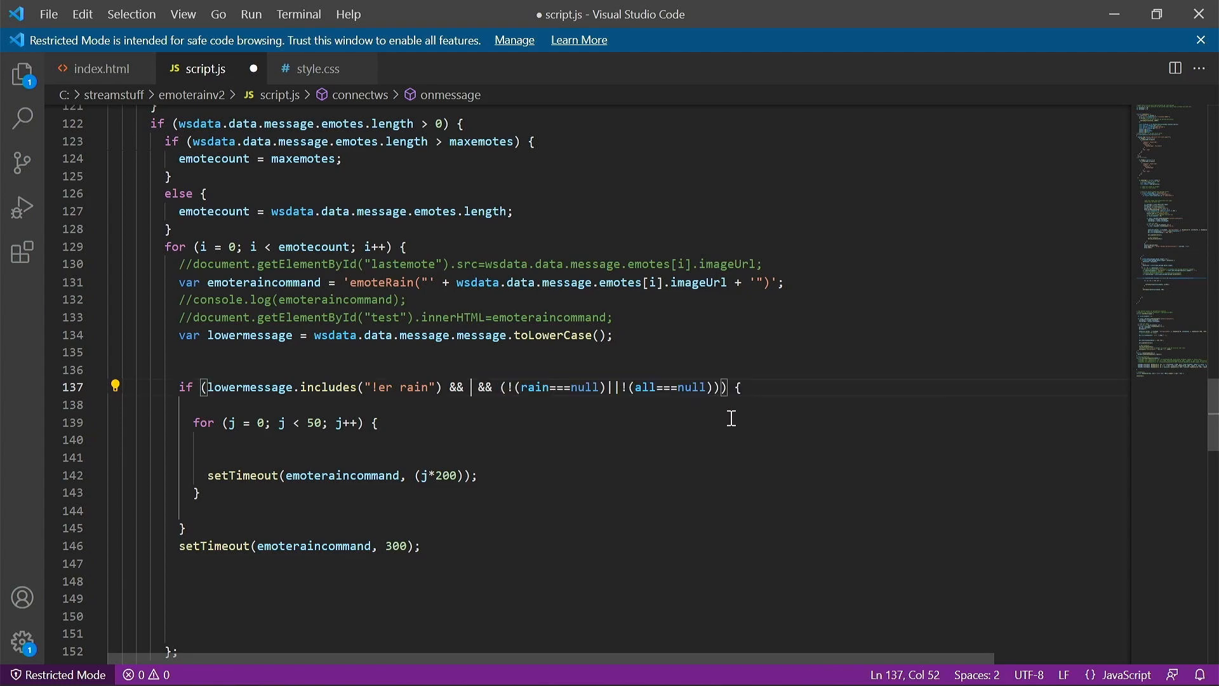
{"action": "type", "text": "2"}
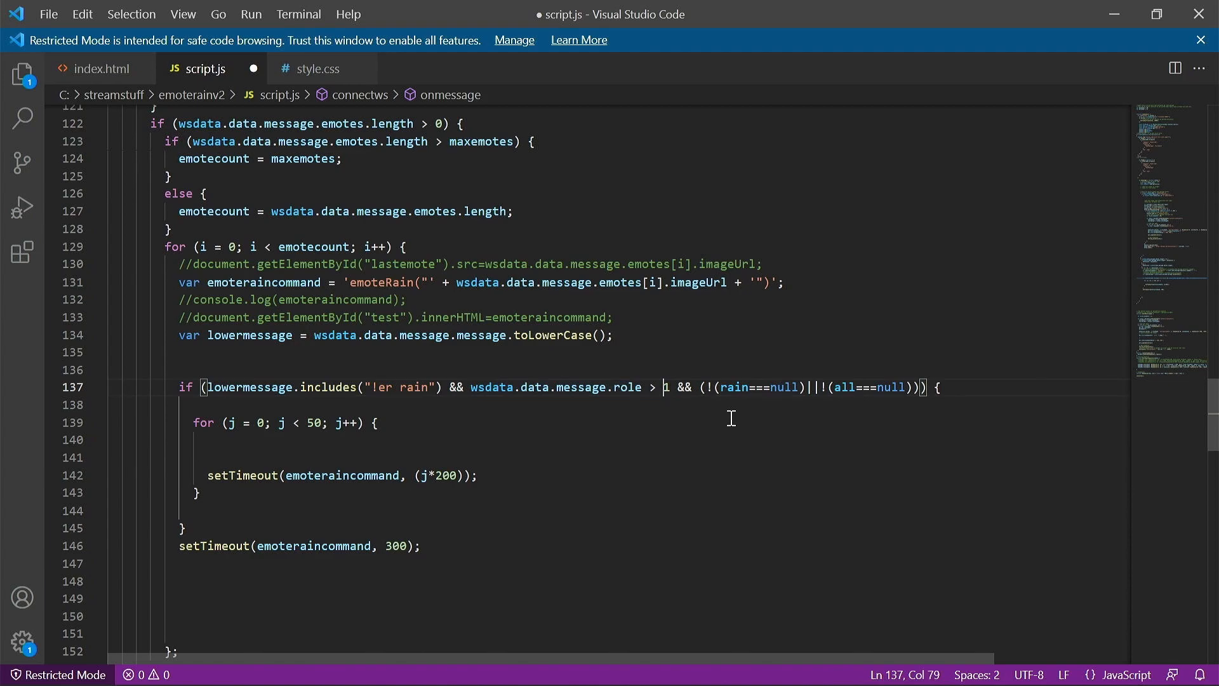
{"action": "type", "text": "2"}
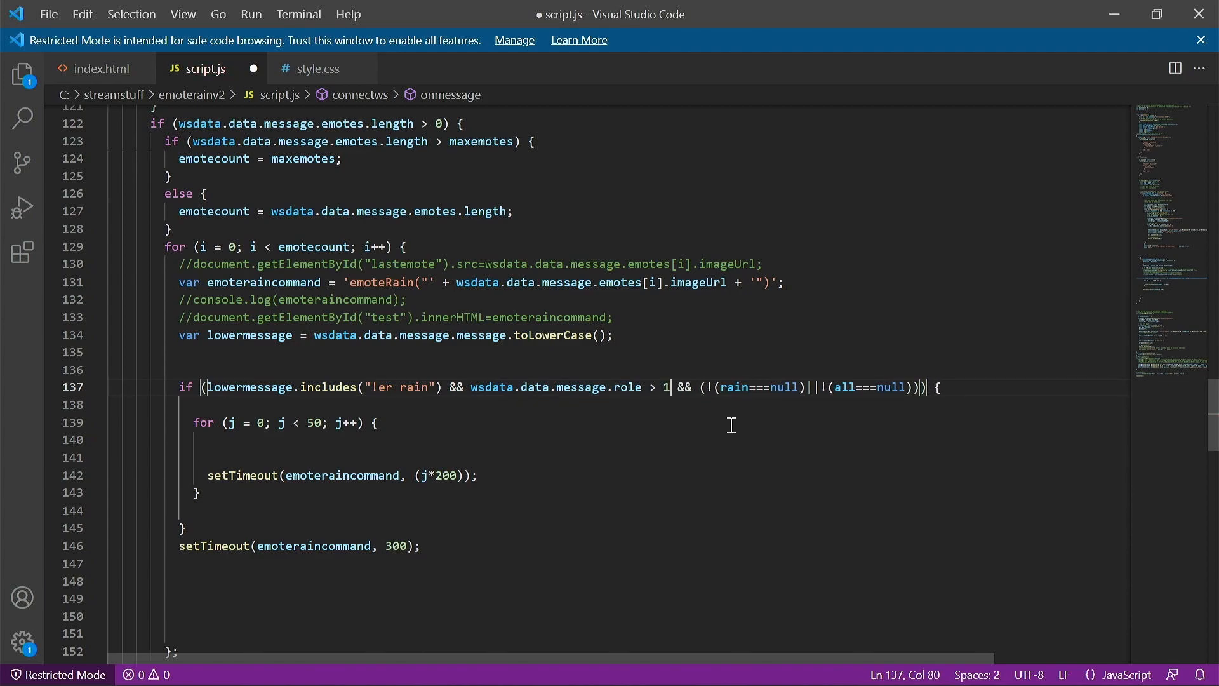
{"action": "scroll", "scroll_direction": "down", "scroll_amount": 3}
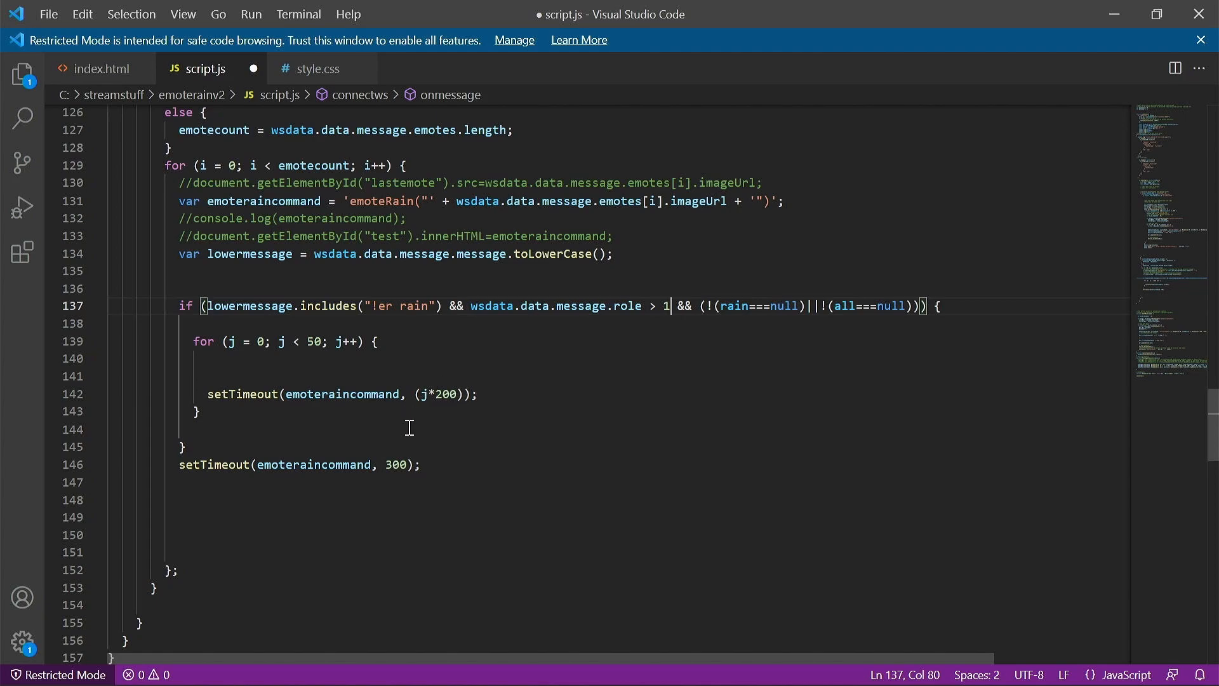
{"action": "mouse_move", "coordinate": [247, 345]}
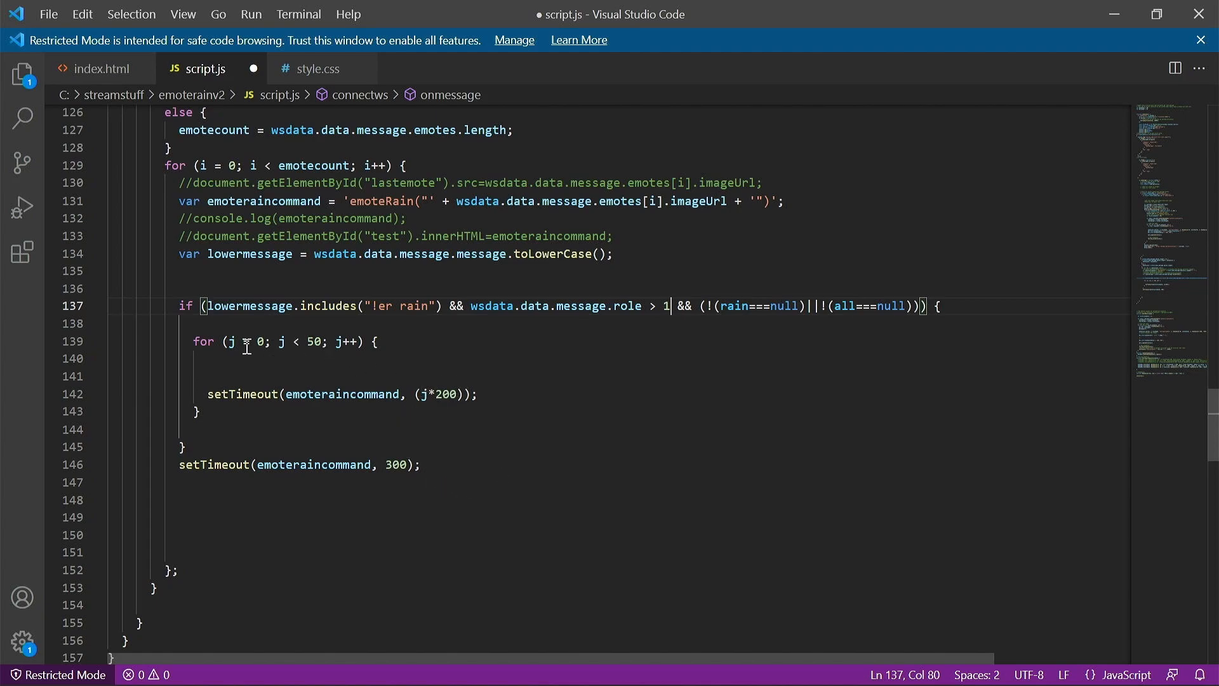
{"action": "mouse_move", "coordinate": [359, 350]}
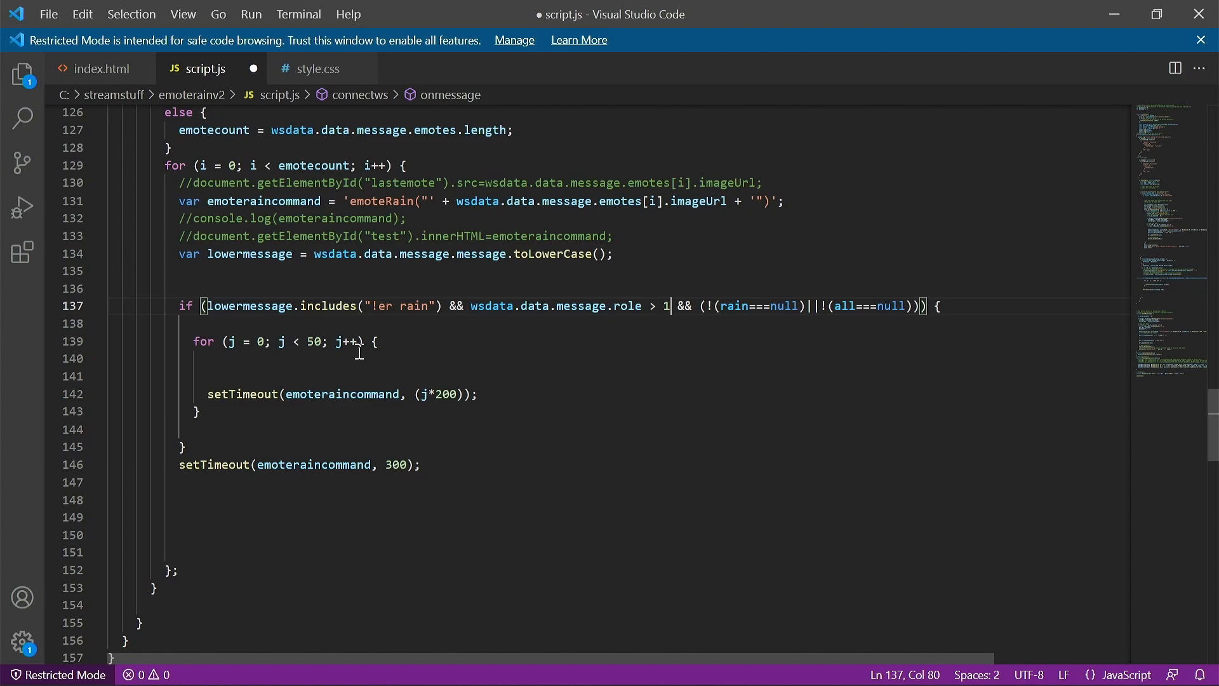
{"action": "scroll", "scroll_direction": "down", "scroll_amount": 3}
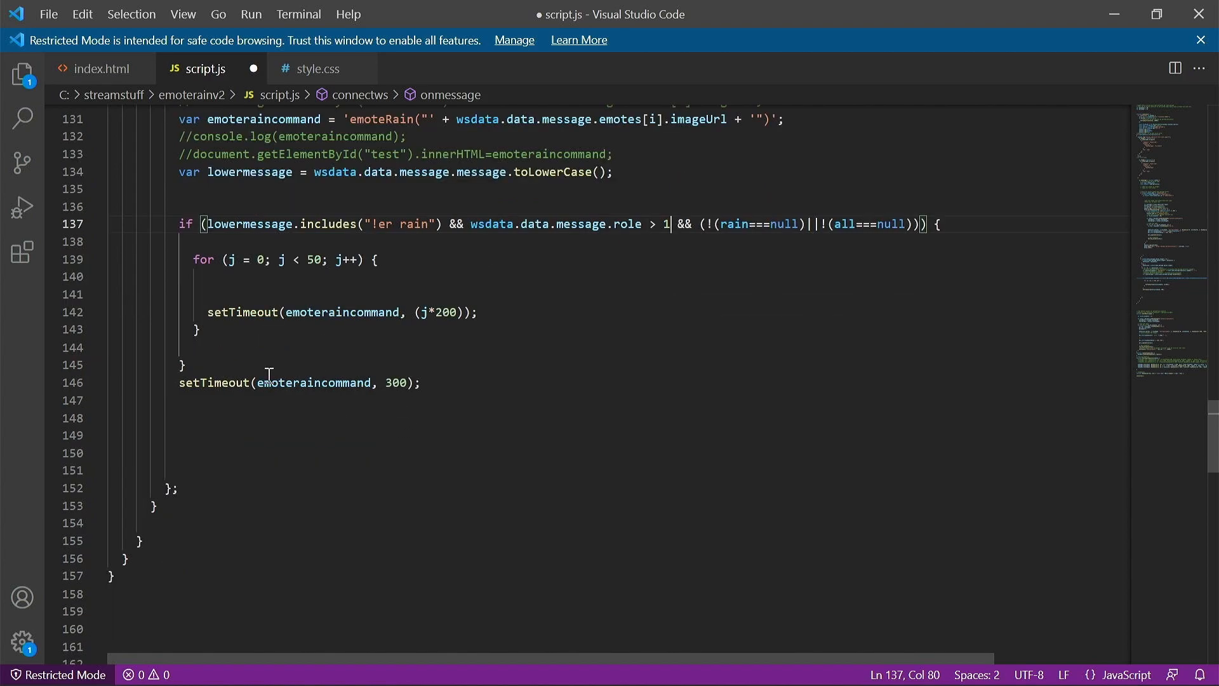
{"action": "mouse_move", "coordinate": [392, 224]}
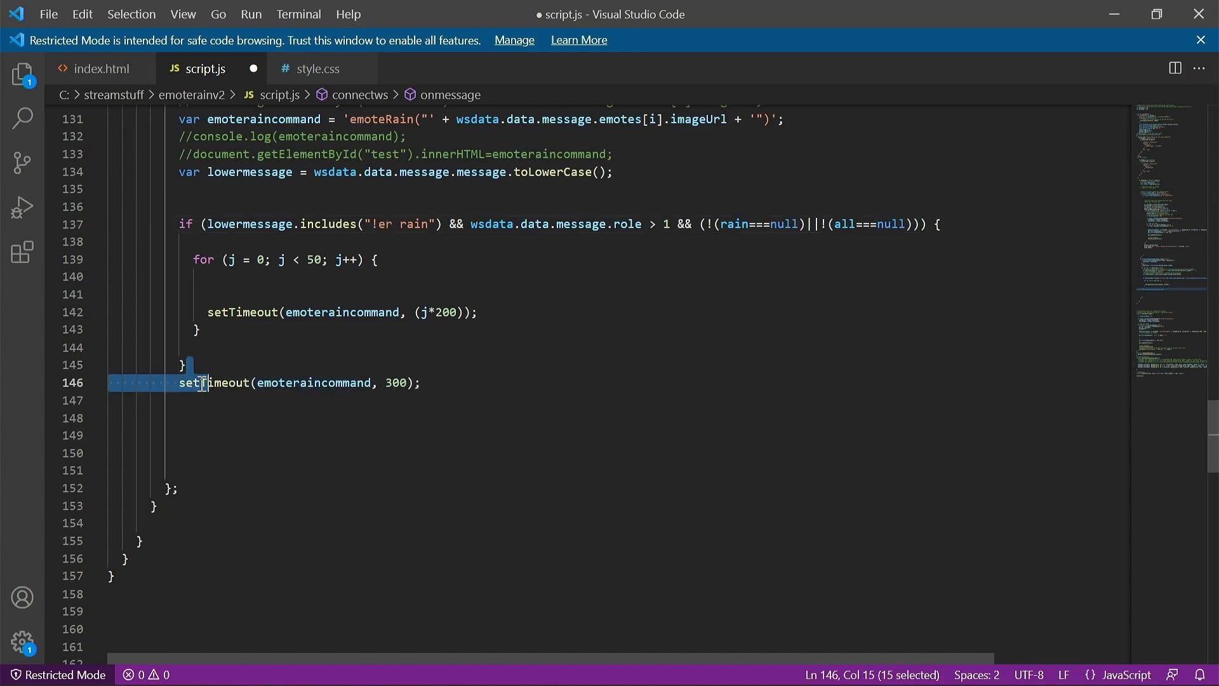
Scroll to function emoteRain(image) and highlight where the image parameter is used.
{"action": "scroll", "scroll_direction": "down", "scroll_amount": 3}
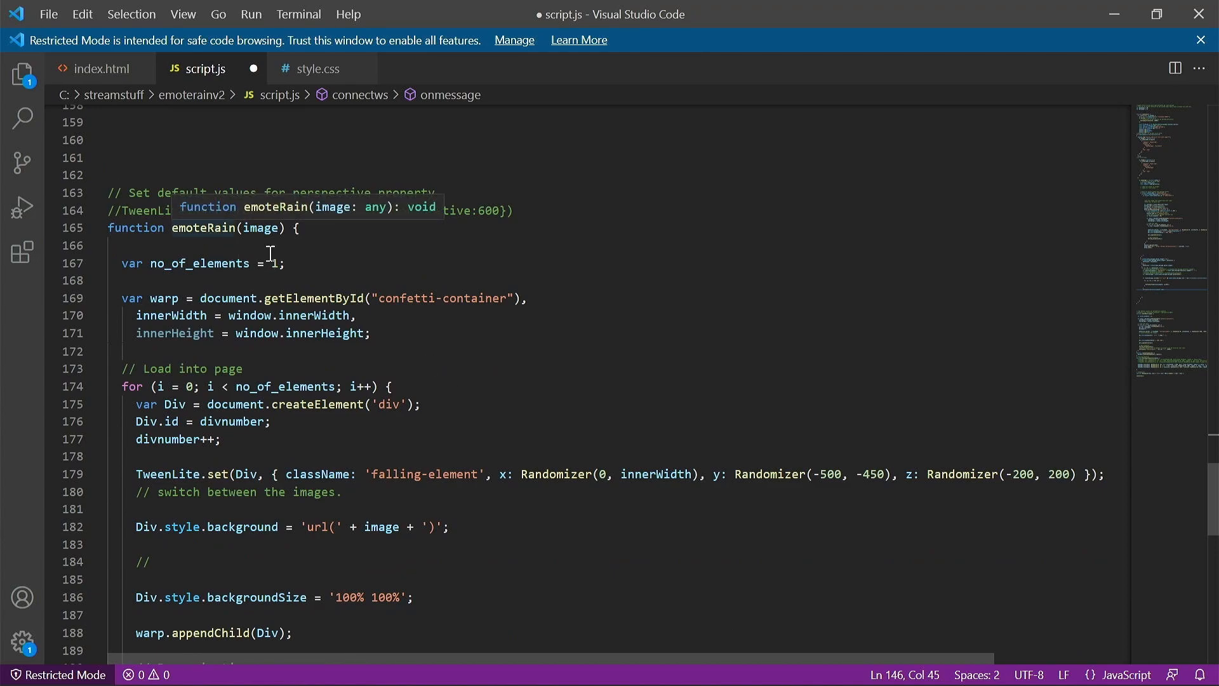
{"action": "mouse_move", "coordinate": [414, 337]}
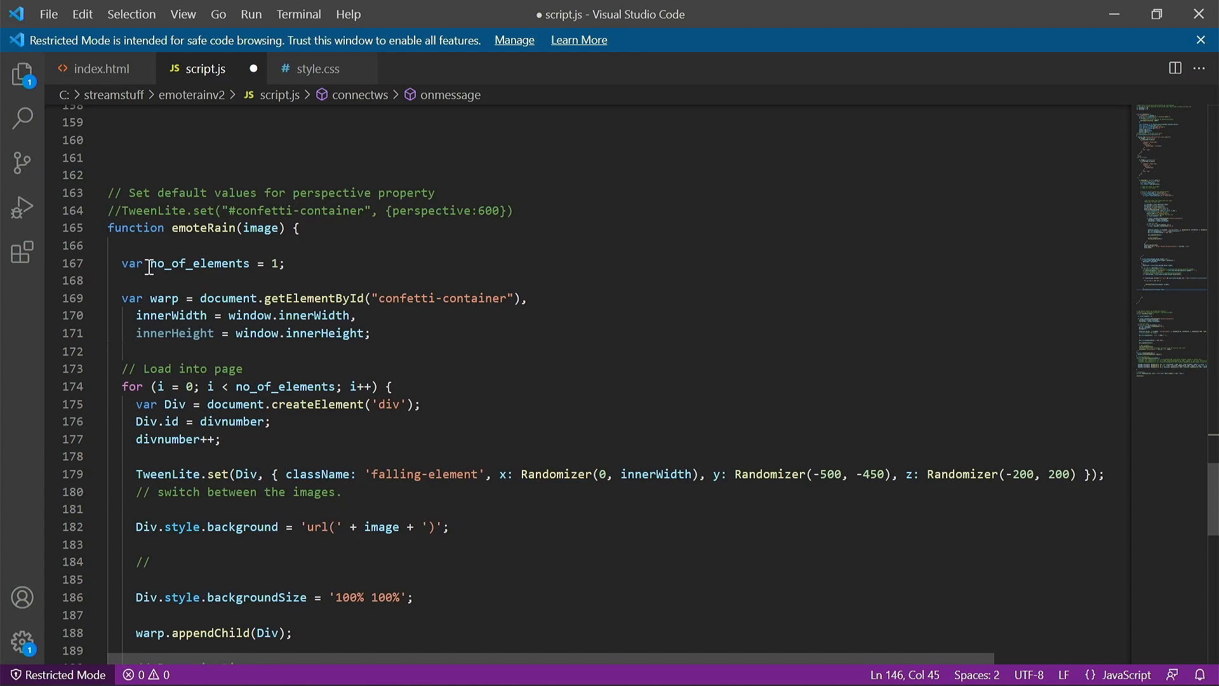
{"action": "scroll", "scroll_direction": "down", "scroll_amount": 3}
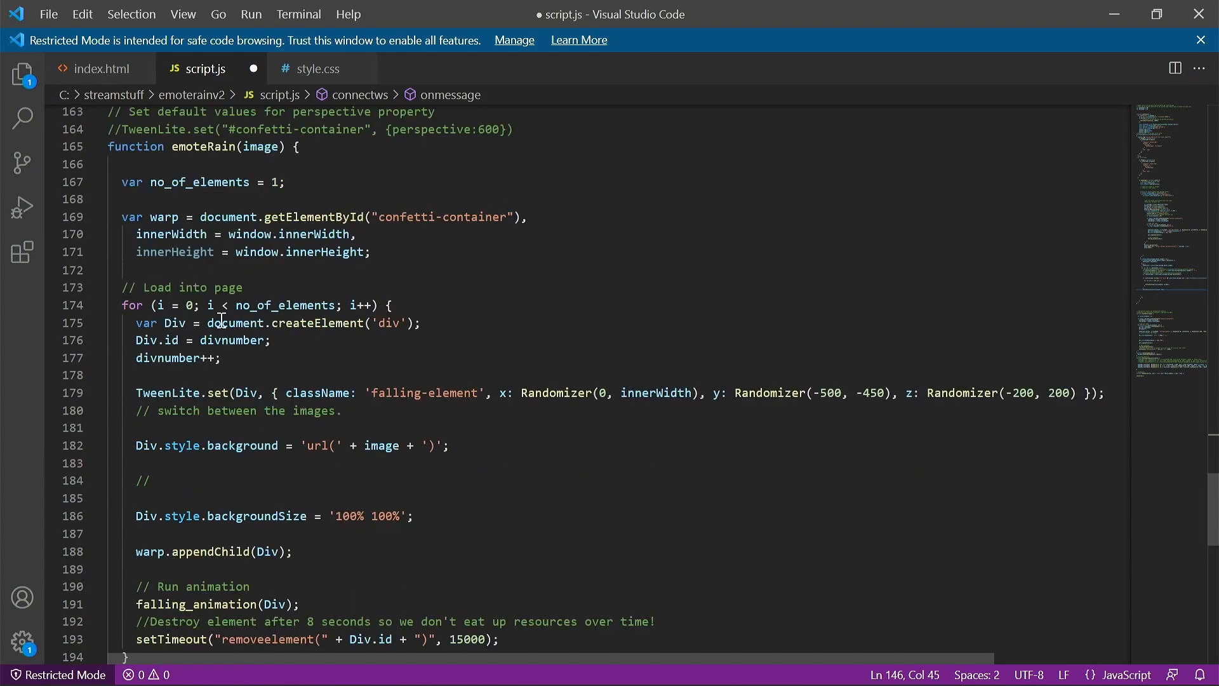
{"action": "mouse_move", "coordinate": [190, 304]}
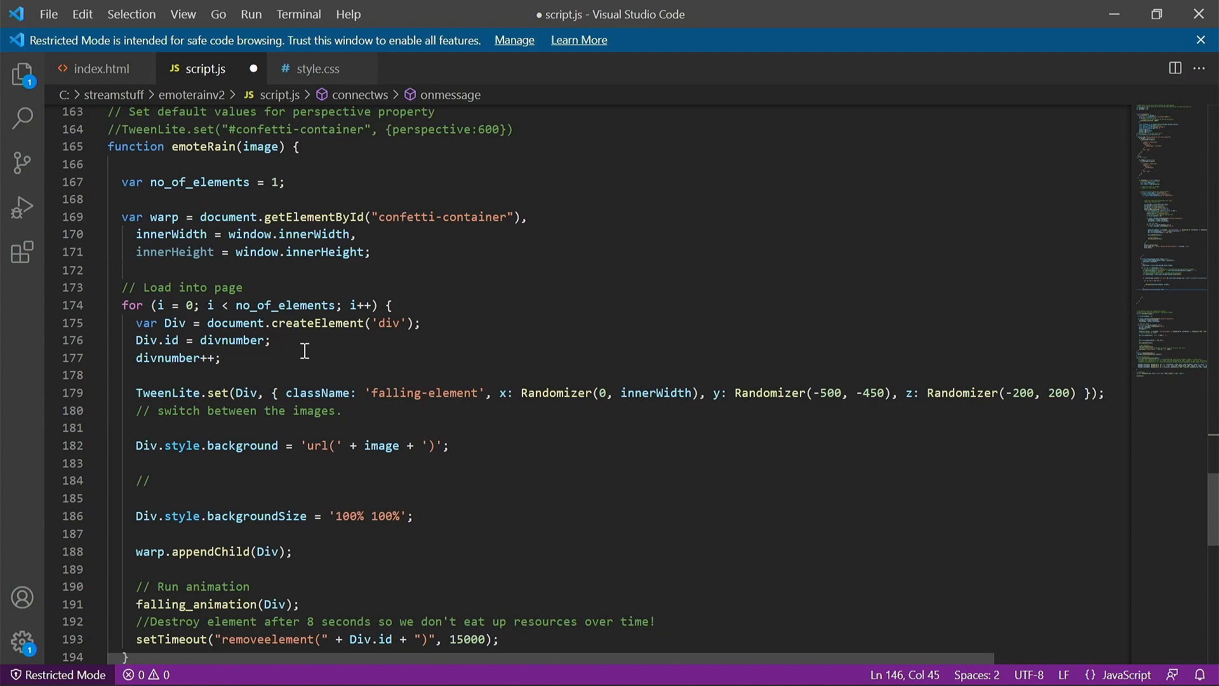
{"action": "mouse_move", "coordinate": [261, 363]}
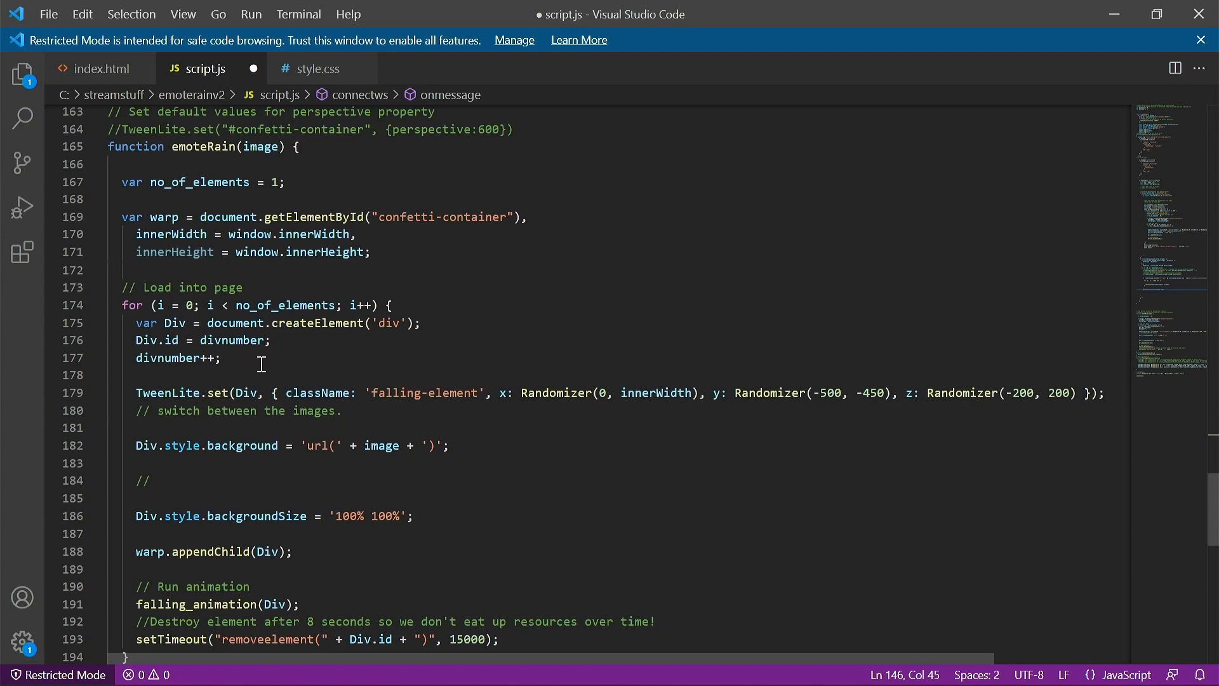
{"action": "mouse_move", "coordinate": [180, 411]}
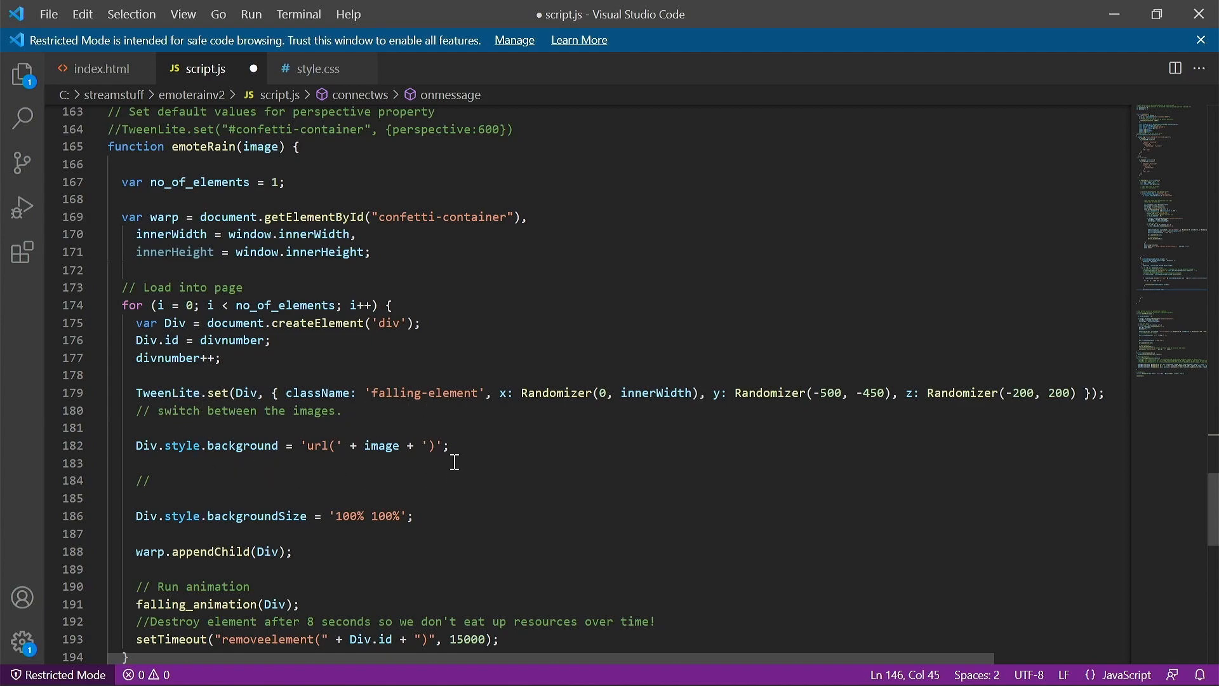
{"action": "double_click", "coordinate": [383, 446]}
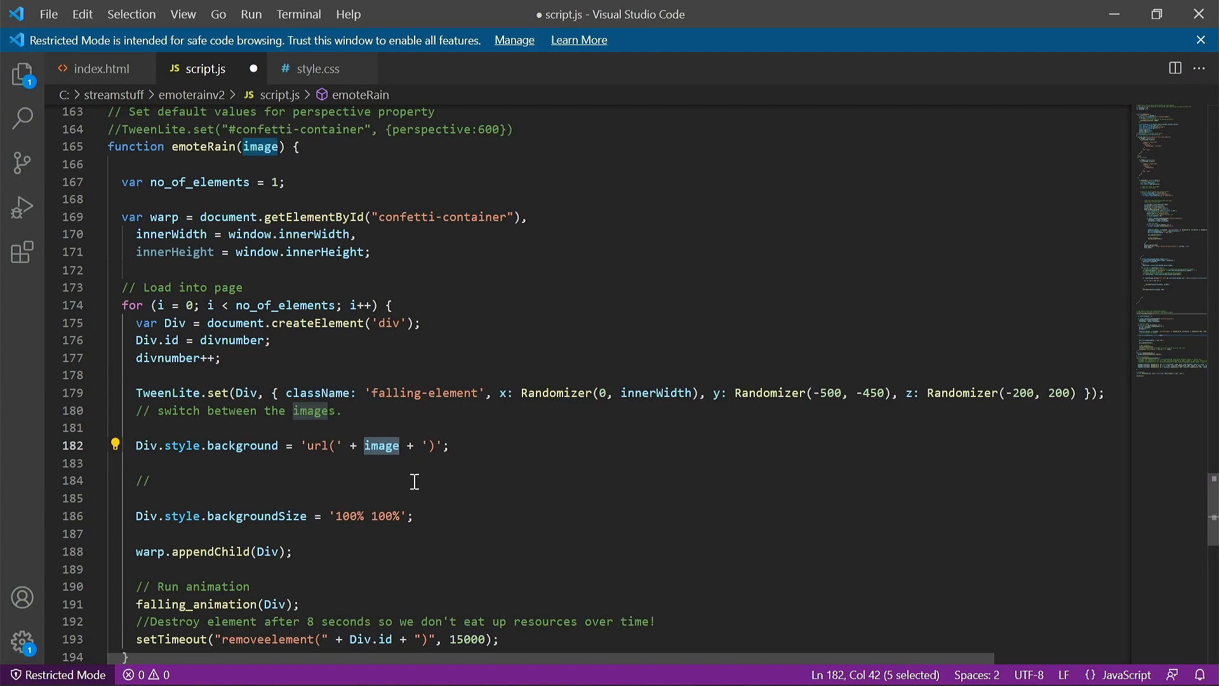
{"action": "scroll", "scroll_direction": "down", "scroll_amount": 3}
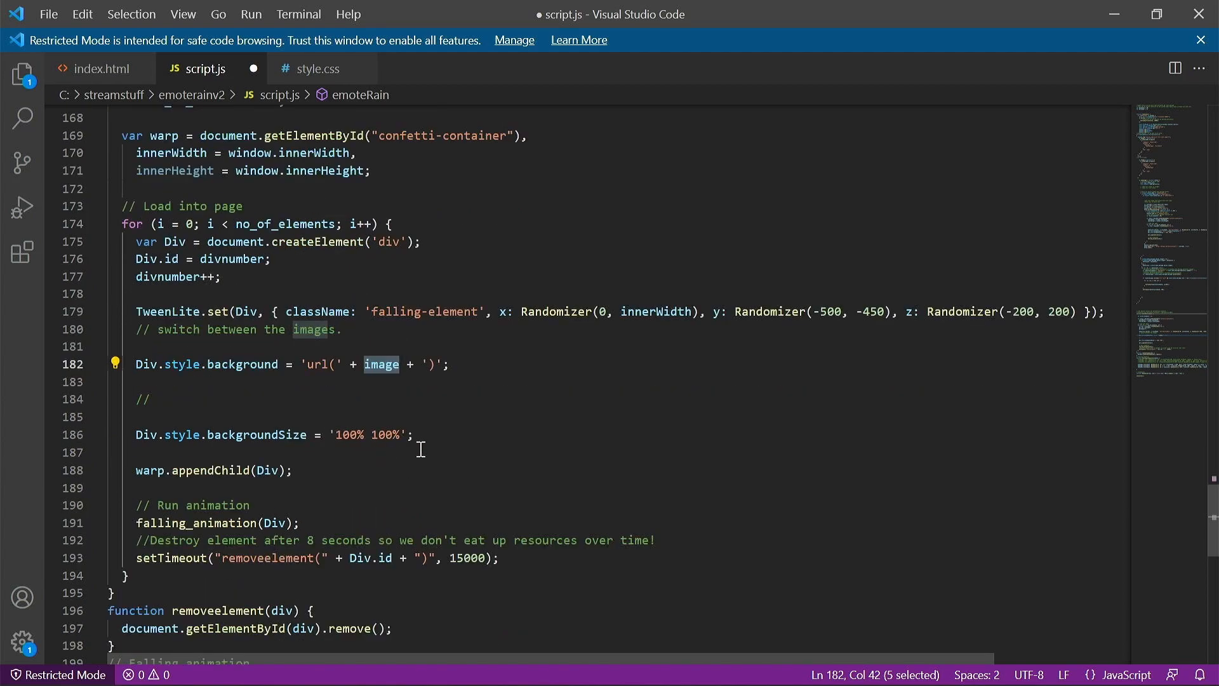
{"action": "mouse_move", "coordinate": [435, 539]}
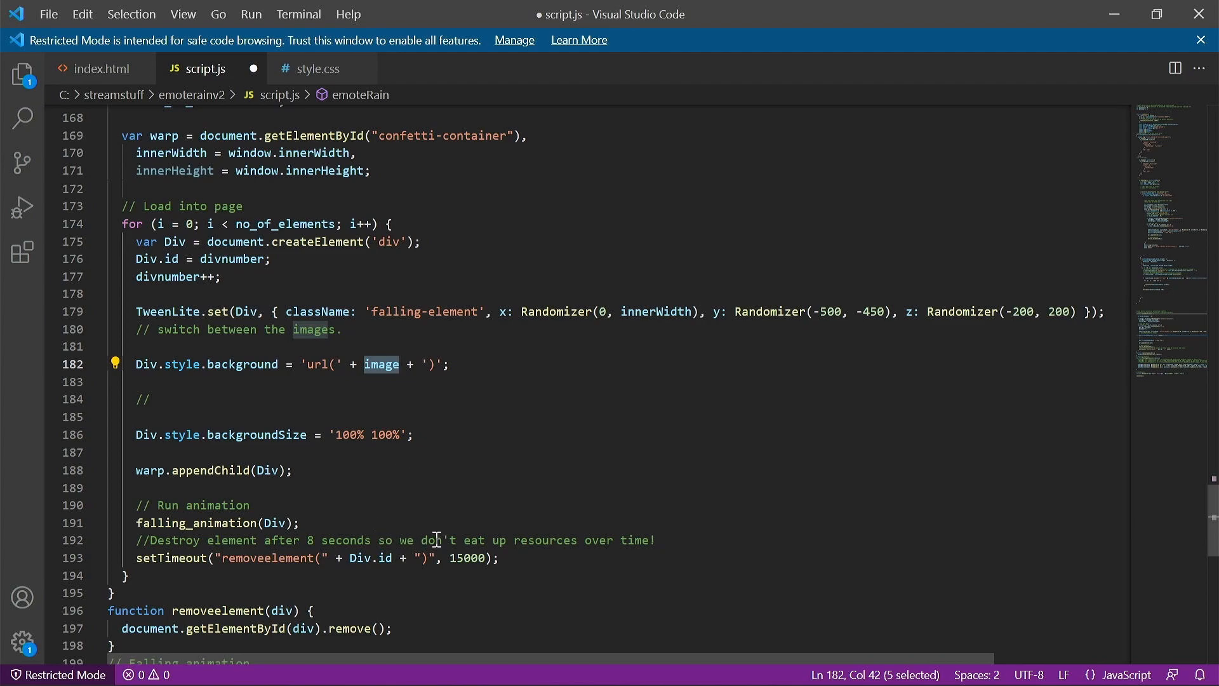
{"action": "mouse_move", "coordinate": [201, 522]}
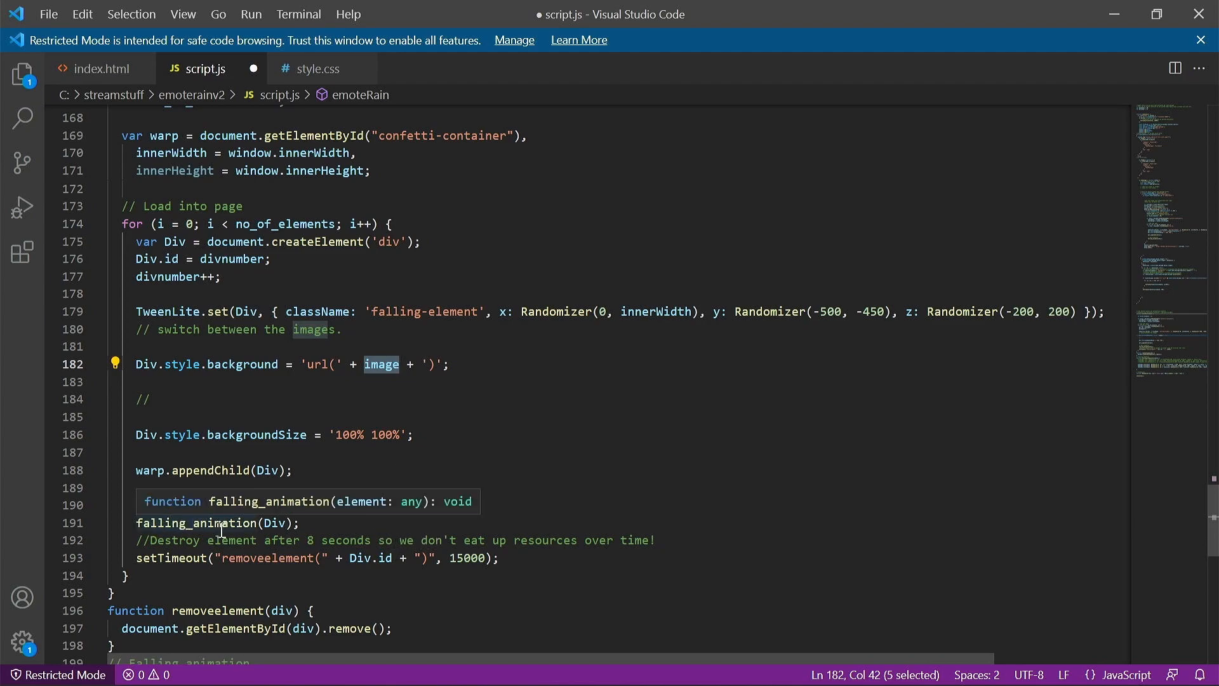
Scroll through falling_animation and Randomizer down to the connectws() call at the file's end.
{"action": "scroll", "scroll_direction": "down", "scroll_amount": 3}
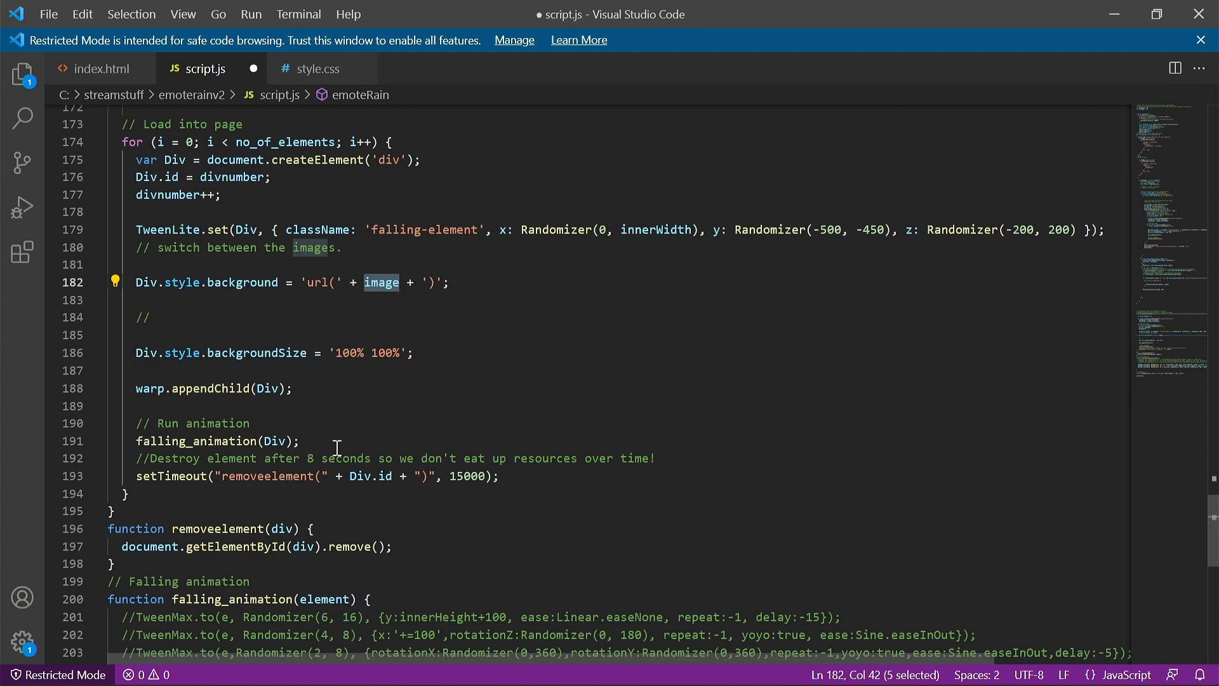
{"action": "scroll", "scroll_direction": "down", "scroll_amount": 3}
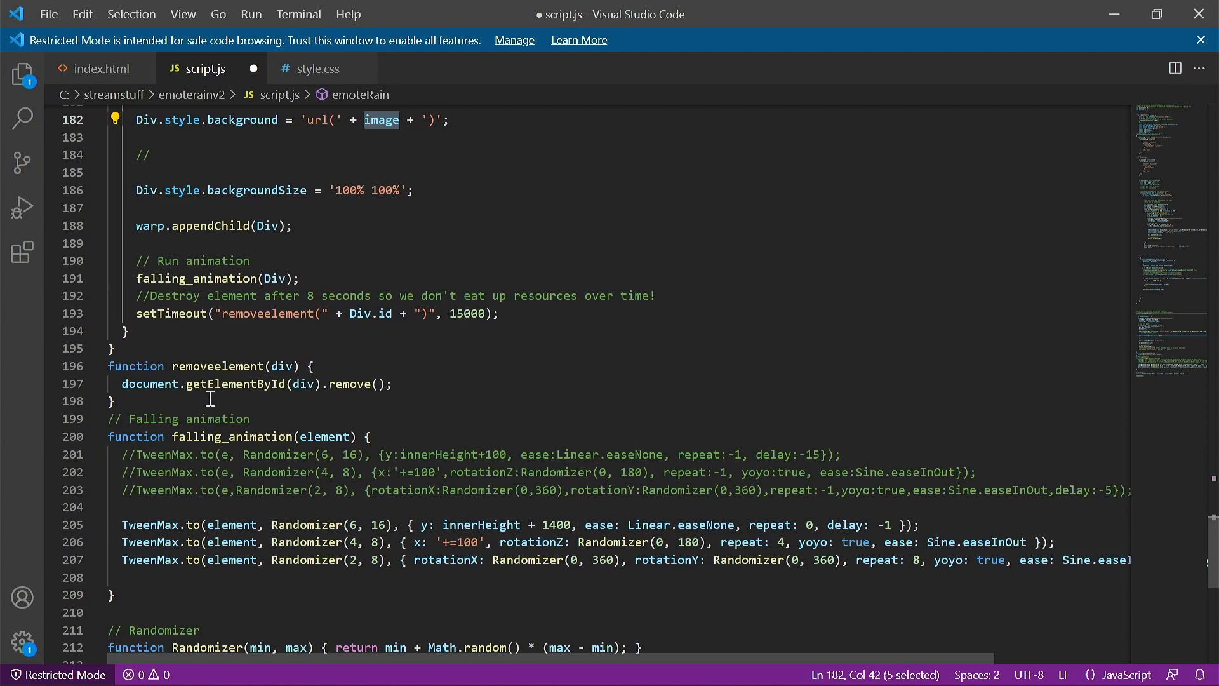
{"action": "mouse_move", "coordinate": [488, 517]}
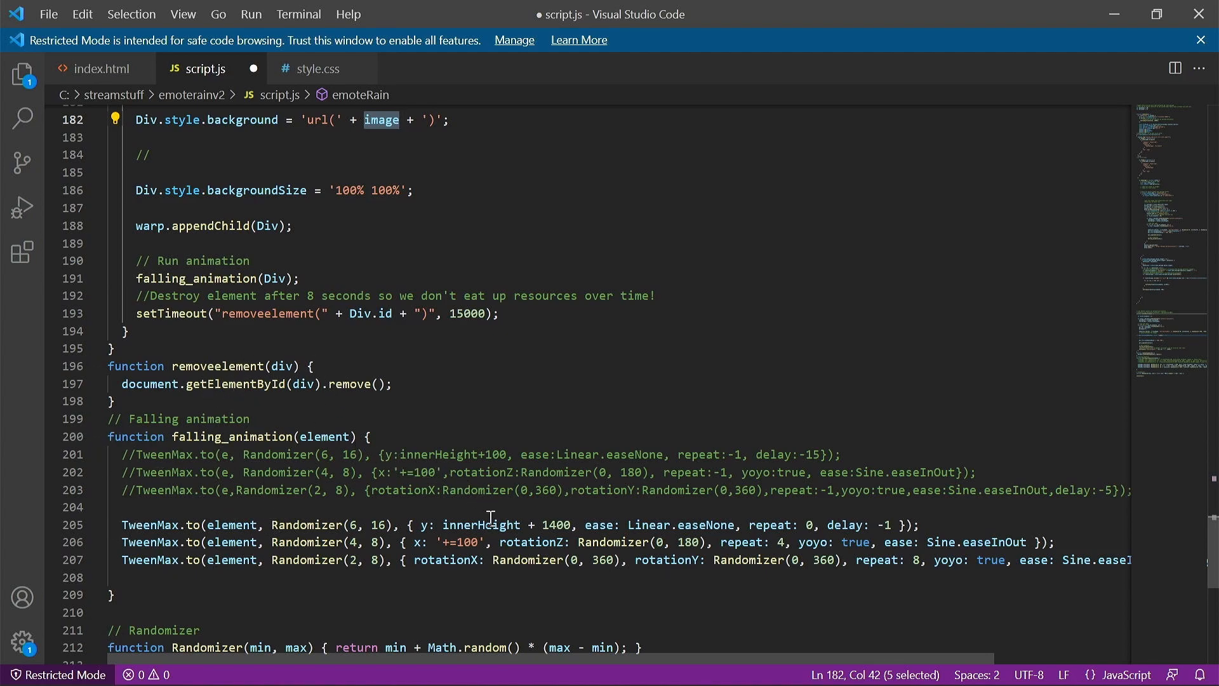
{"action": "scroll", "scroll_direction": "down", "scroll_amount": 3}
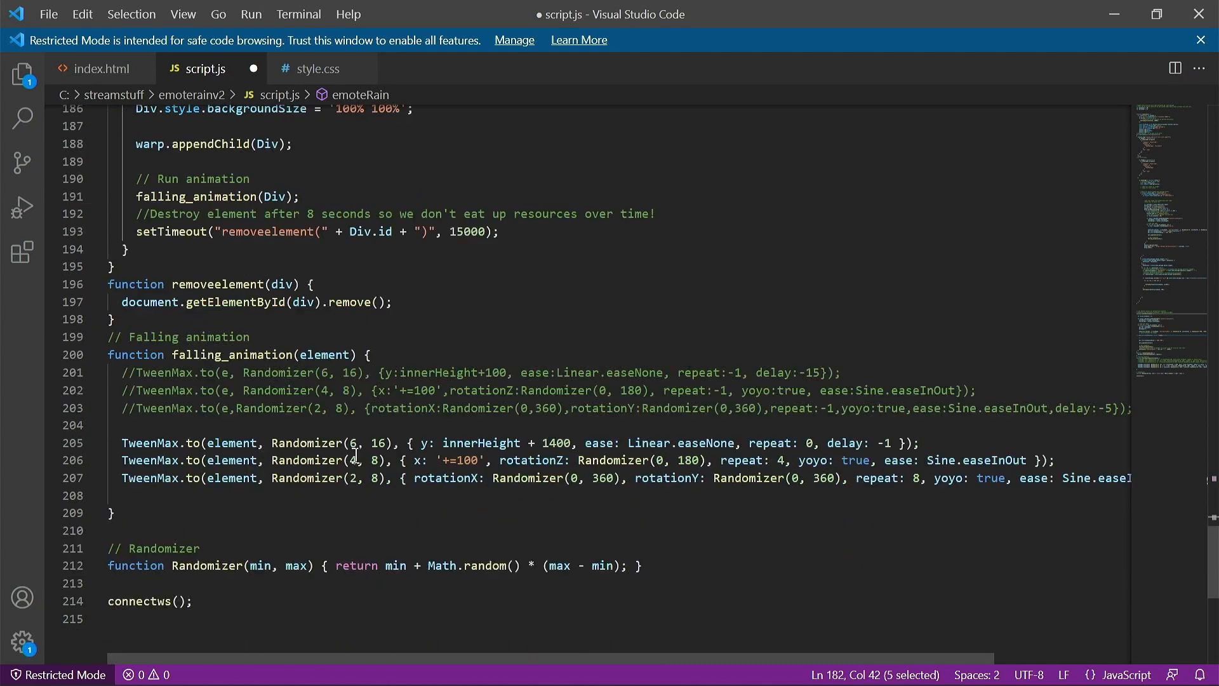
{"action": "scroll", "scroll_direction": "down", "scroll_amount": 3}
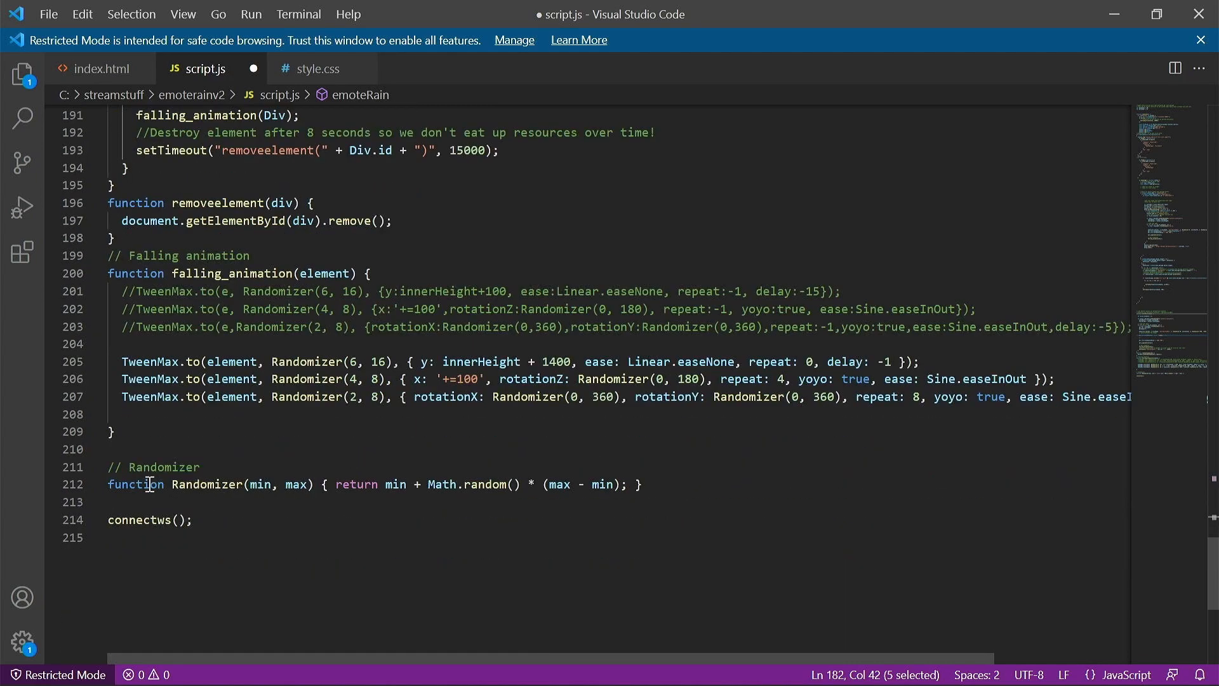
{"action": "mouse_move", "coordinate": [498, 512]}
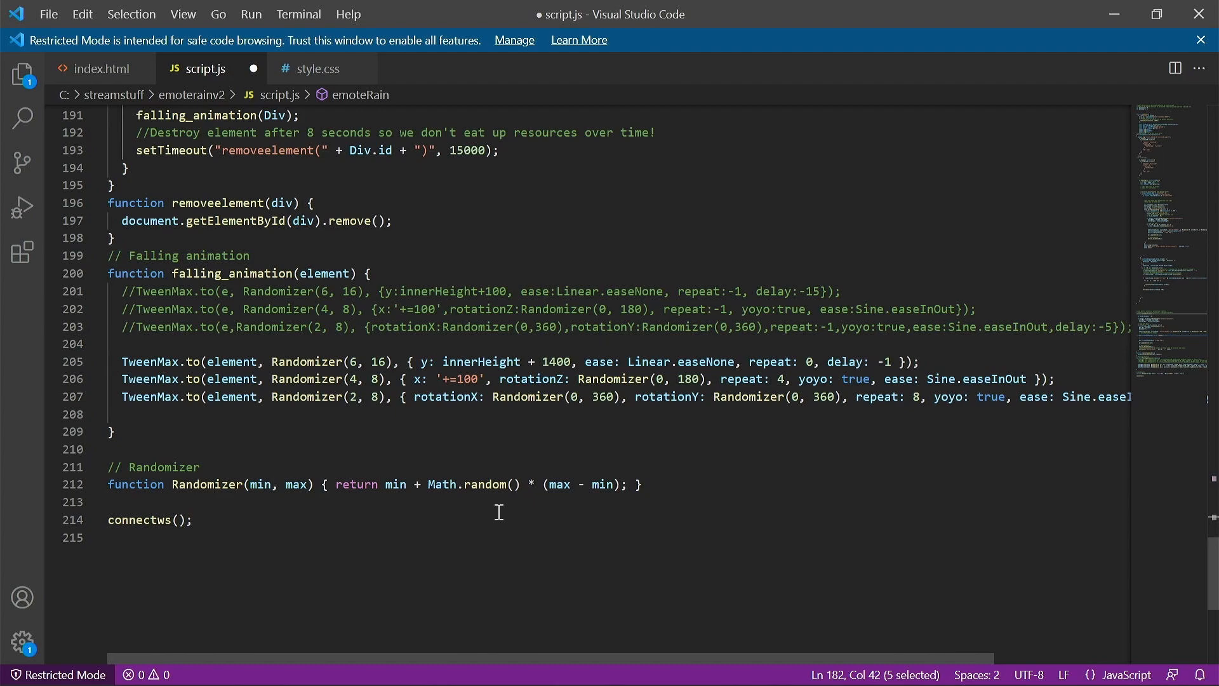